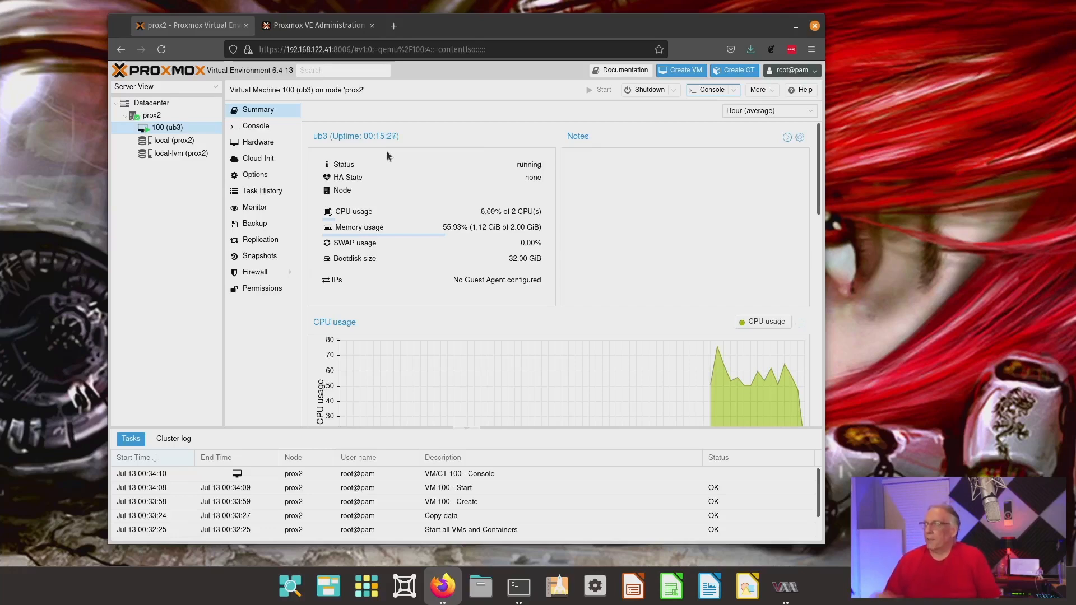
mouse_move(268, 176)
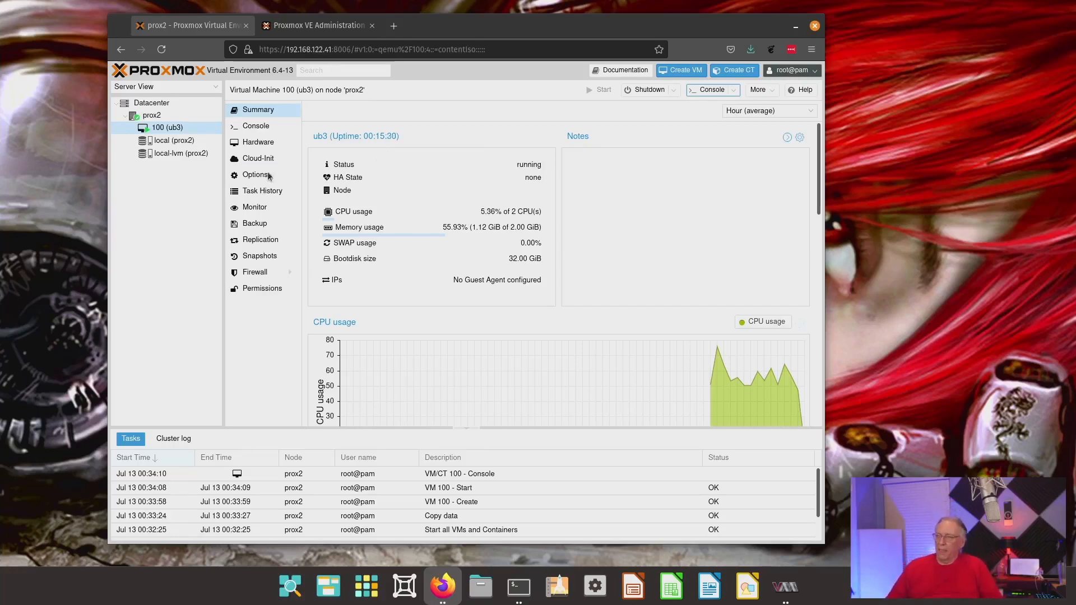
mouse_move(778, 582)
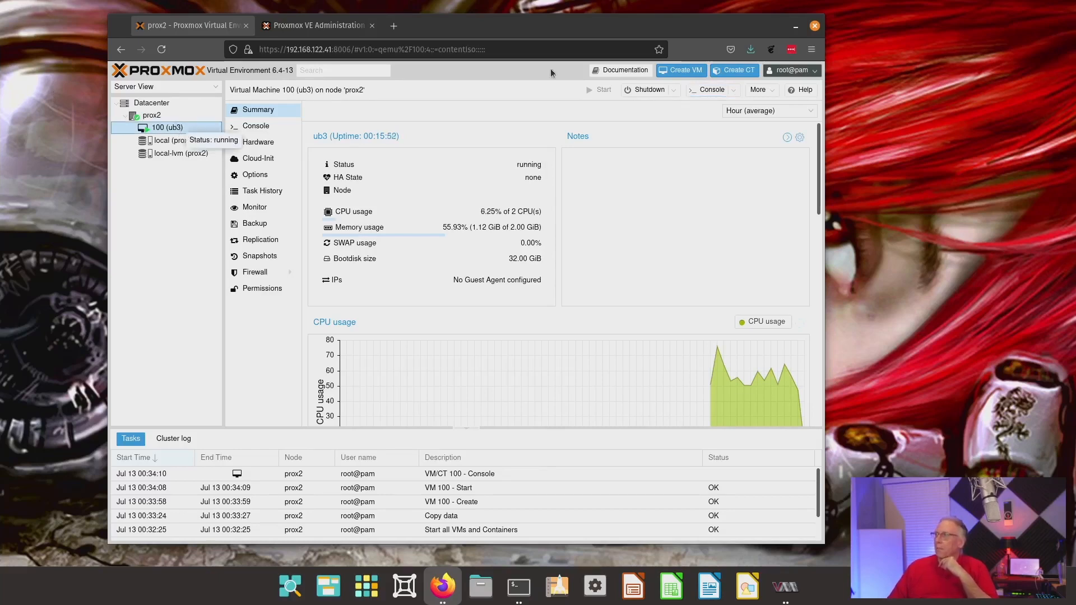
mouse_move(545, 144)
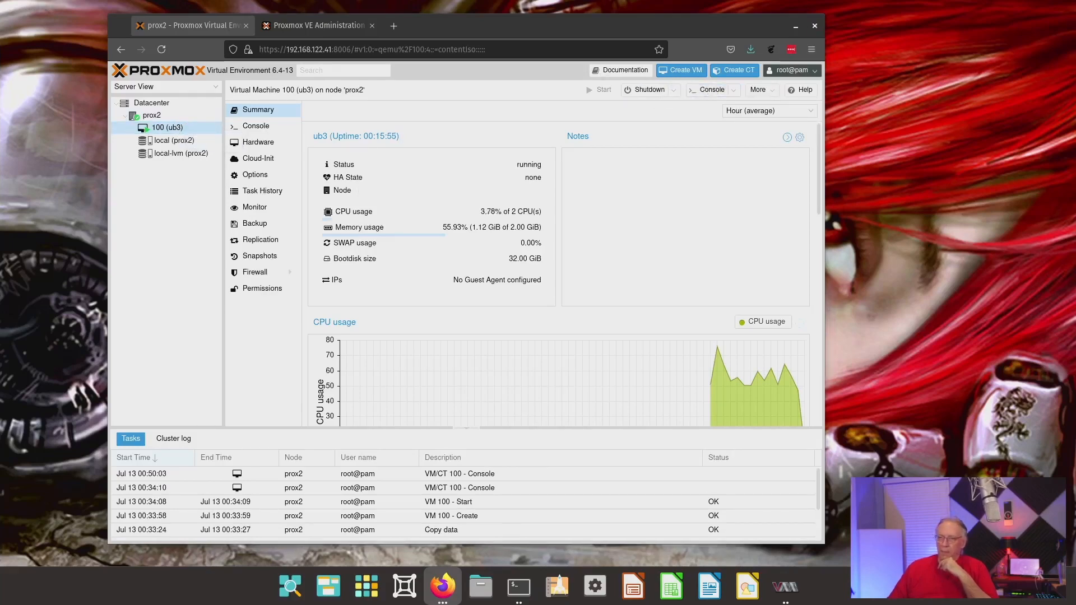
- Bring up the ub3 VM console and the root@prox2 shell beside it
click(707, 90)
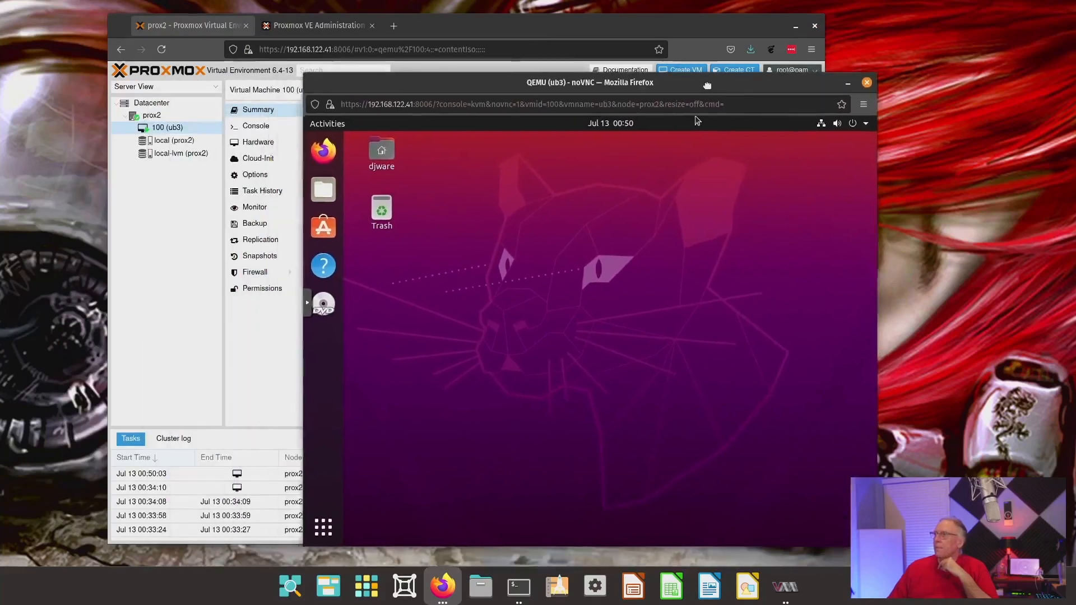
click(518, 586)
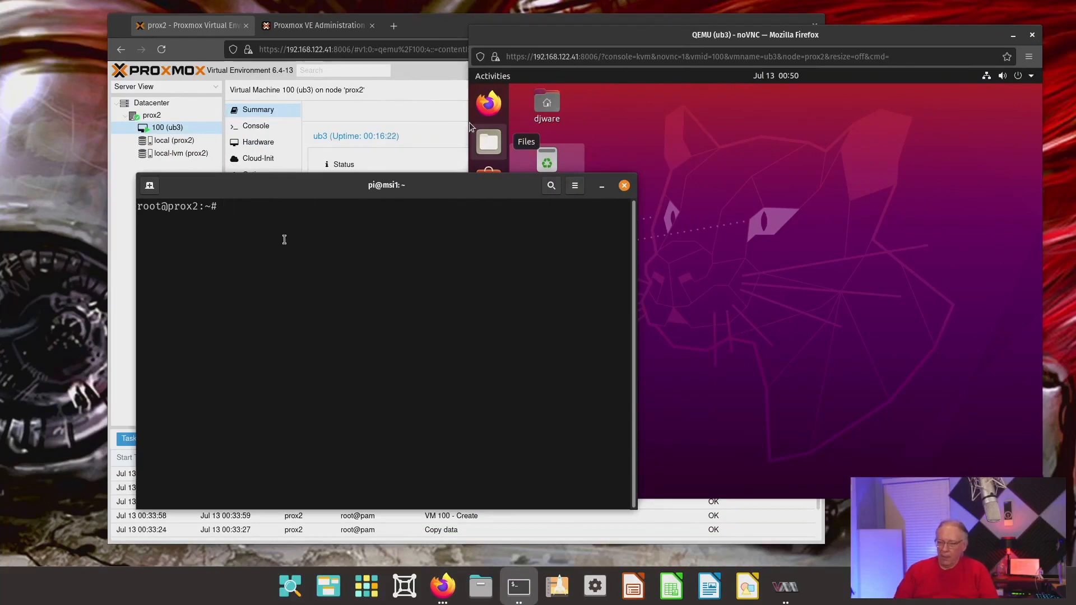
- Run pve6to7, then pve6to7 --full, getting 15 passed, 1 warning, no failures
text(pve)
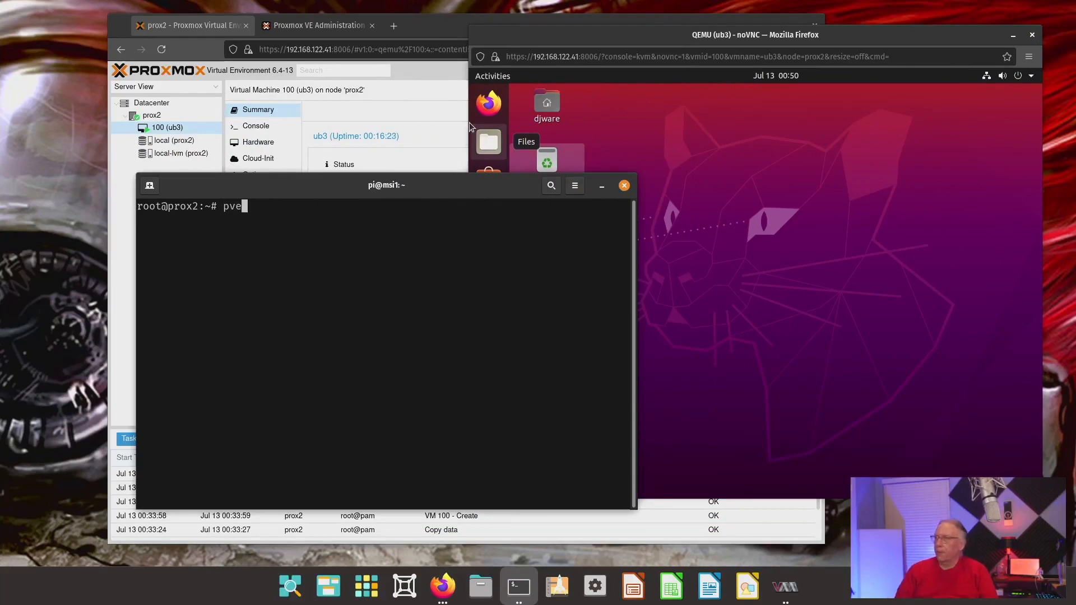
text(6)
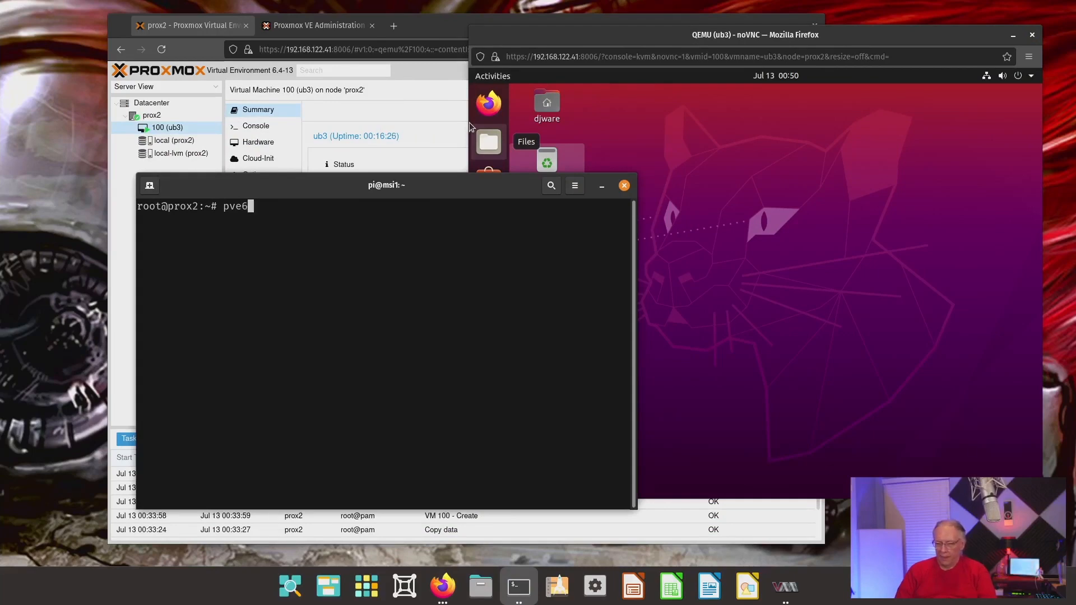
text(to7)
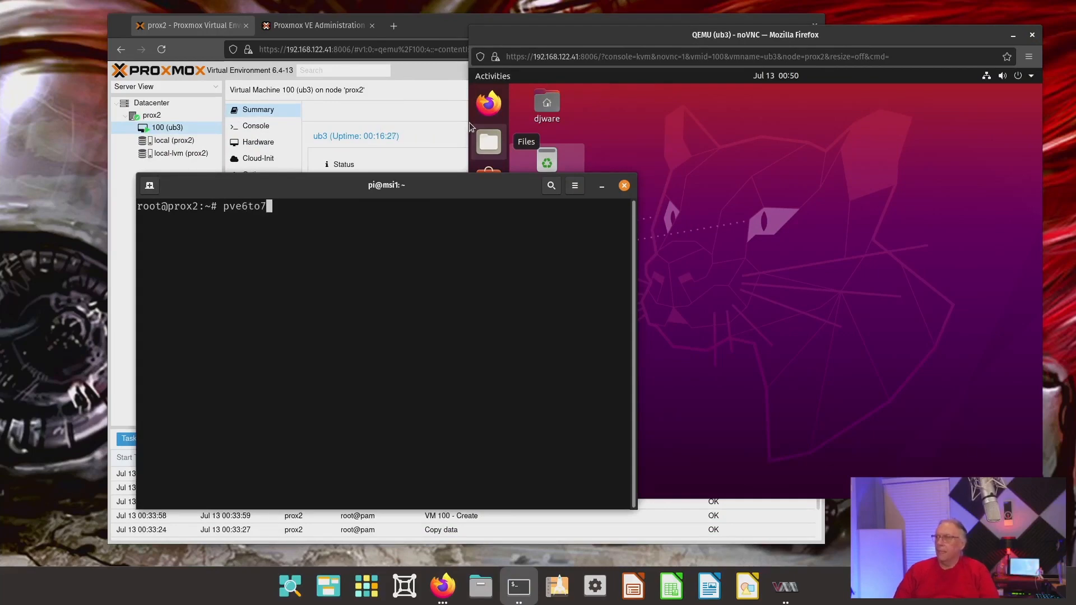
key(Return)
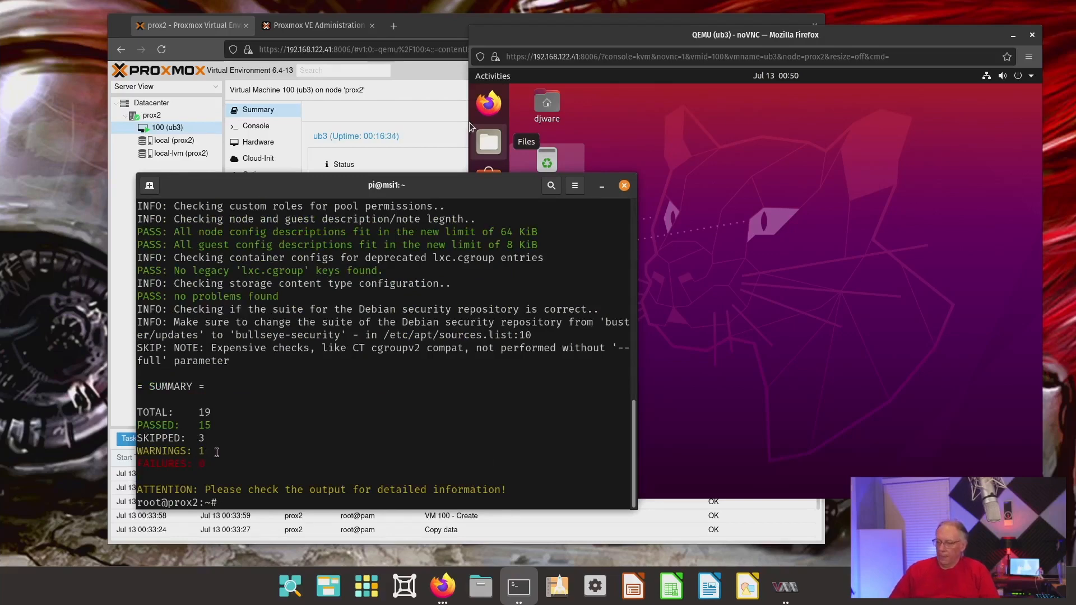
text(pve6to7 --)
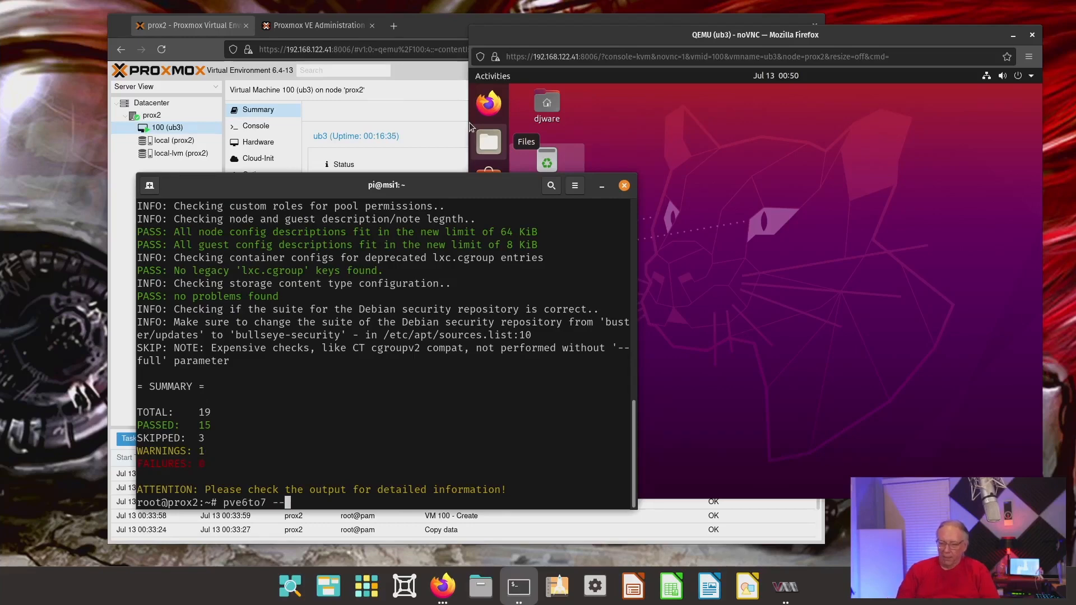
text(full)
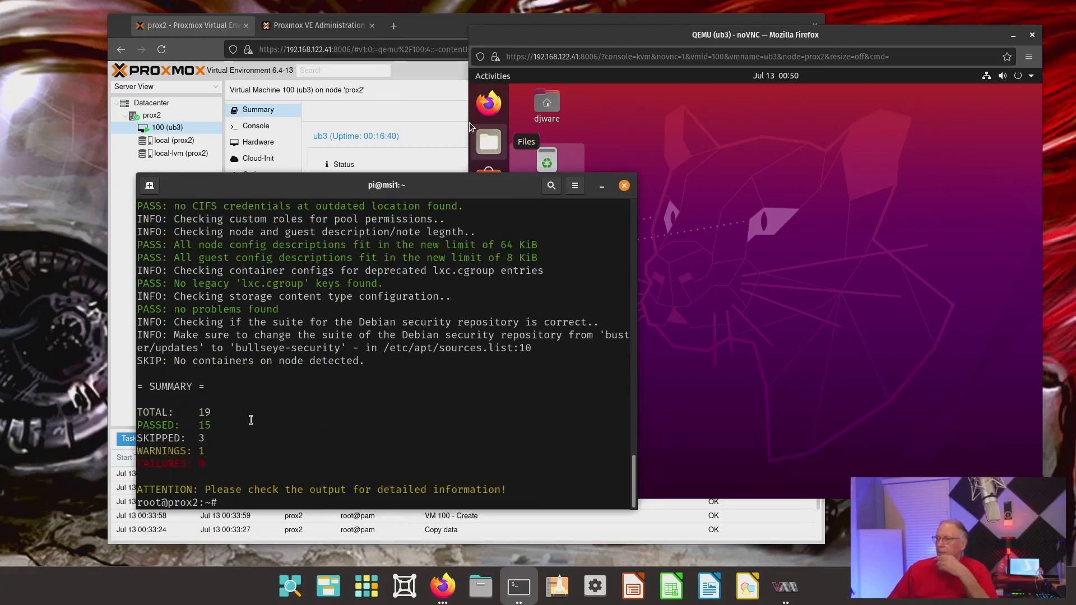
mouse_move(271, 439)
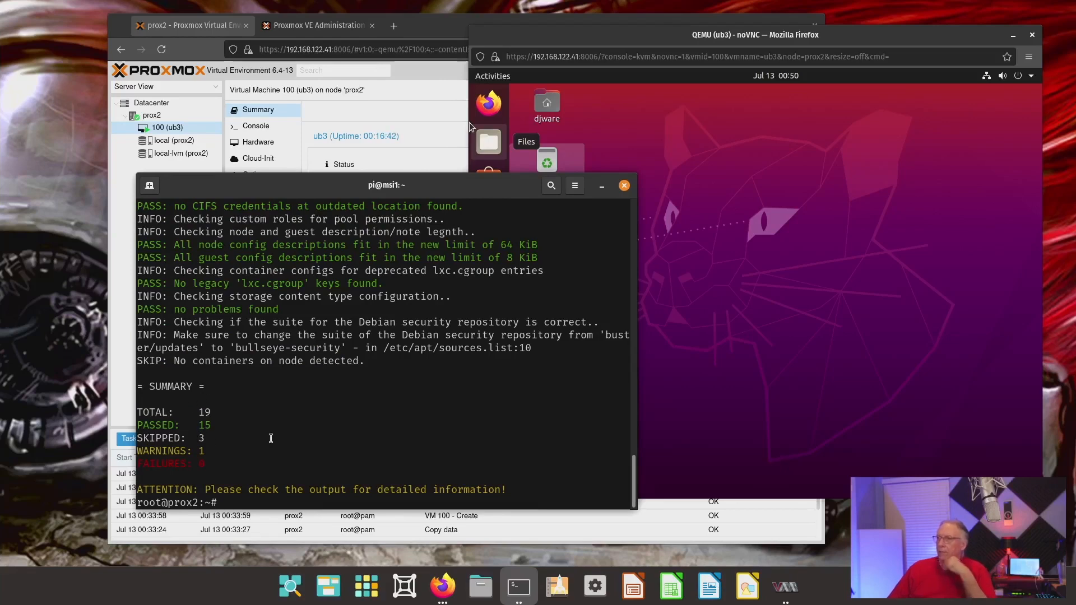
- Scroll through the full check output to read the running-guest WARN line
scroll(up, 3)
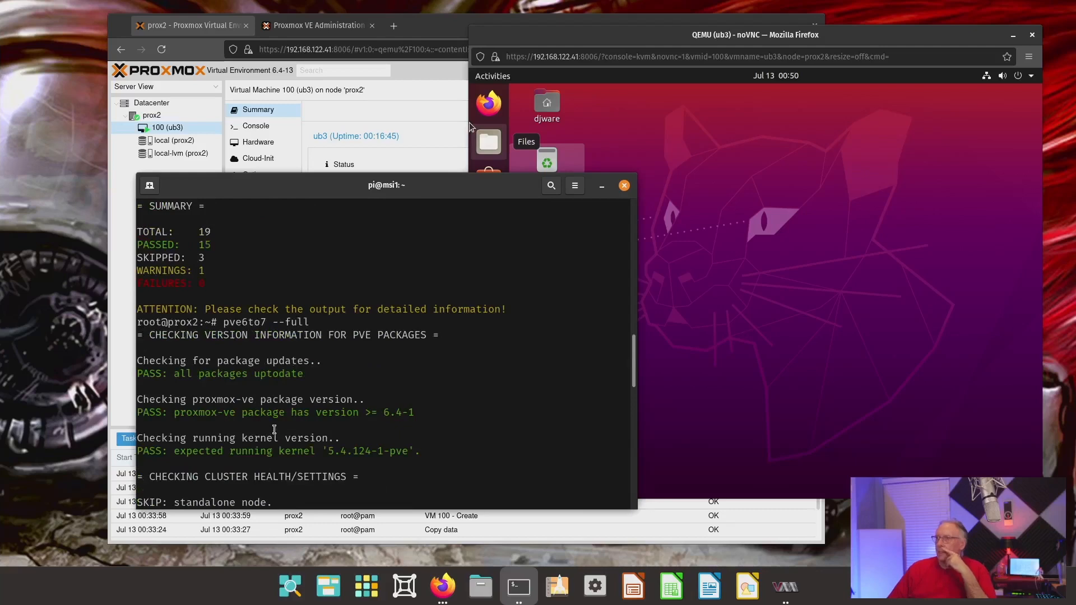
scroll(down, 3)
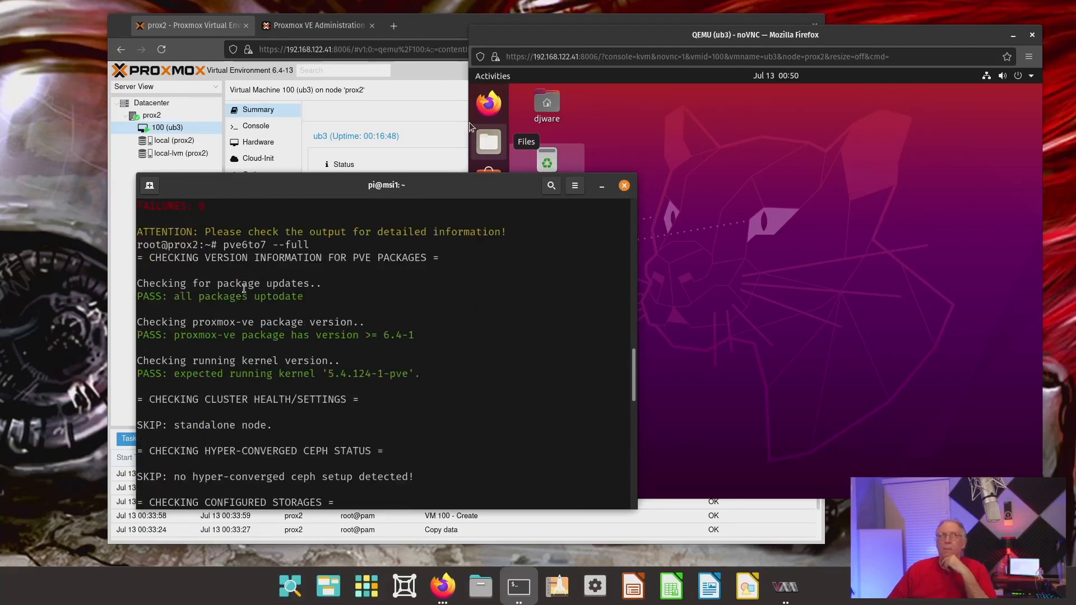
scroll(down, 3)
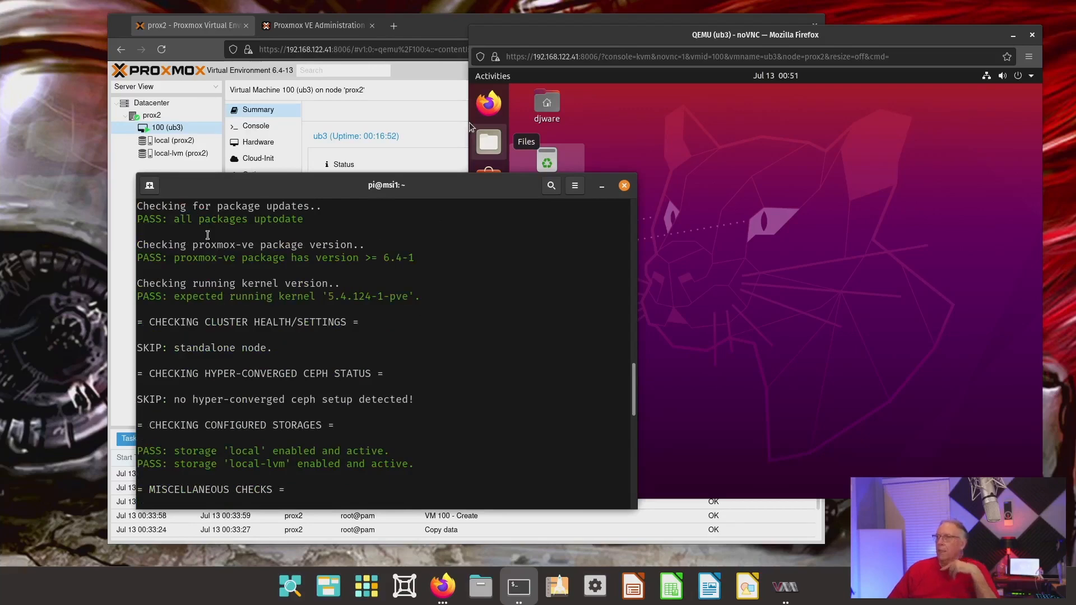
scroll(down, 3)
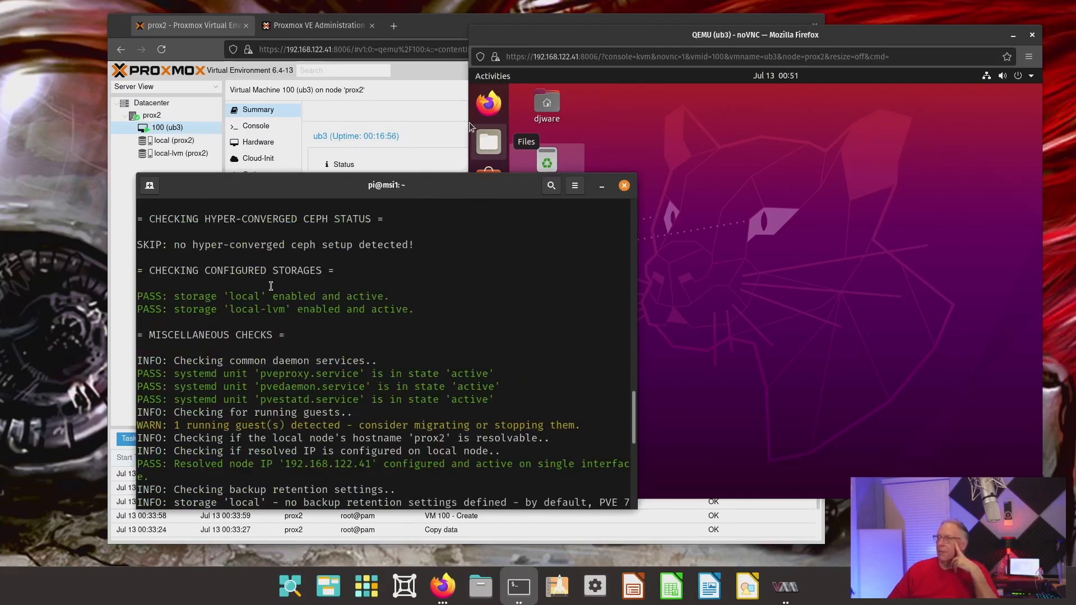
scroll(down, 3)
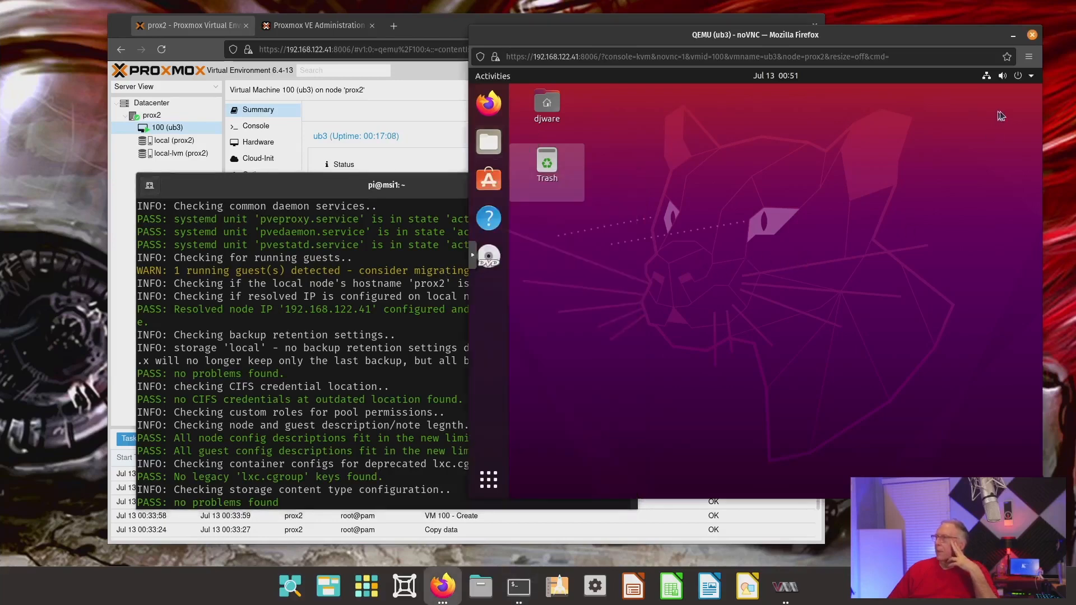
- Power off the ub3 guest from Ubuntu's system menu via Power Off…
click(1020, 75)
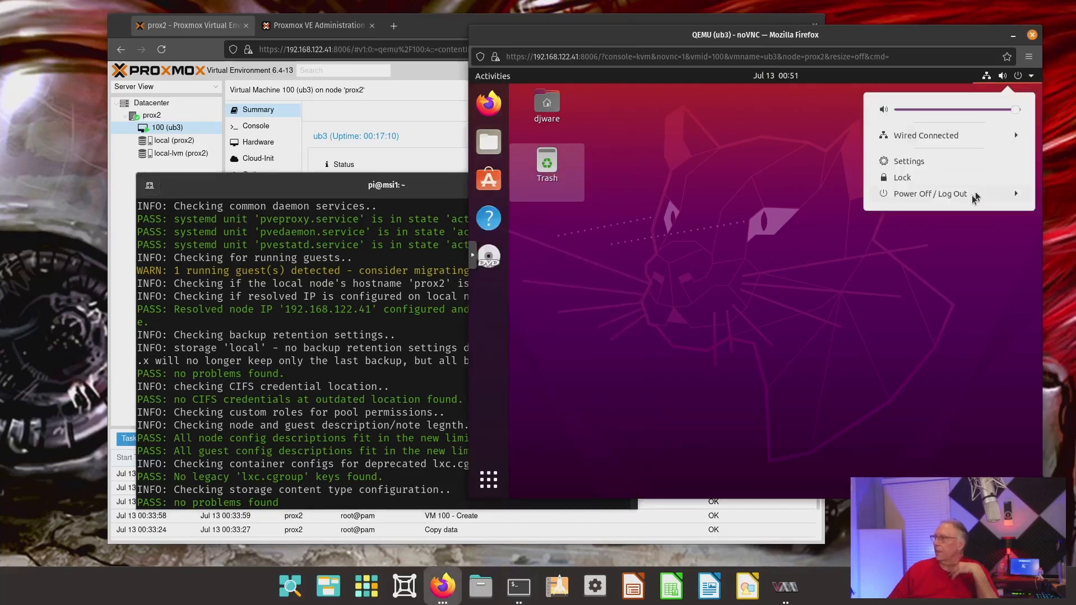
click(931, 194)
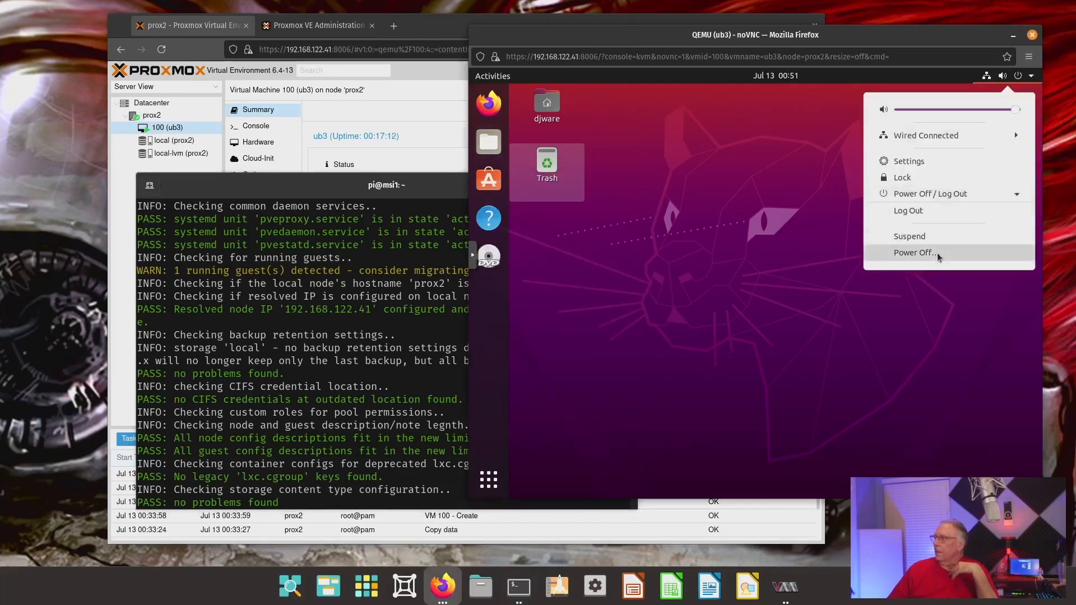
click(913, 253)
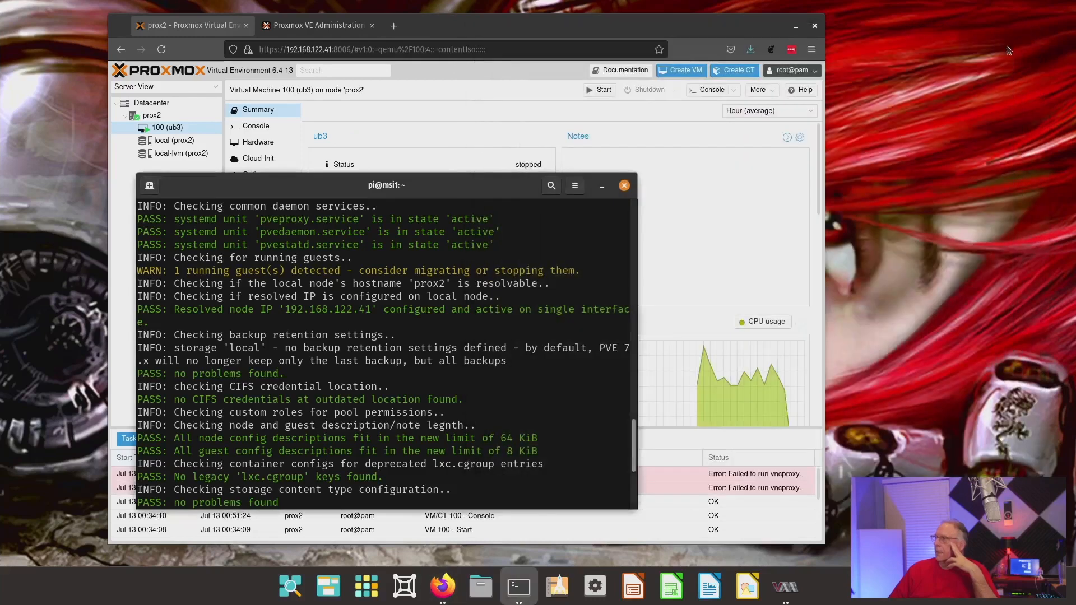
mouse_move(264, 304)
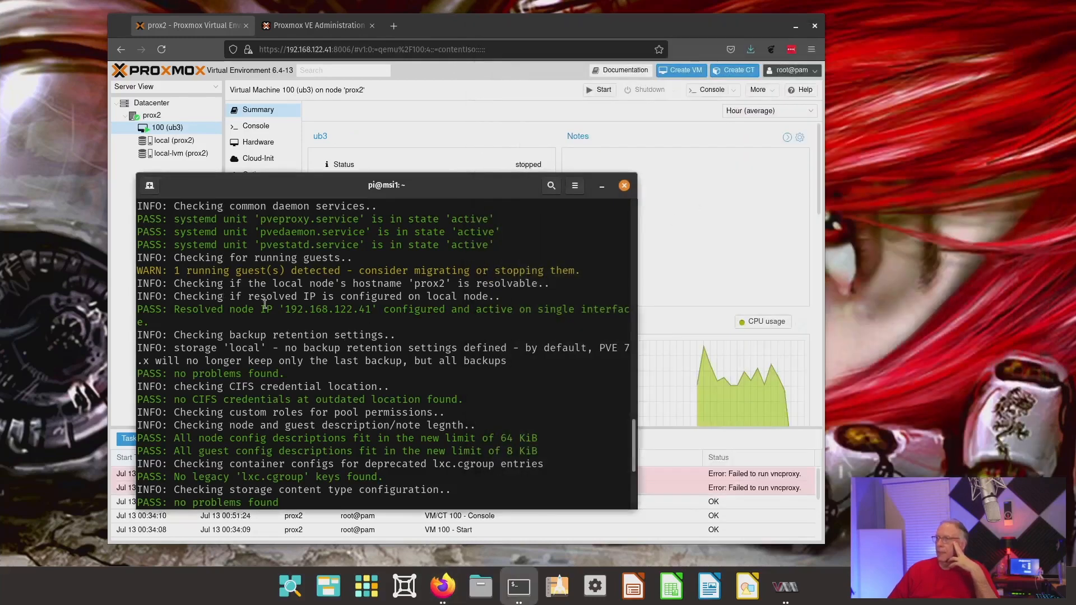
- Scroll through the rerun pve6to7 --full output confirming 16 passed and zero warnings
scroll(down, 3)
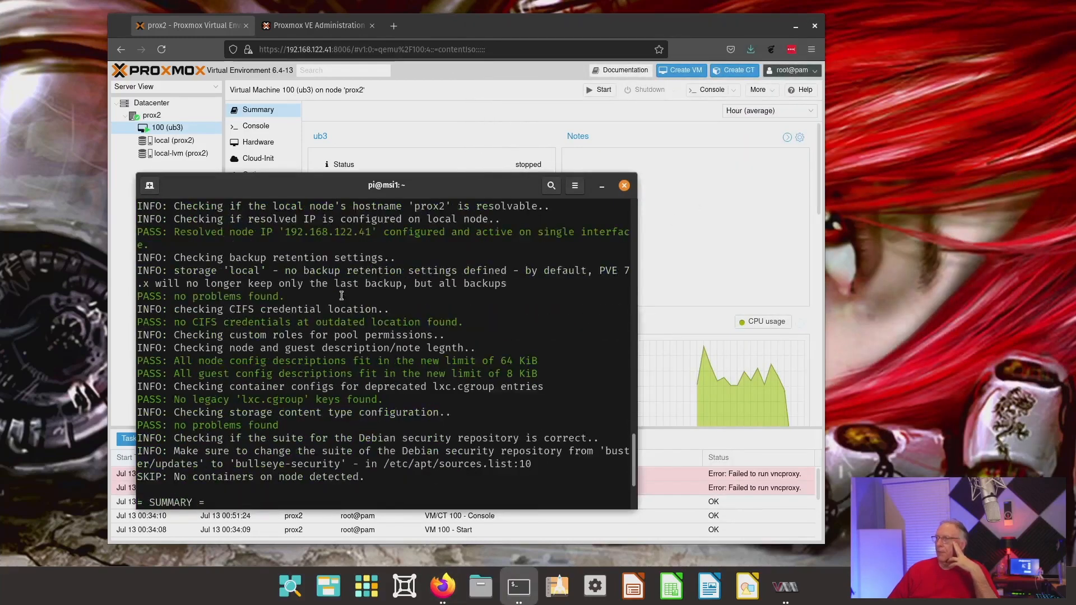
scroll(down, 3)
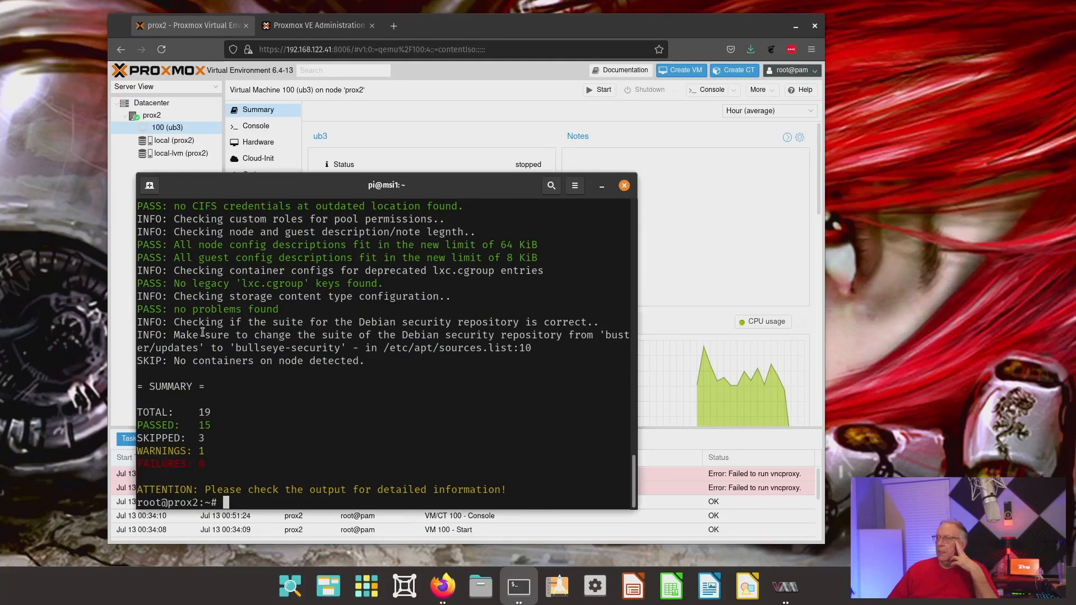
mouse_move(301, 450)
text(pve6to7 --full)
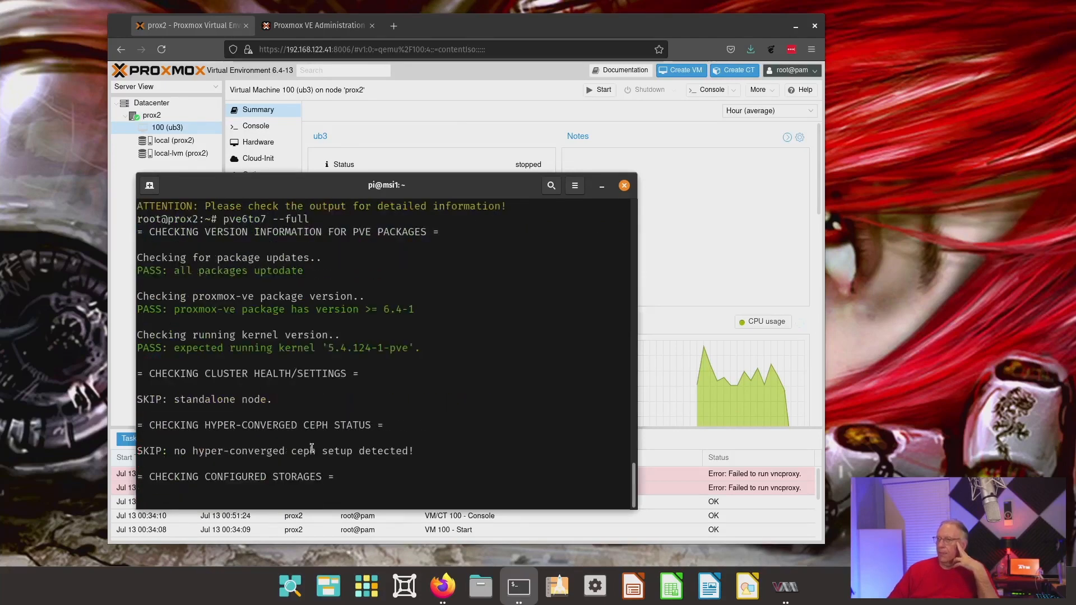
scroll(down, 3)
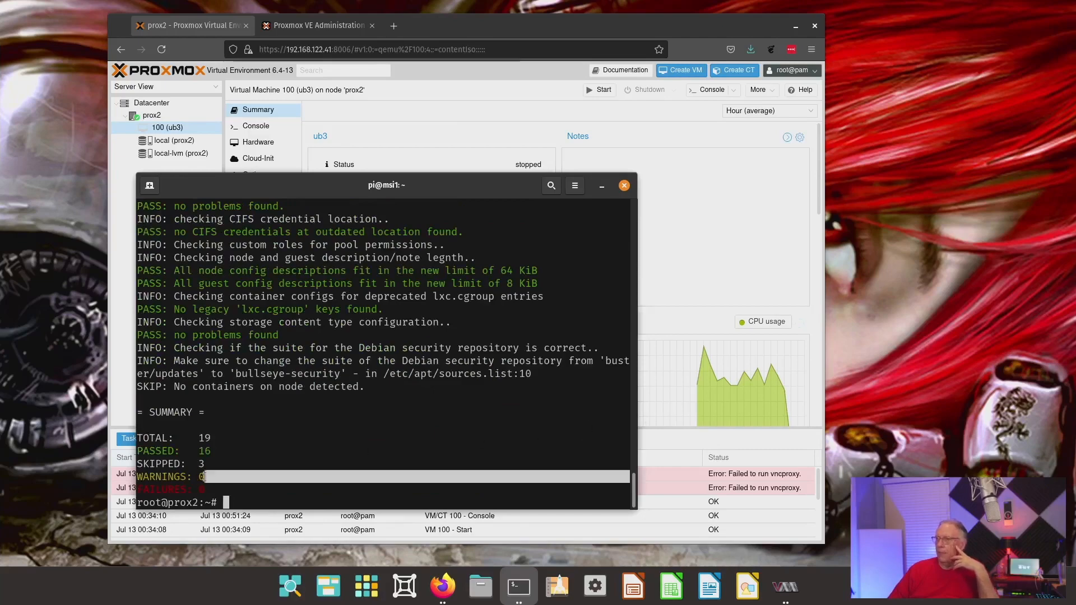
scroll(up, 3)
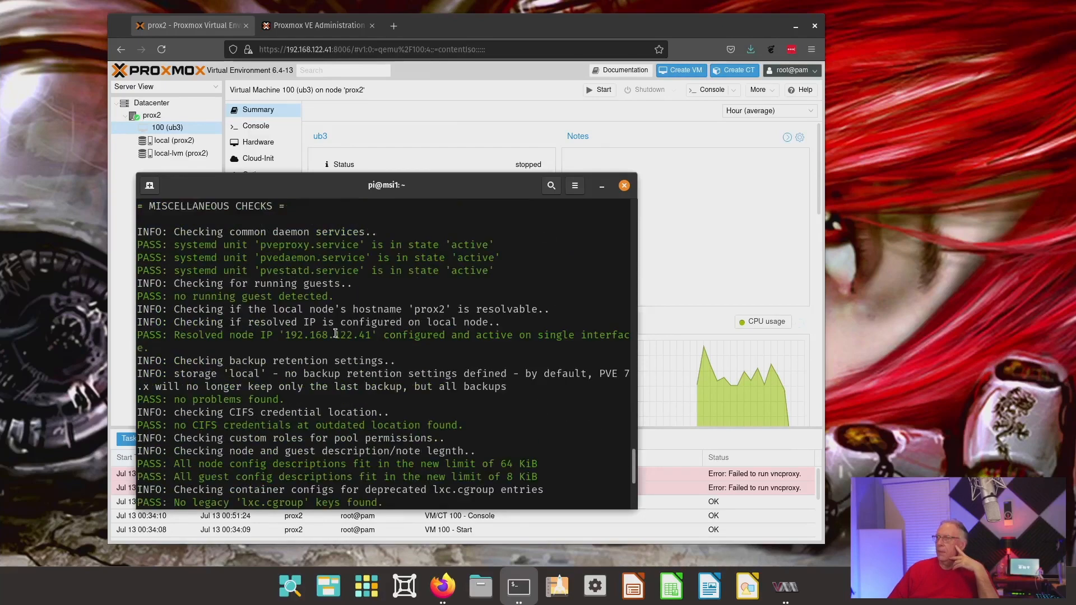
scroll(up, 3)
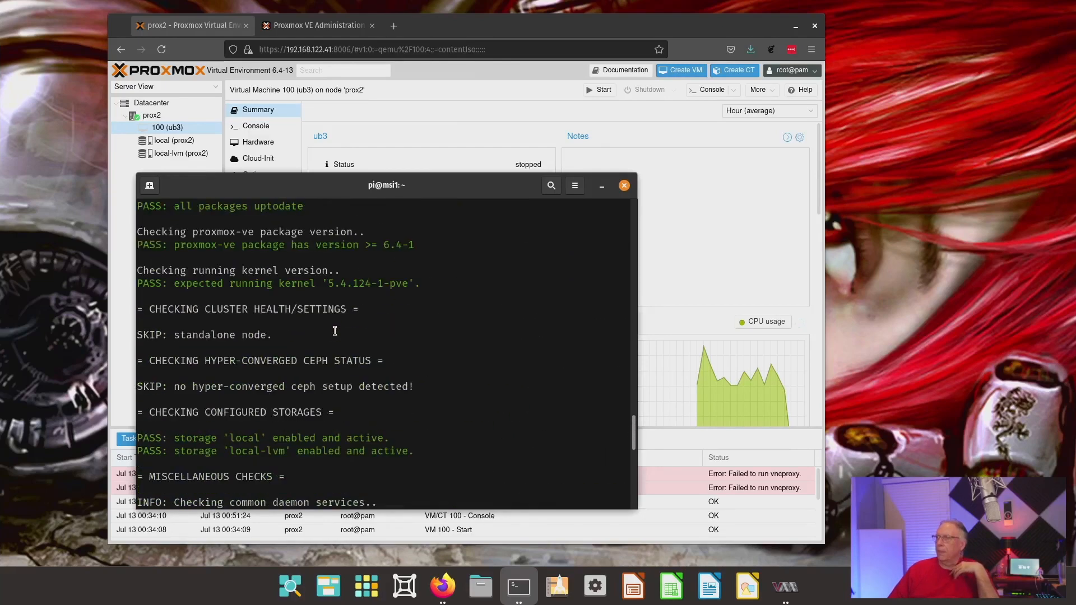
scroll(down, 3)
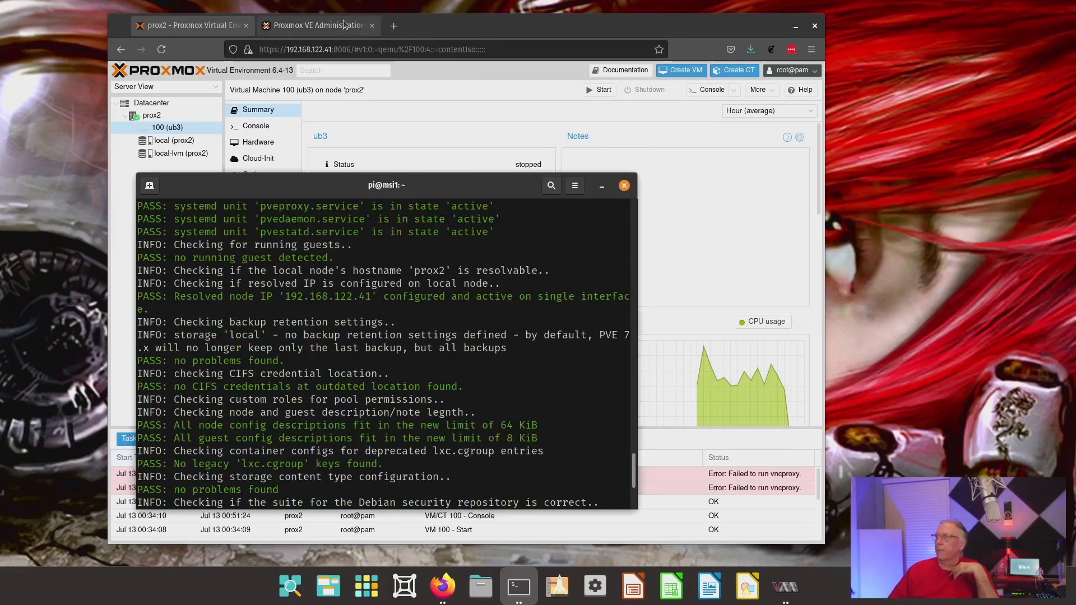
- Open the 'Proxmox Virtual Environment 7.0 released' newsletter, then its forum announcement thread
click(317, 26)
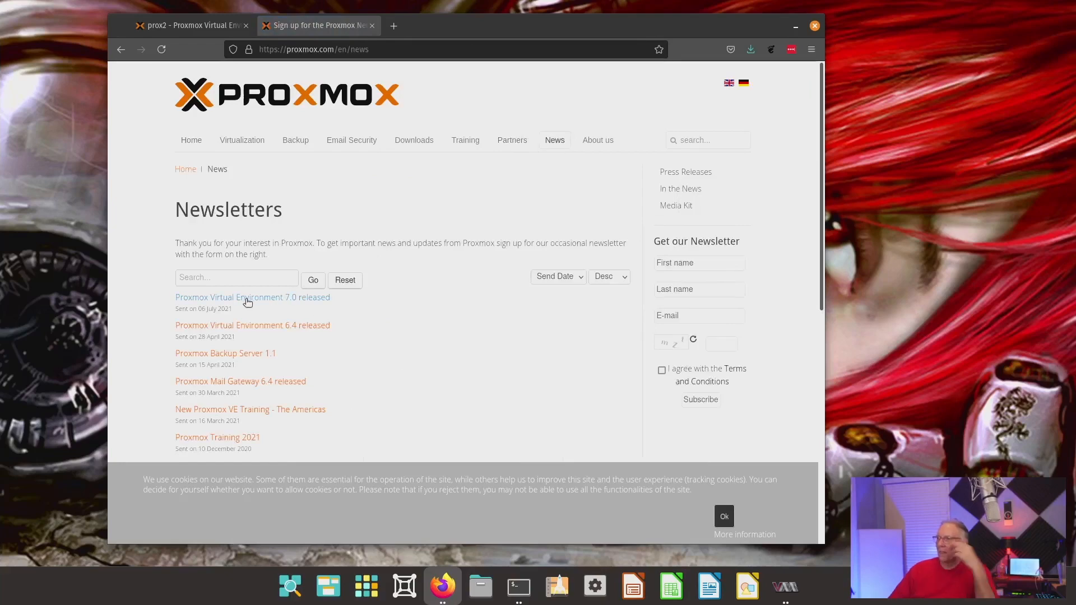
click(252, 296)
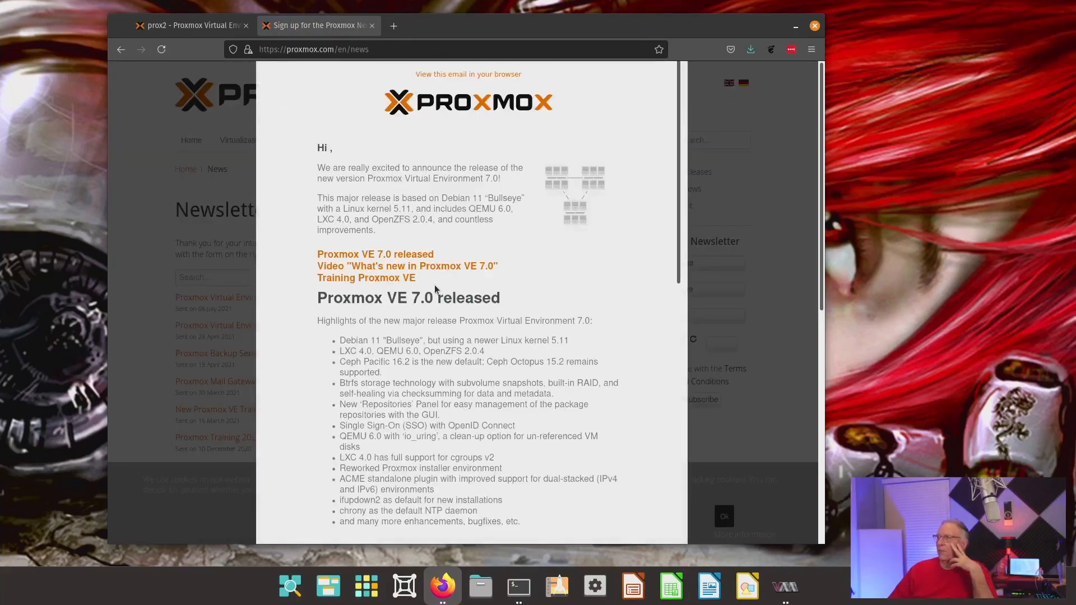
scroll(down, 3)
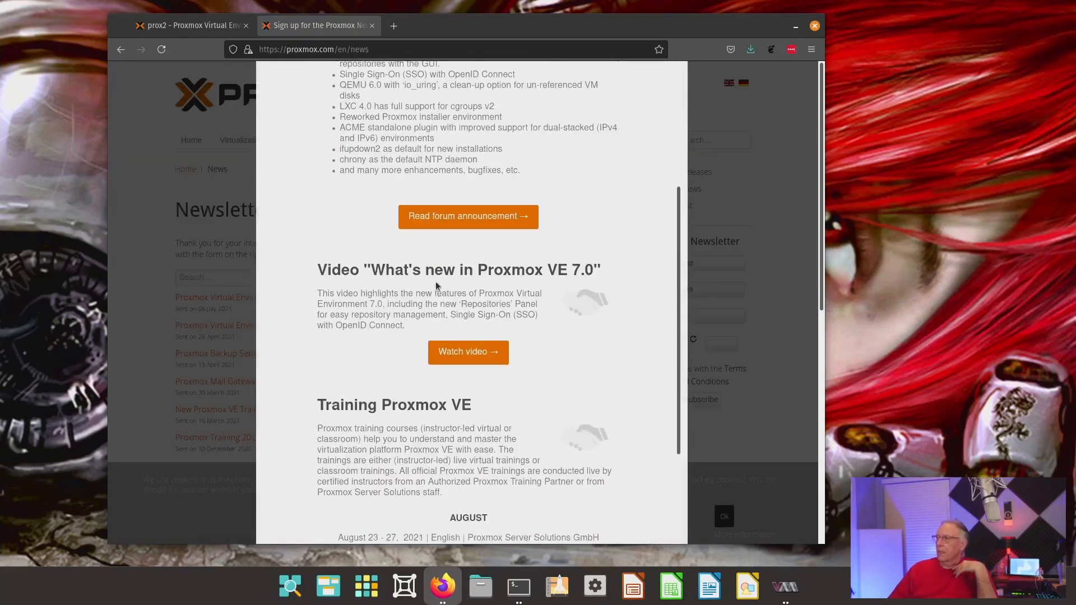
click(468, 216)
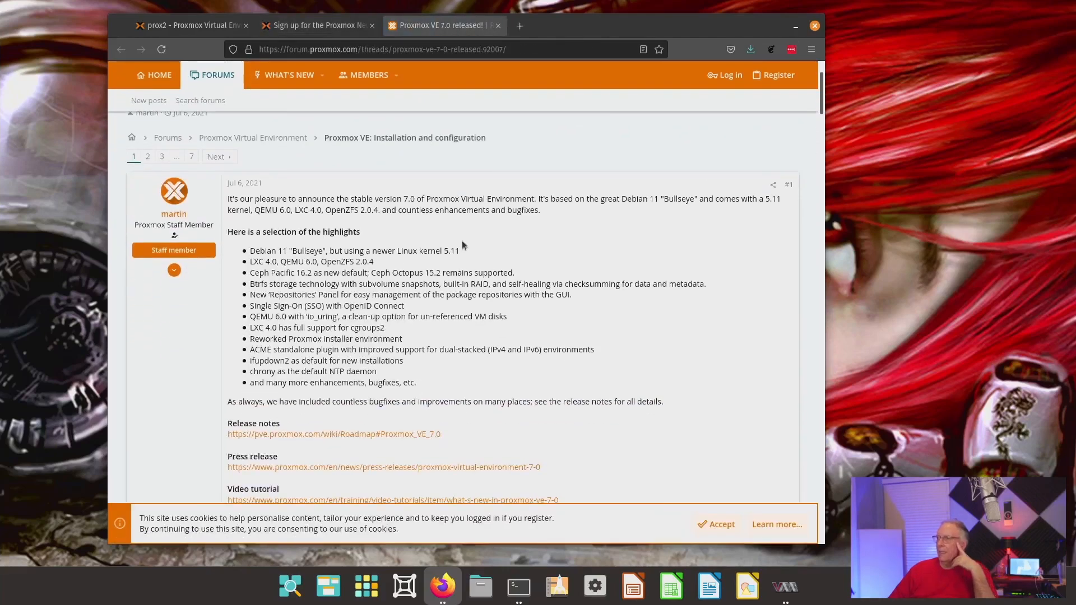
scroll(down, 3)
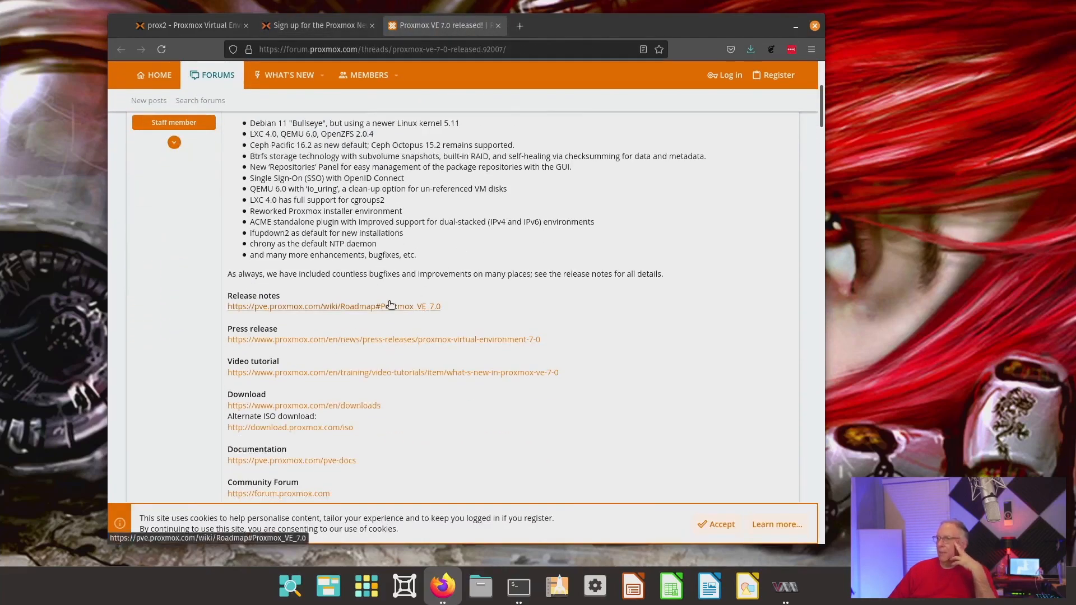
scroll(down, 3)
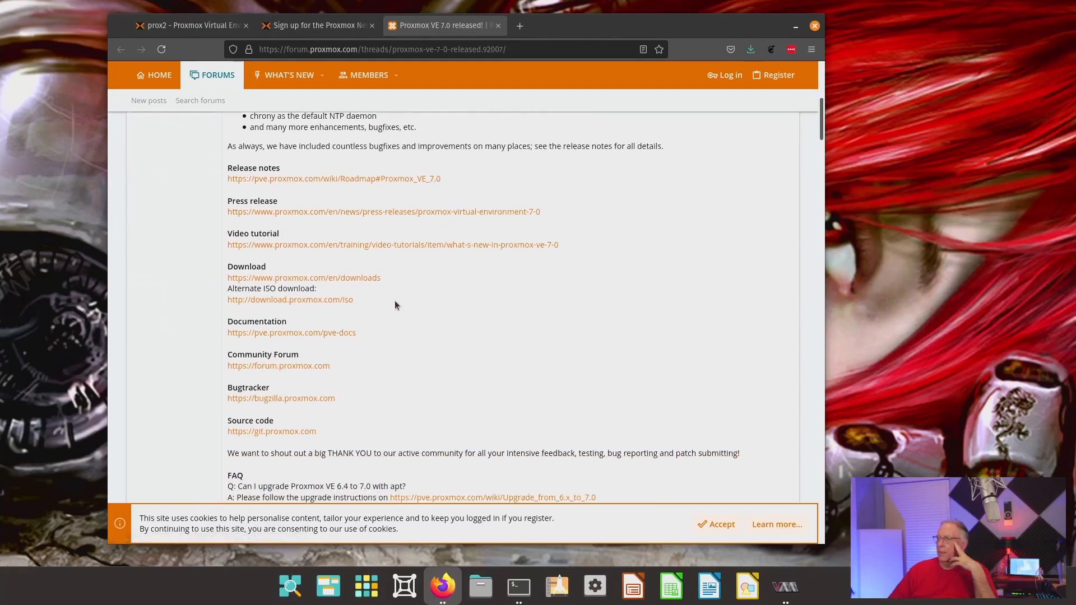
scroll(down, 3)
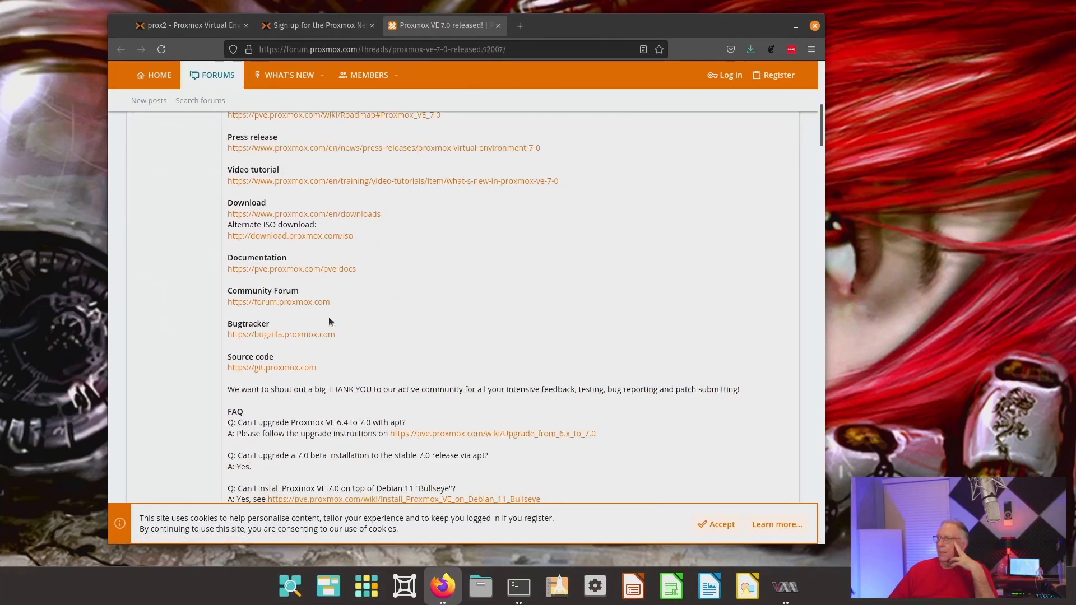
scroll(down, 3)
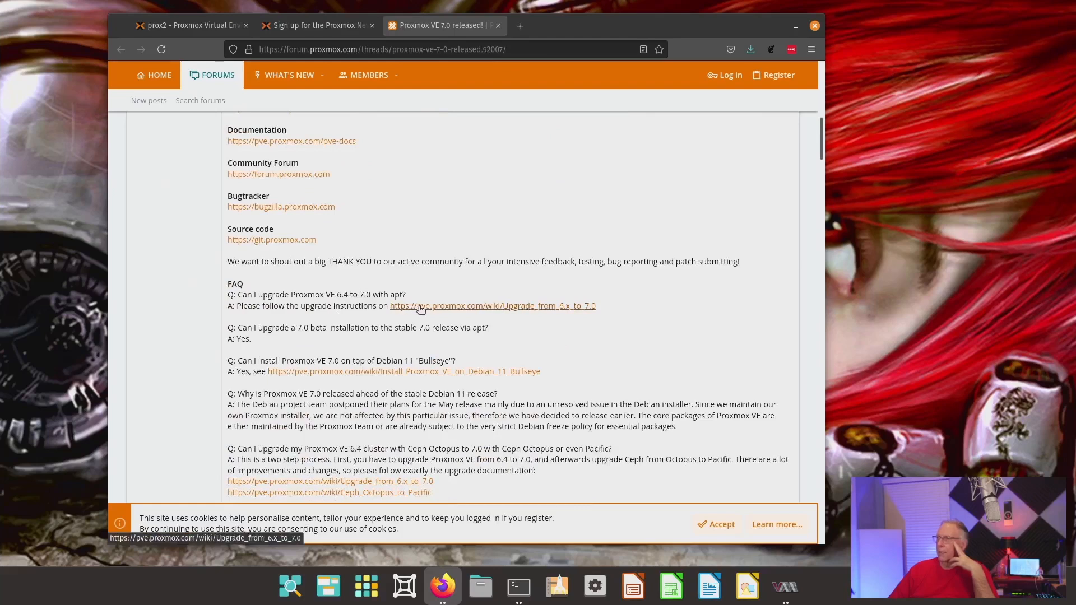
mouse_move(451, 309)
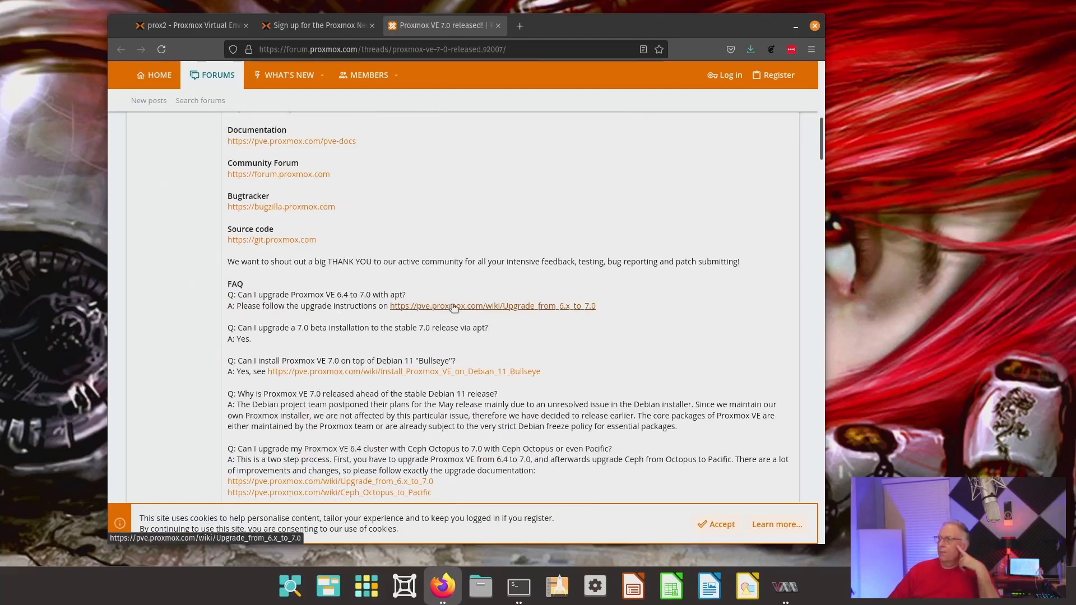
- Open the Upgrade_from_6.x_to_7.0 guide at its In-place upgrade section, glancing at the node page
click(492, 305)
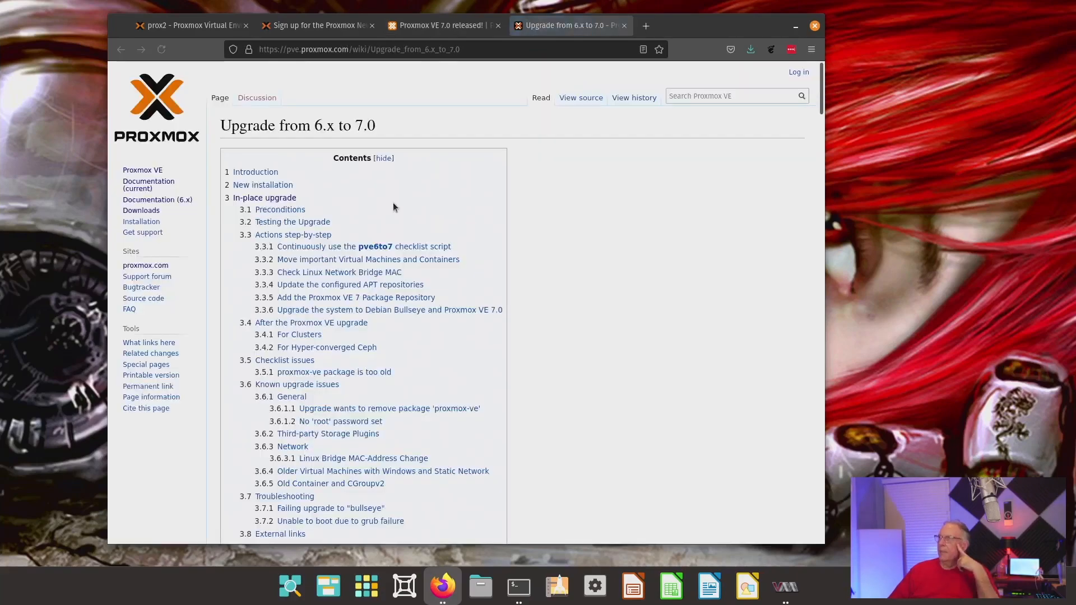
mouse_move(265, 197)
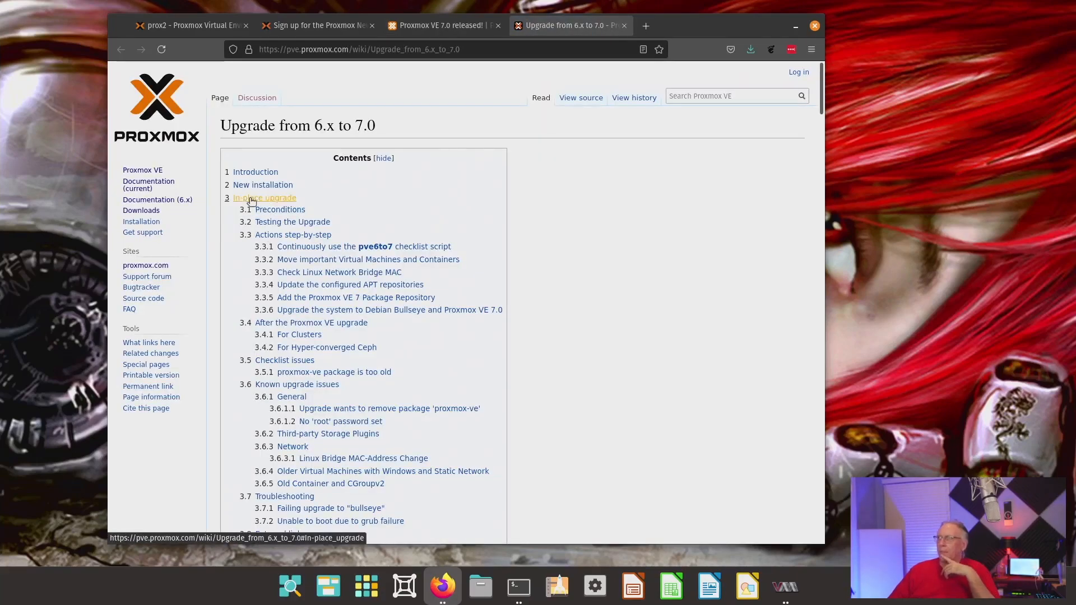
click(265, 198)
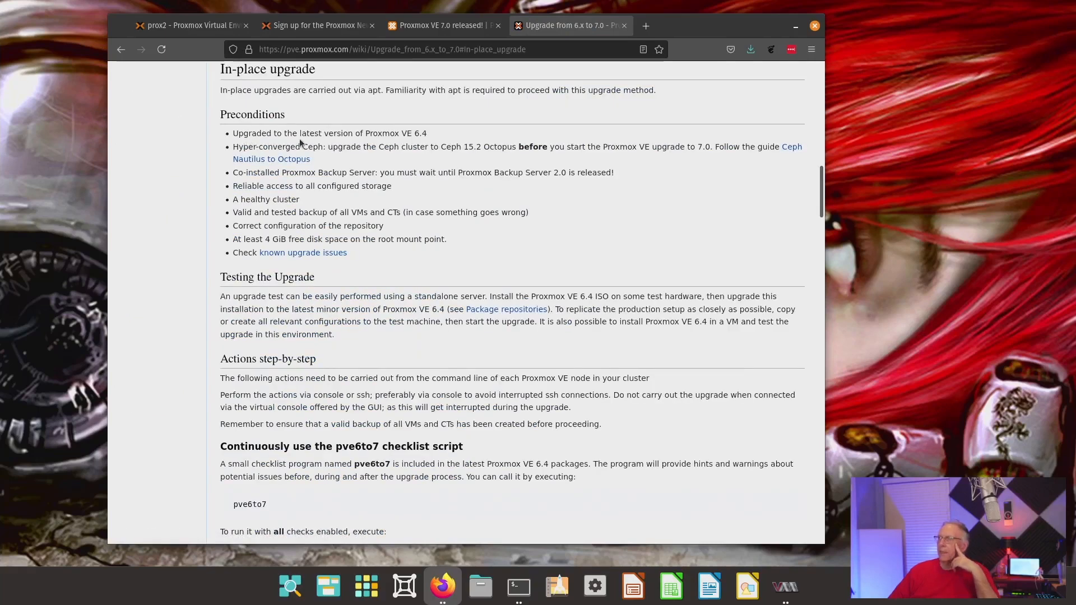
mouse_move(385, 133)
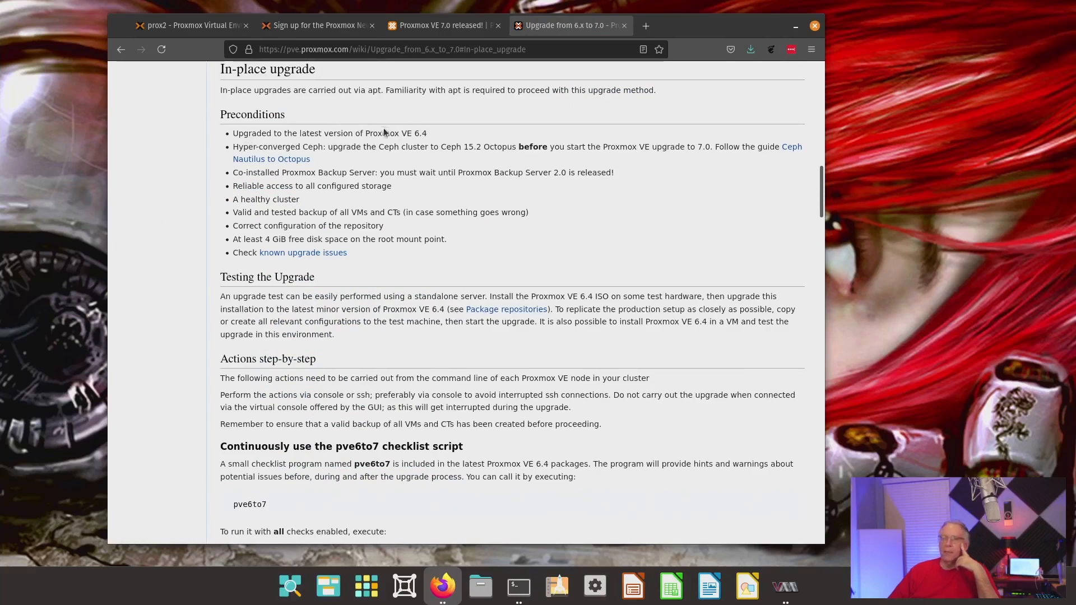
click(192, 26)
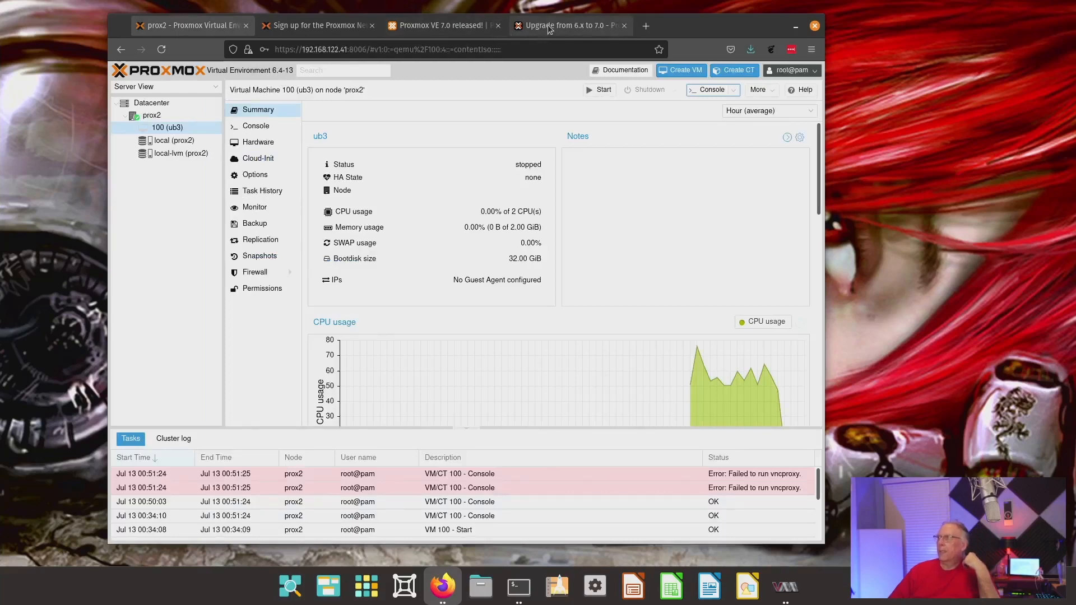
click(569, 26)
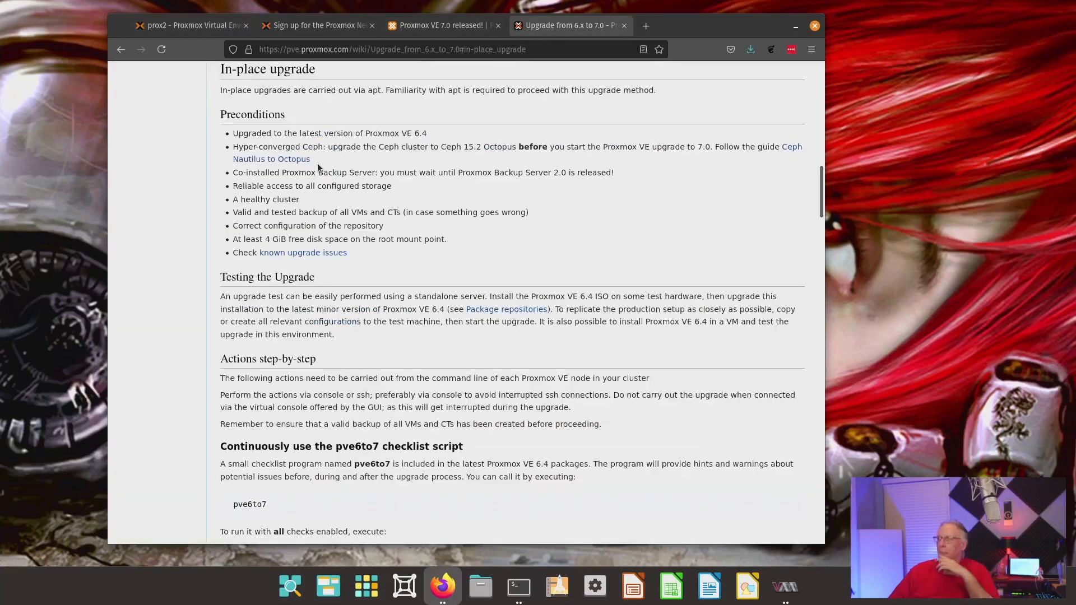
mouse_move(467, 162)
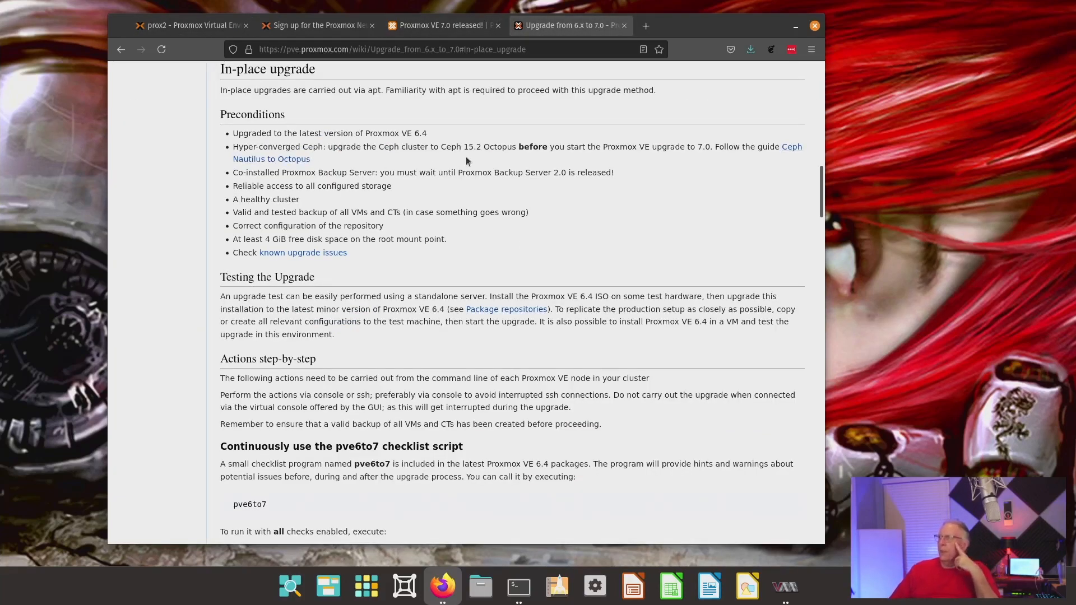
mouse_move(412, 163)
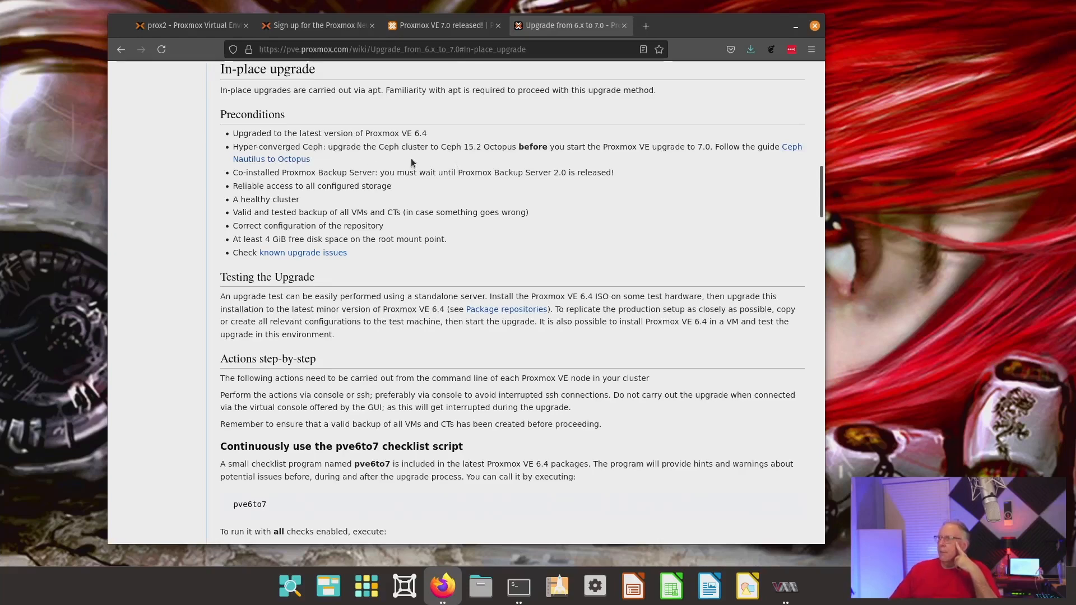
mouse_move(499, 152)
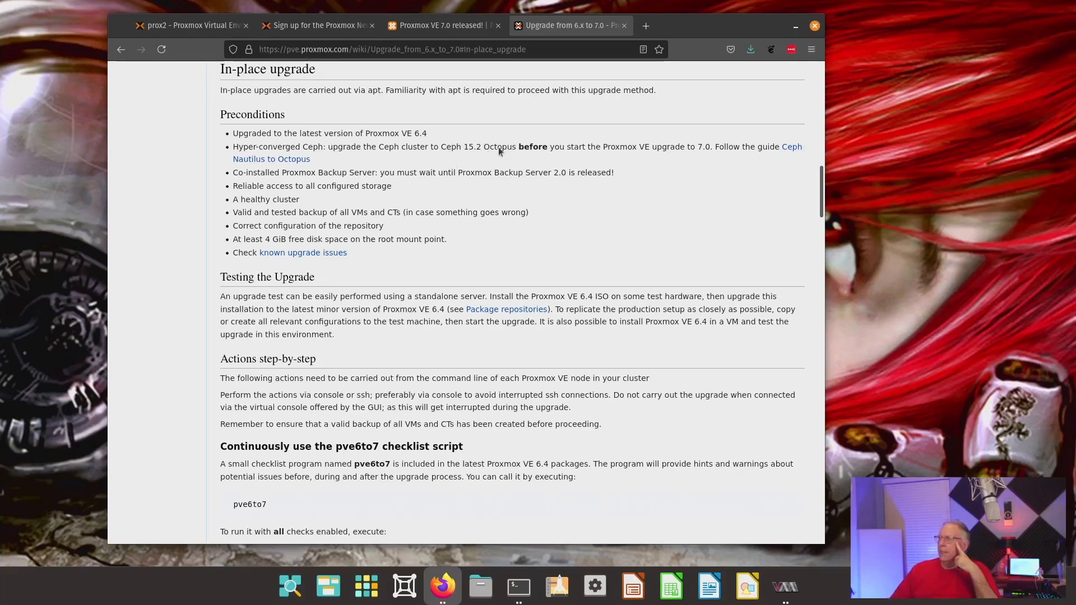
mouse_move(411, 183)
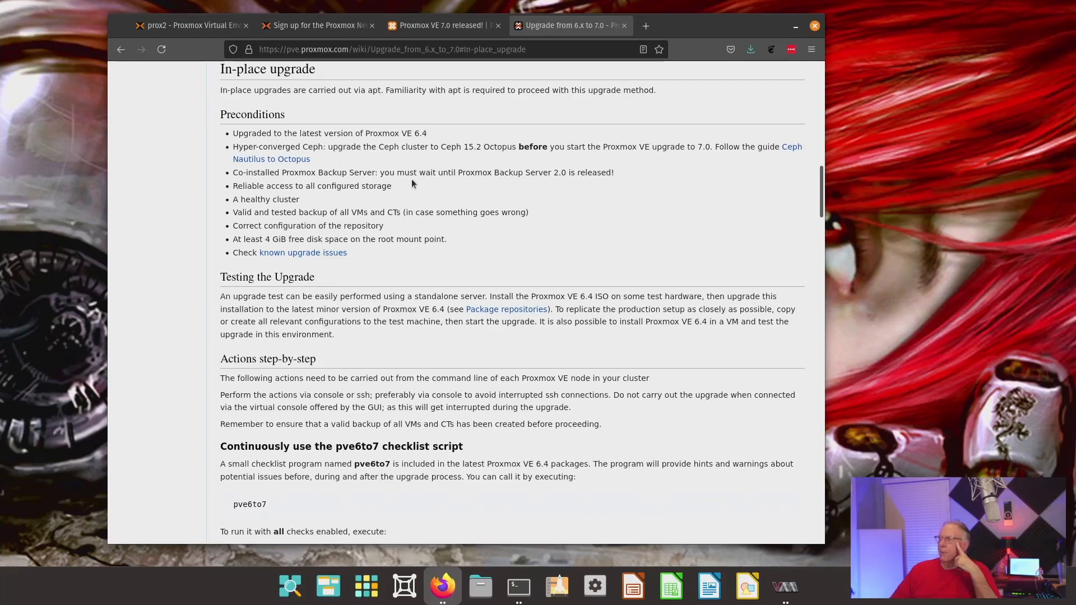
- Read the in-place upgrade preconditions down to the pve6to7 checklist script section
scroll(down, 3)
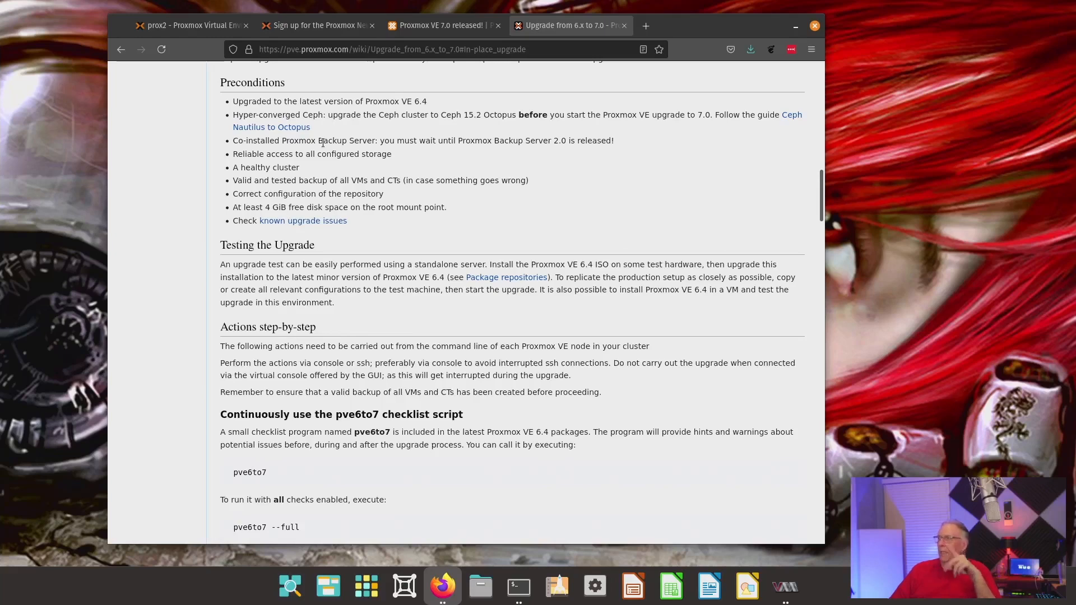
scroll(down, 3)
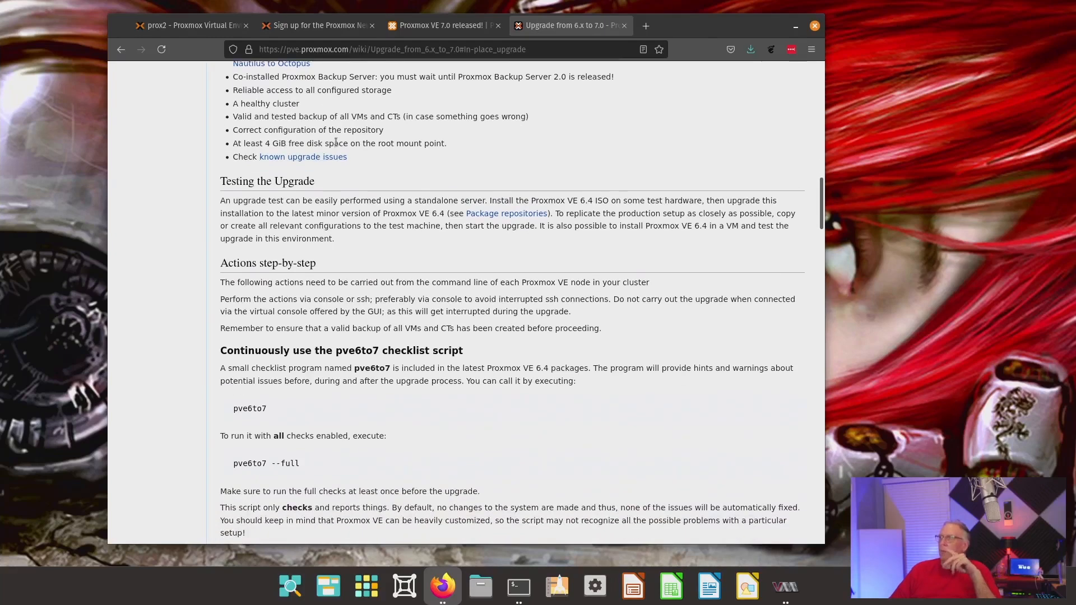
scroll(down, 3)
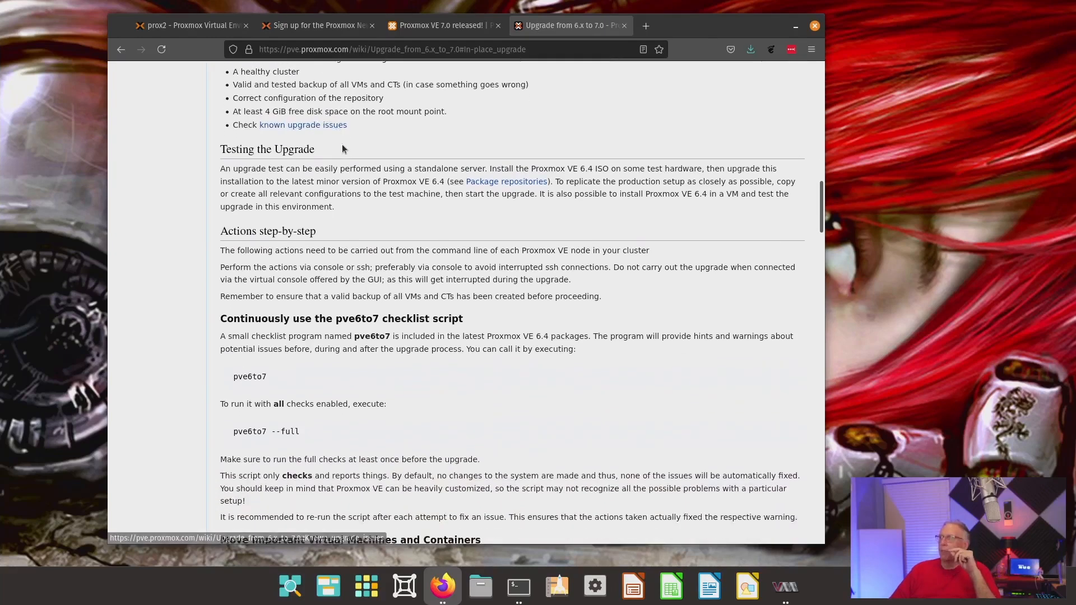
scroll(up, 3)
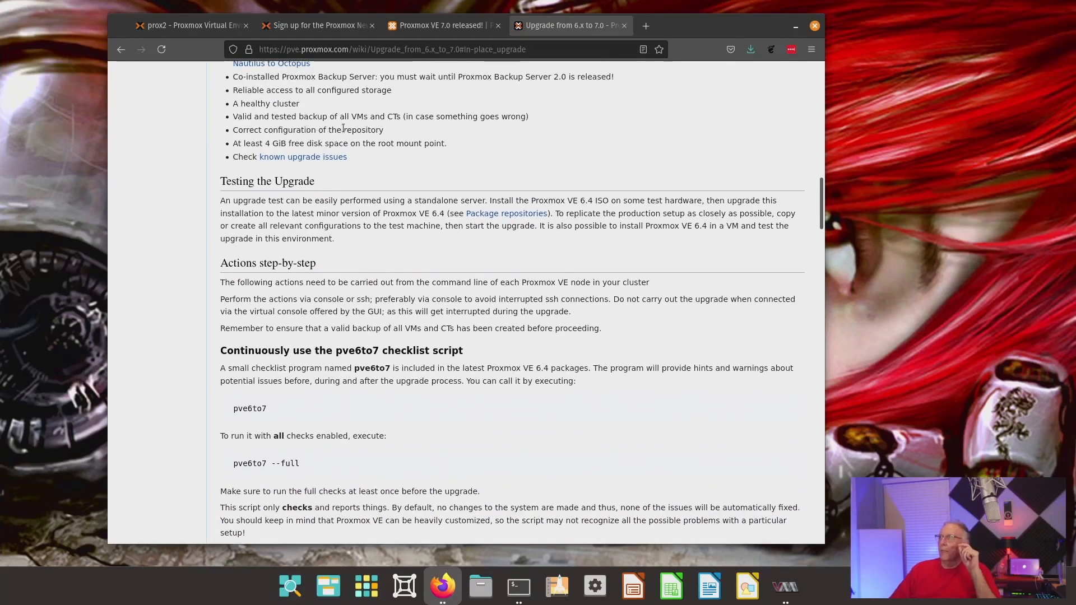
mouse_move(390, 134)
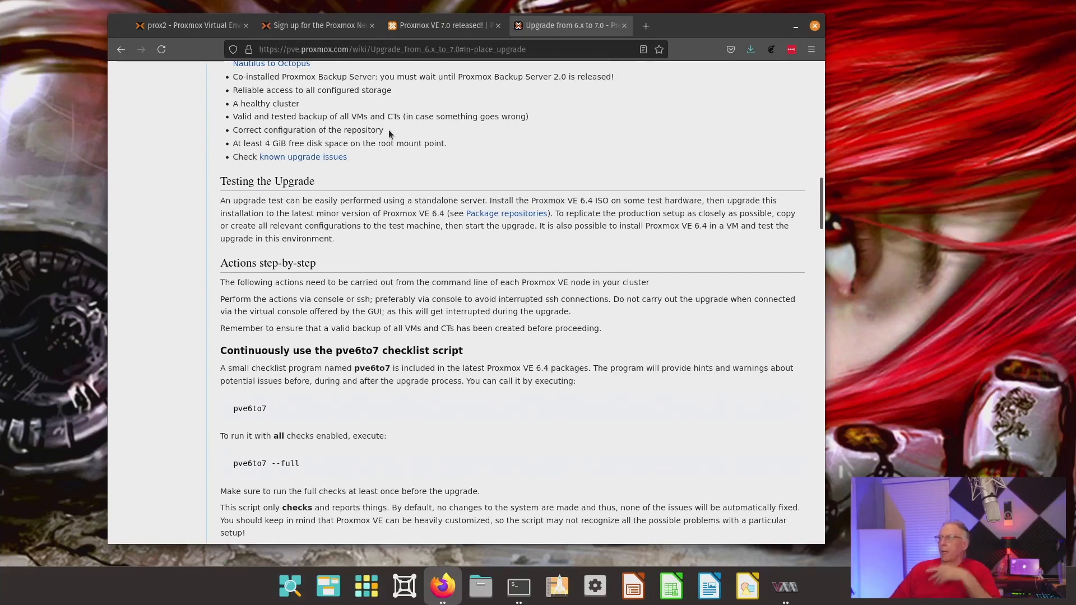
mouse_move(328, 134)
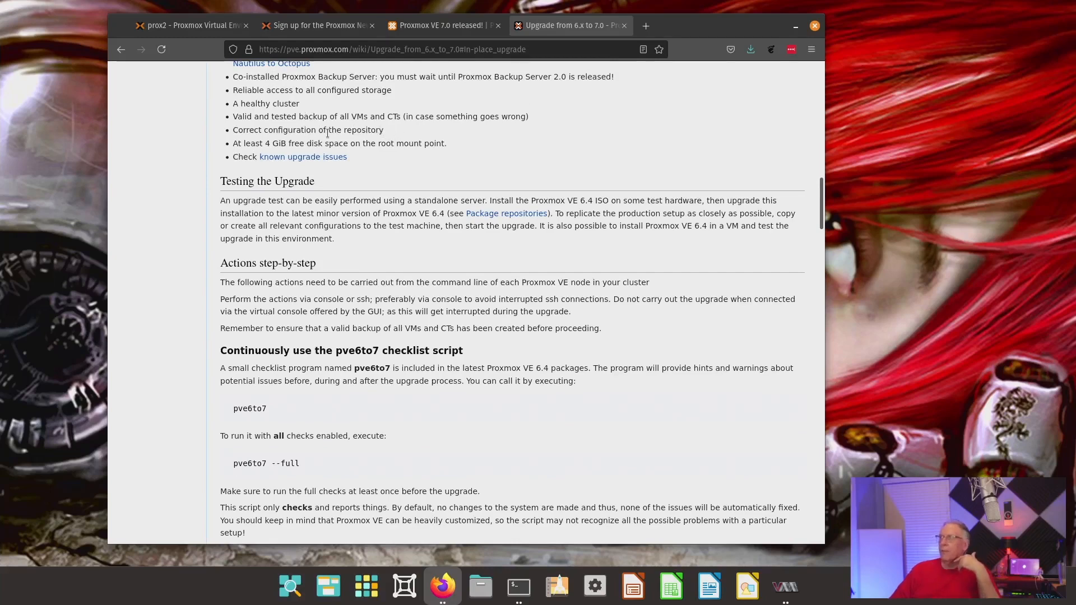
mouse_move(330, 124)
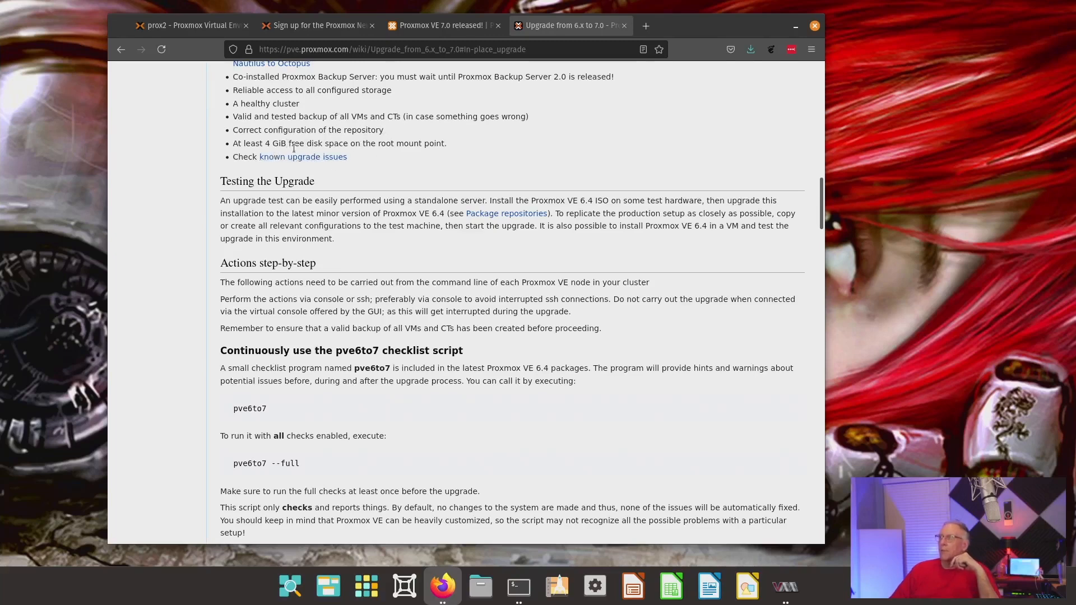
mouse_move(302, 157)
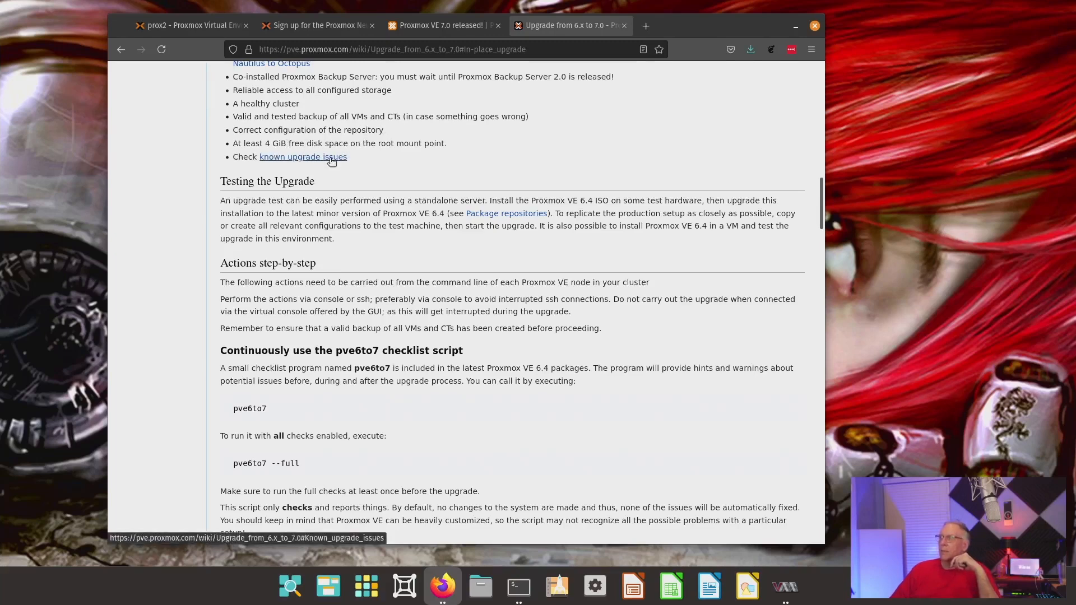
click(518, 587)
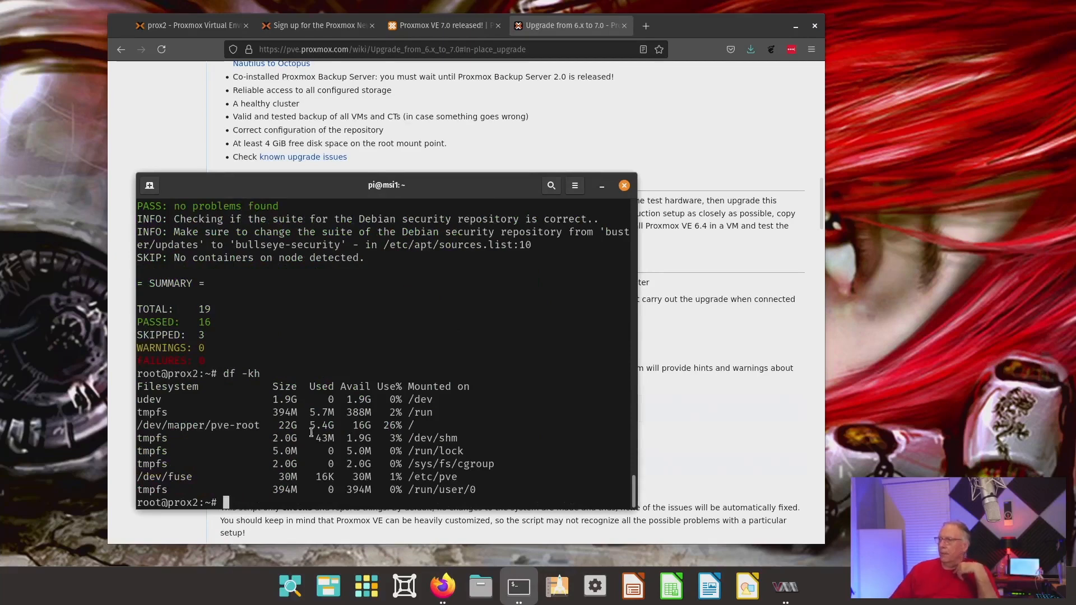
mouse_move(338, 420)
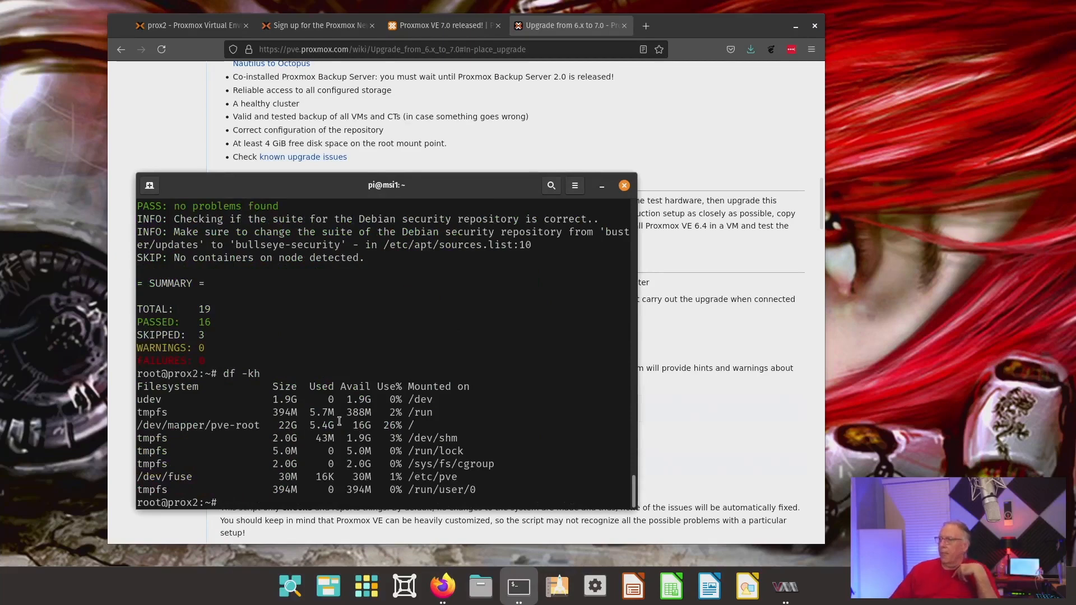
click(623, 185)
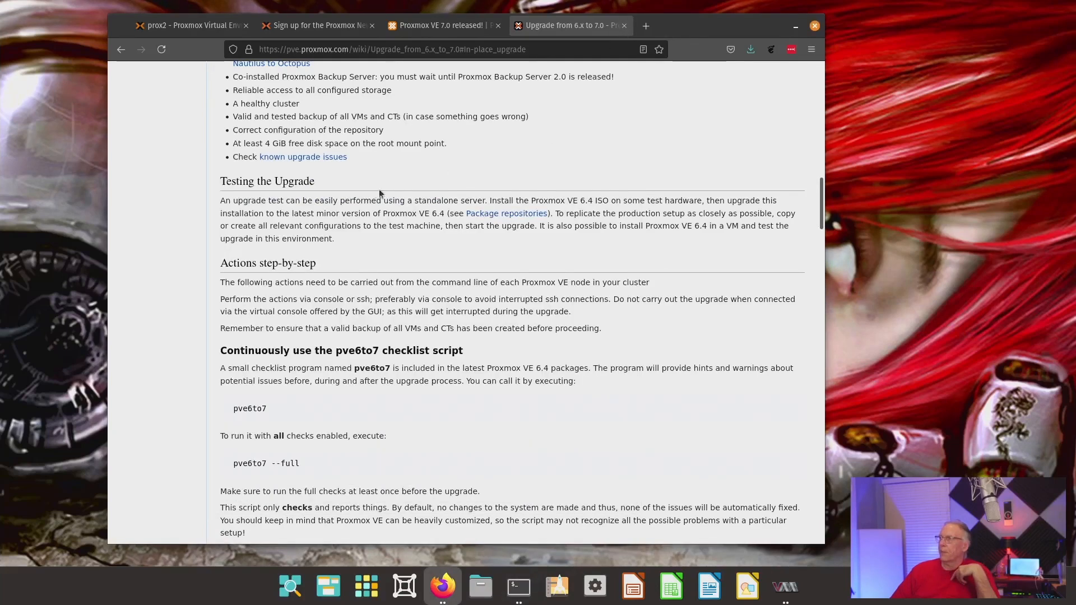
mouse_move(302, 157)
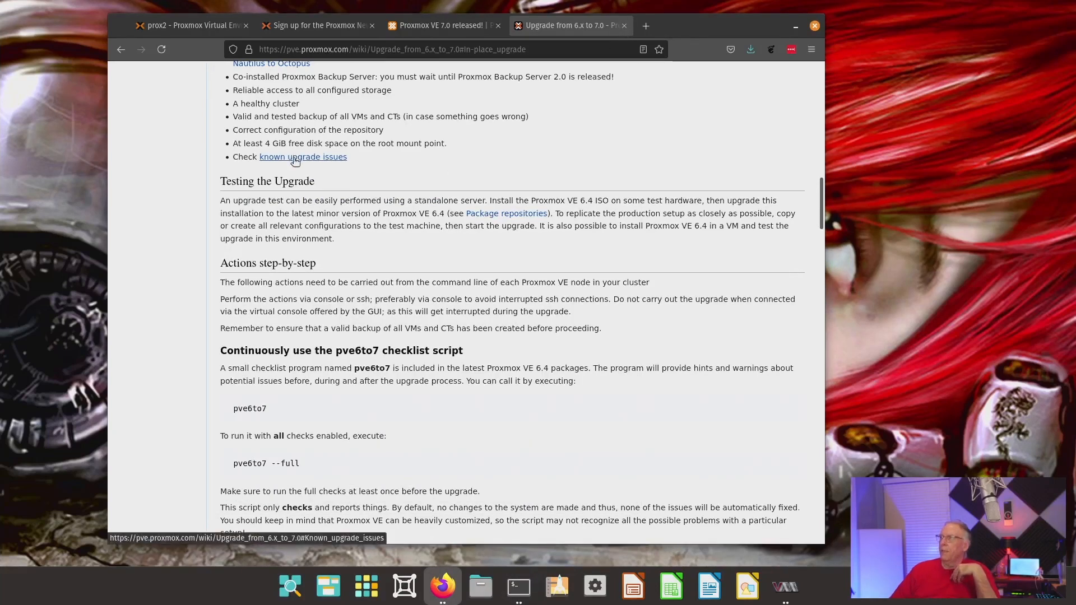
mouse_move(320, 198)
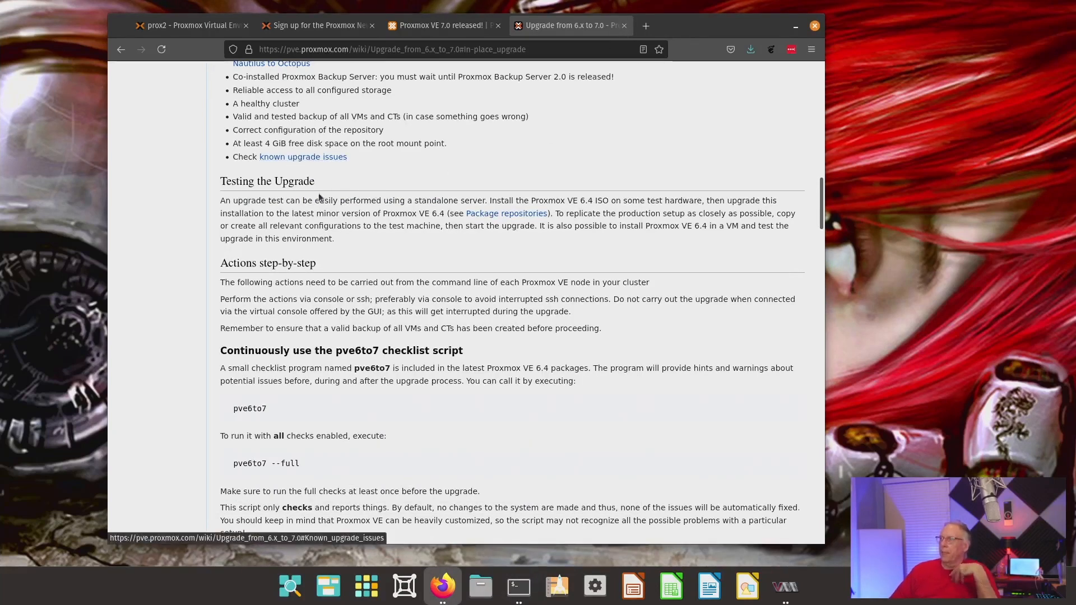
- Scroll the guide down to 'Update the configured APT repositories' and the PVE 7 repository steps
scroll(down, 3)
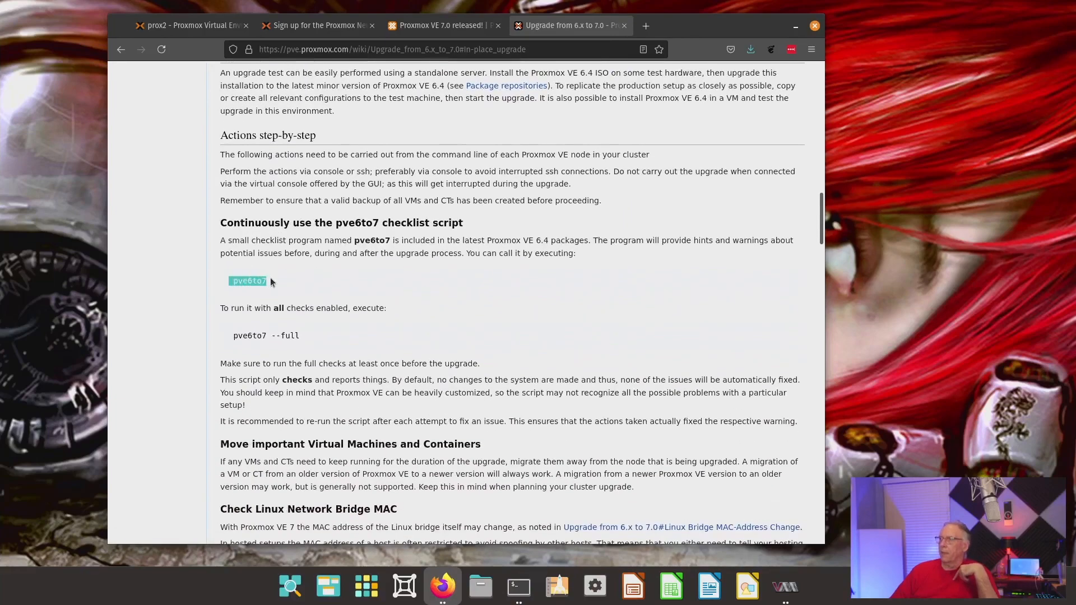
scroll(down, 3)
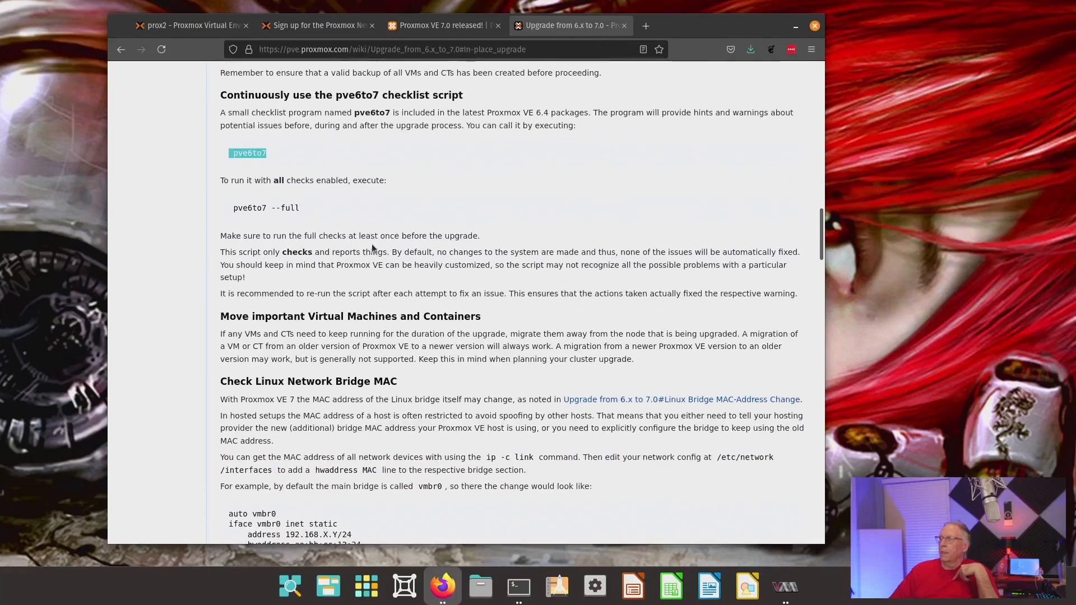
scroll(down, 3)
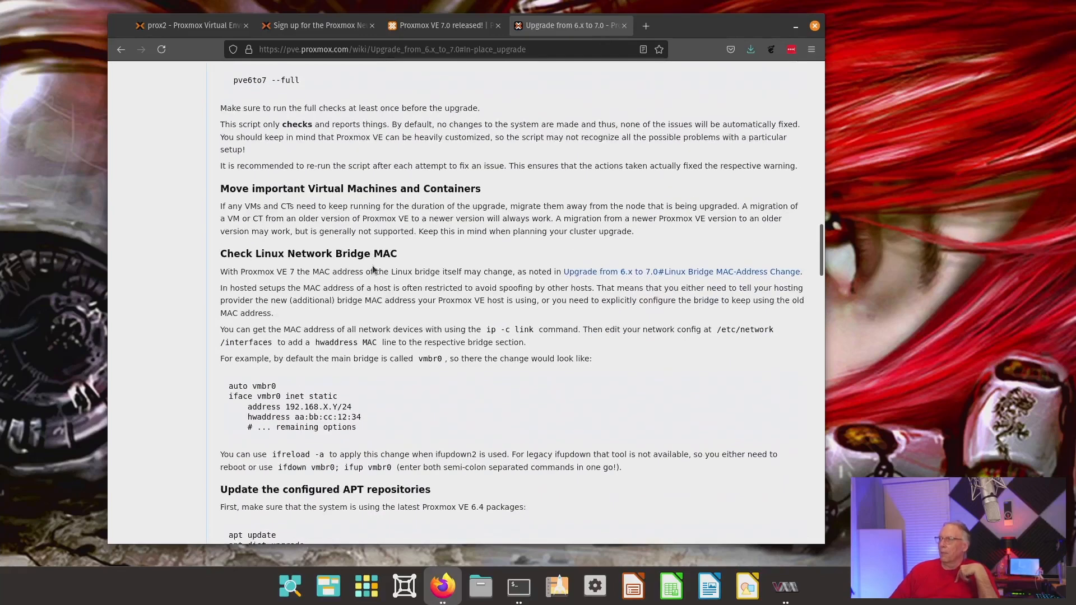
scroll(down, 3)
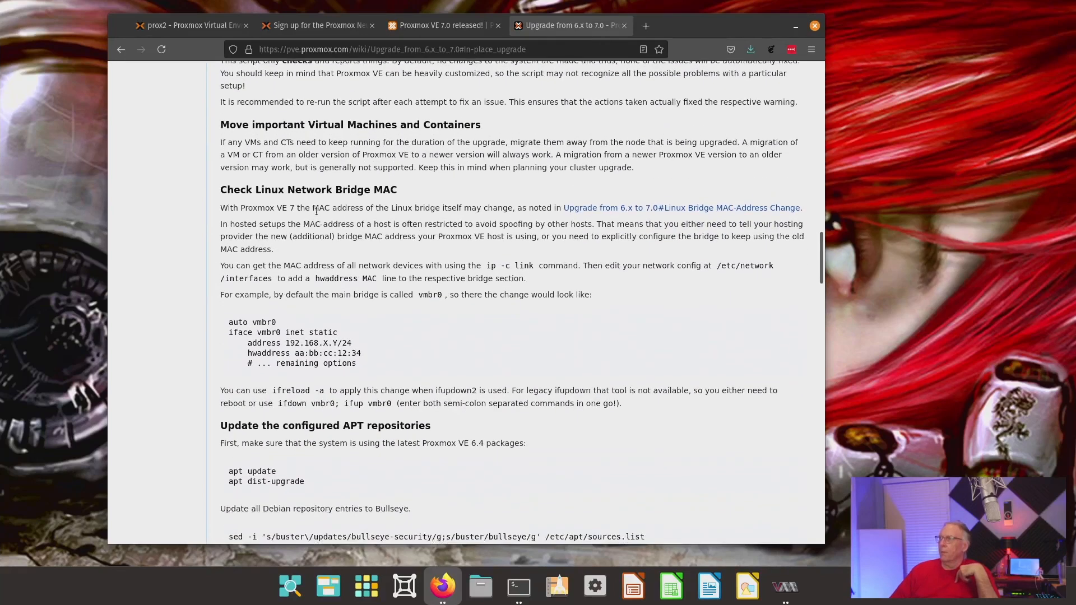
mouse_move(325, 201)
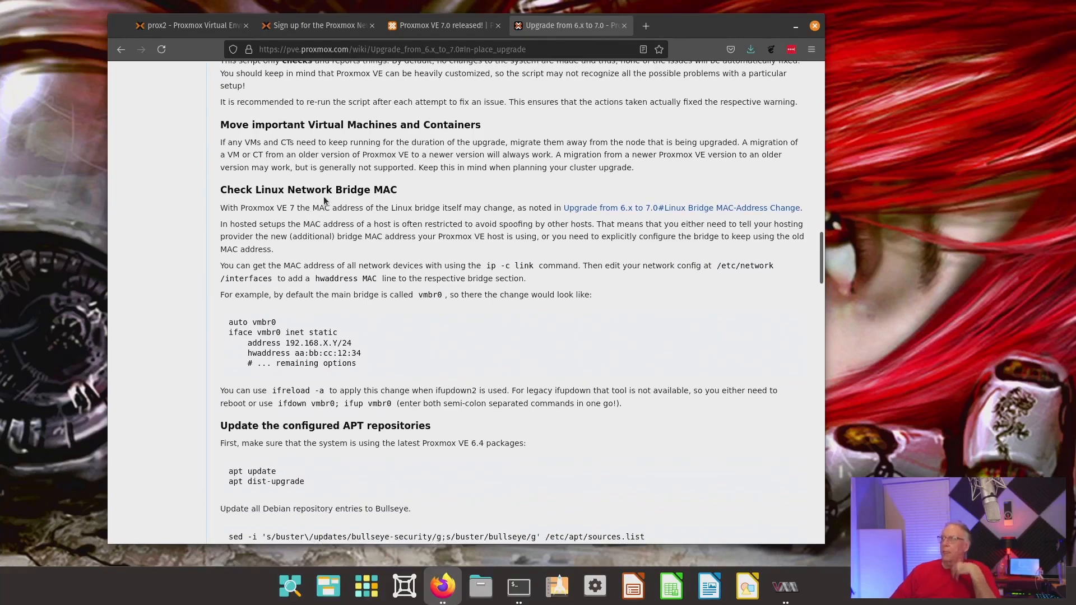
mouse_move(392, 192)
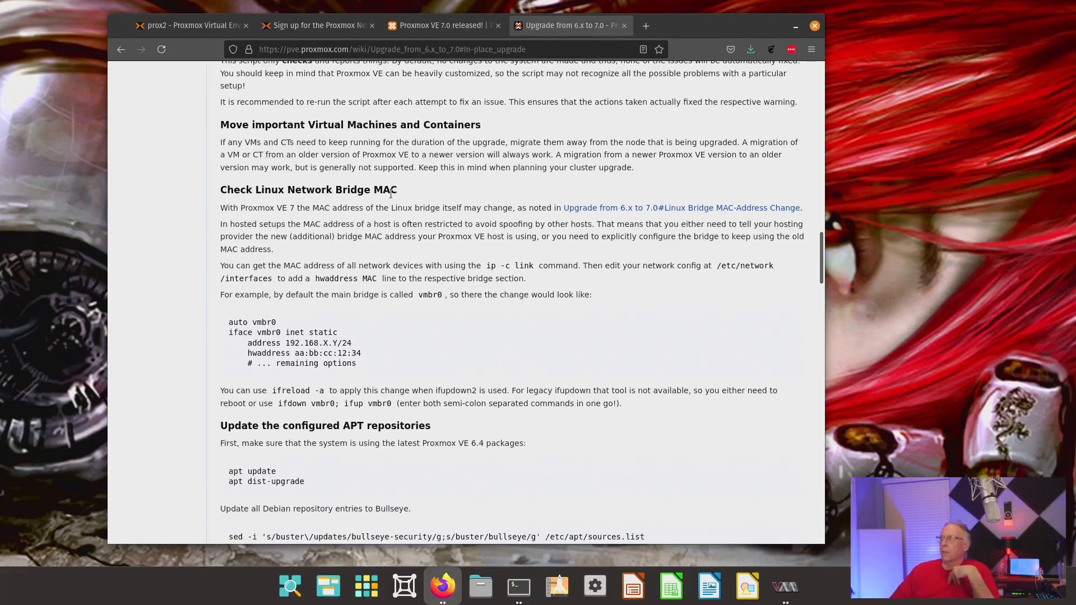
scroll(down, 3)
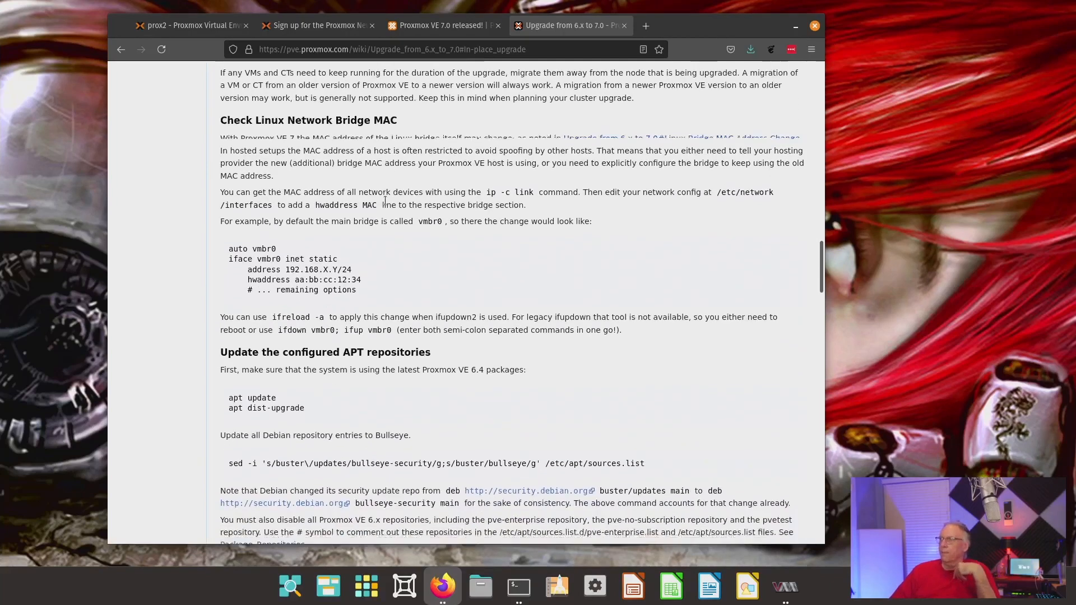
scroll(down, 3)
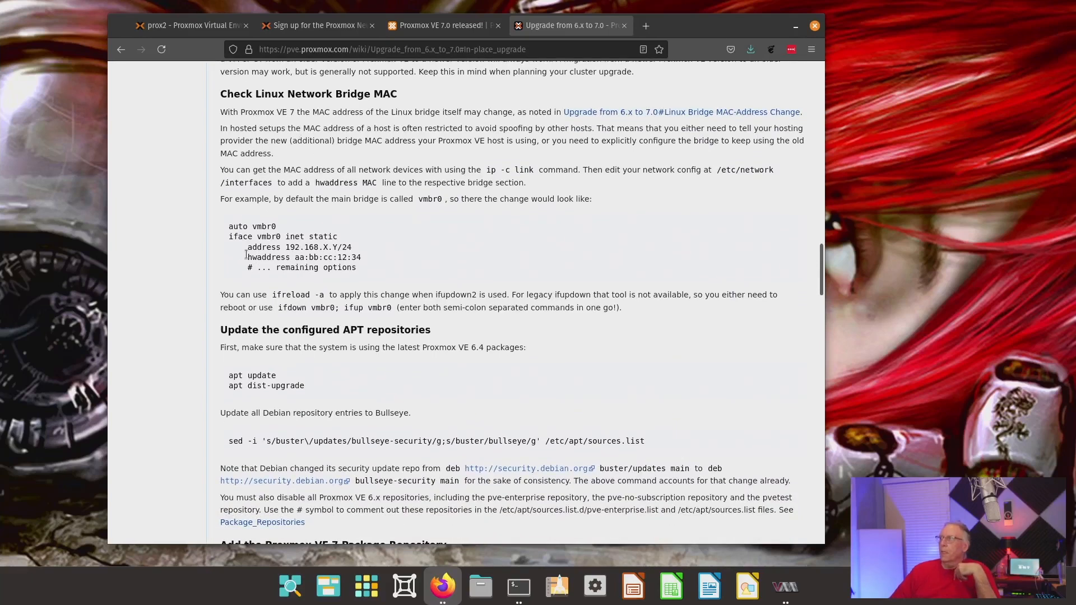
mouse_move(334, 166)
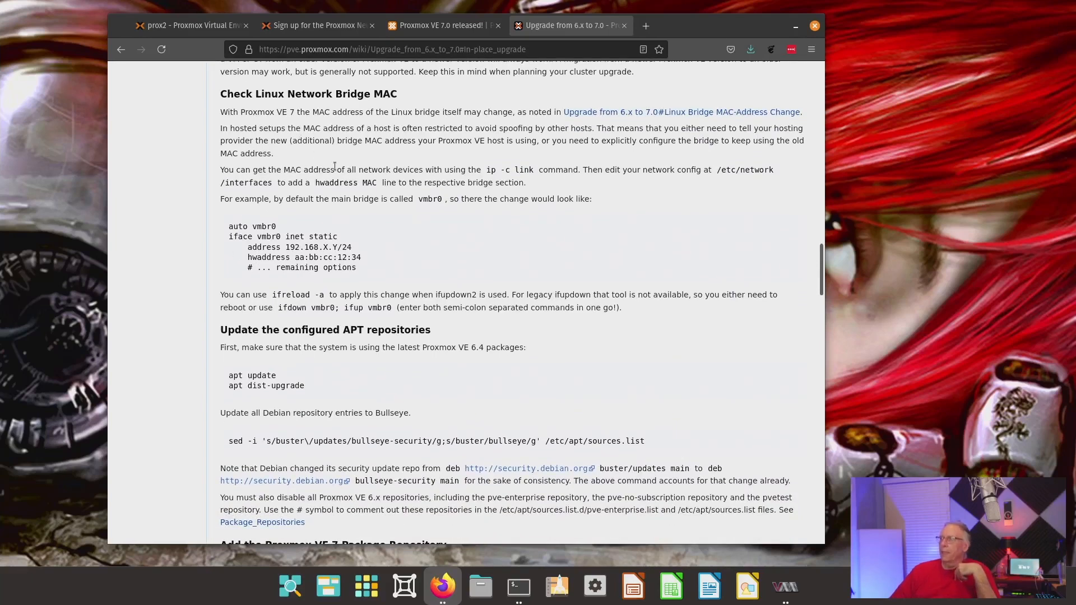
mouse_move(396, 220)
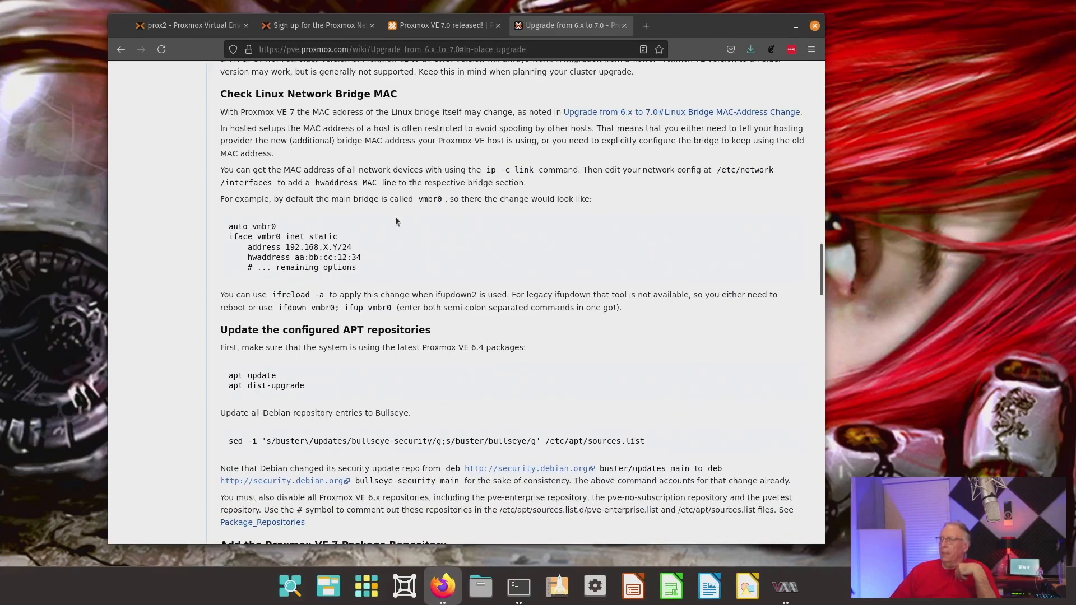
scroll(down, 3)
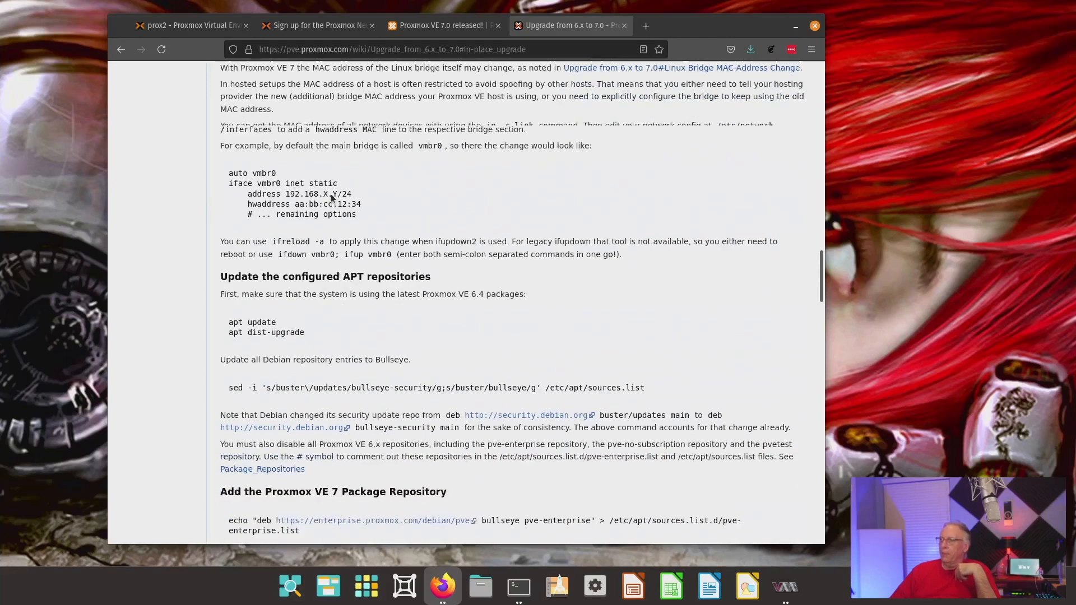
scroll(down, 3)
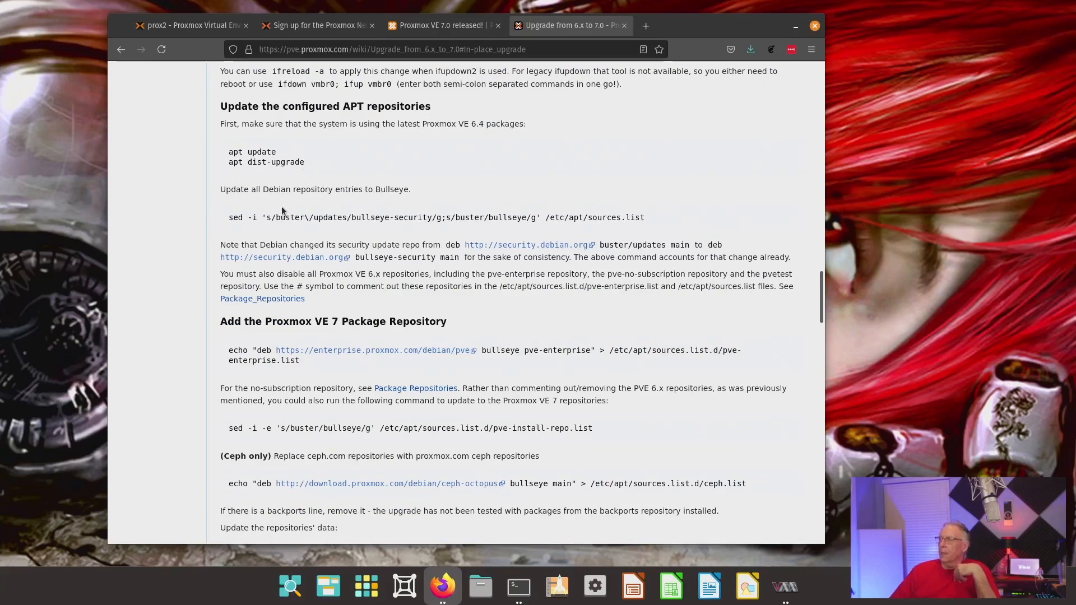
- Run apt update and apt dist-upgrade on prox2, showing all packages already up to date
click(518, 586)
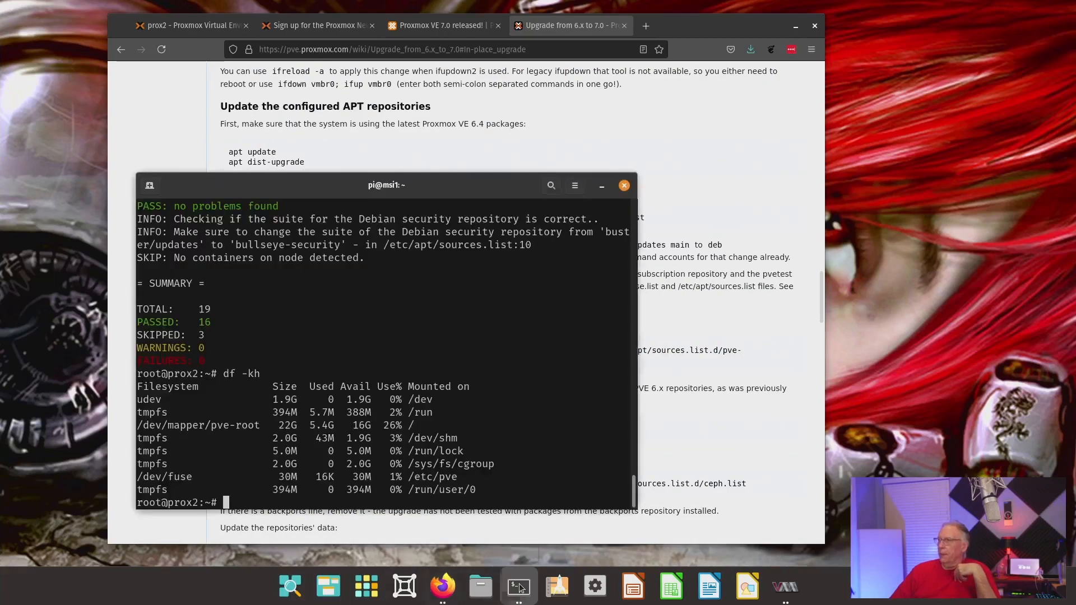
text(apt update)
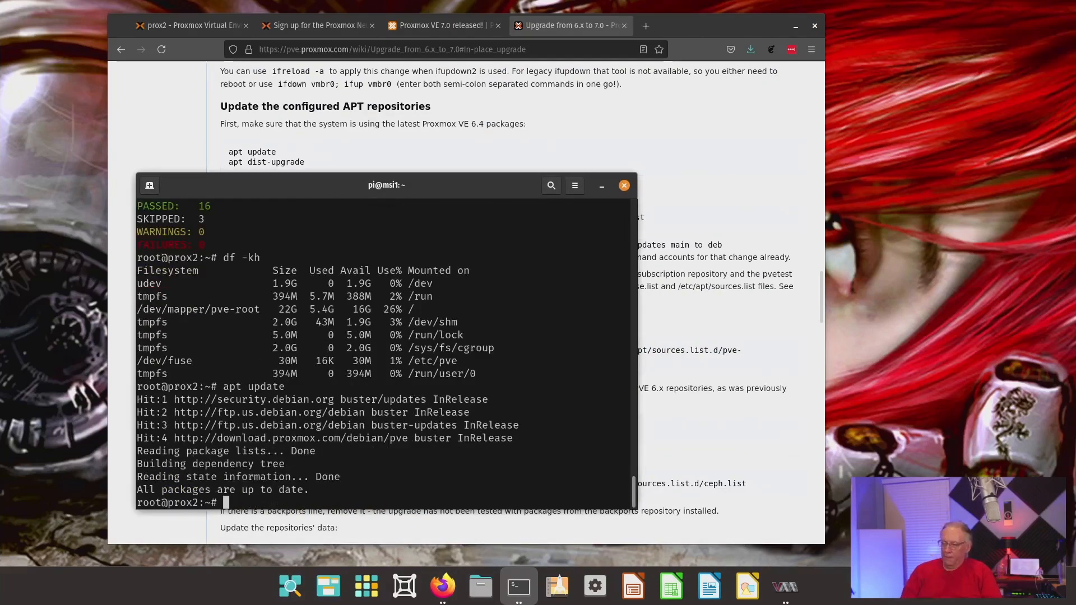
text(apt dist-upgrade)
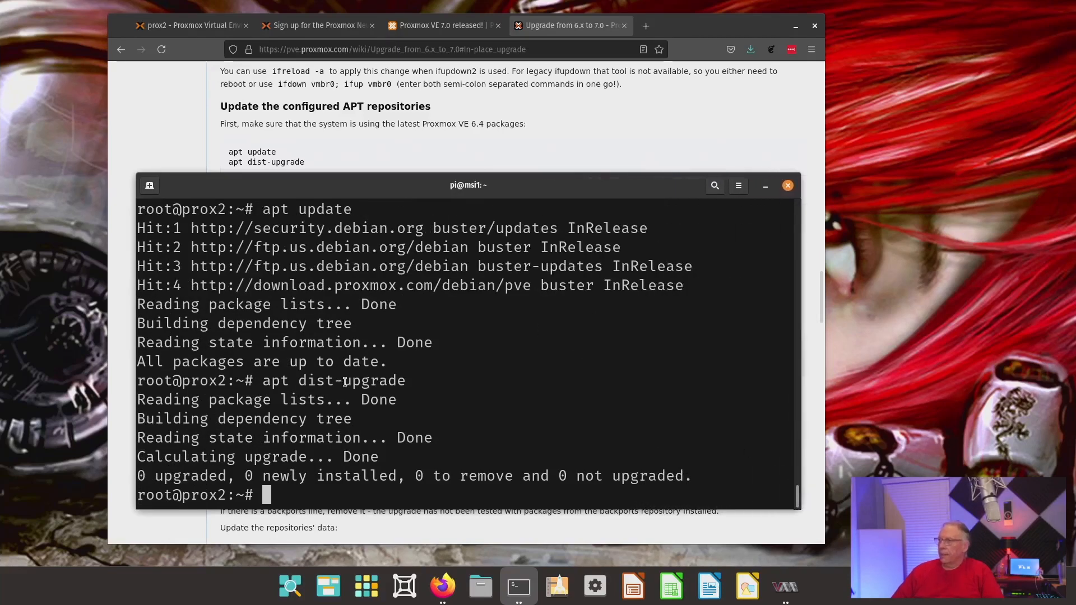
text(apt update)
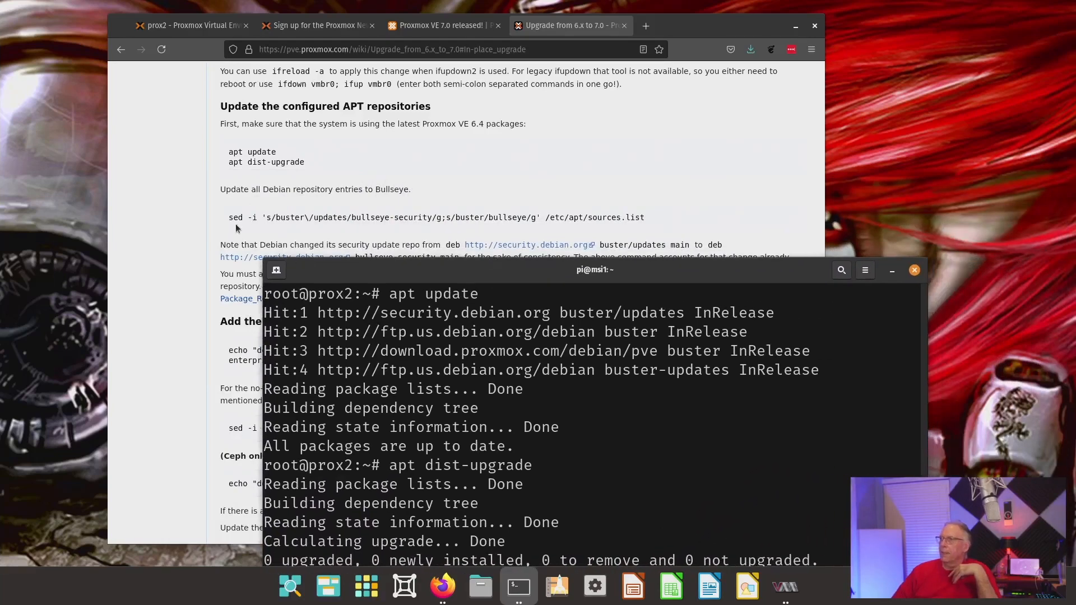
mouse_move(296, 266)
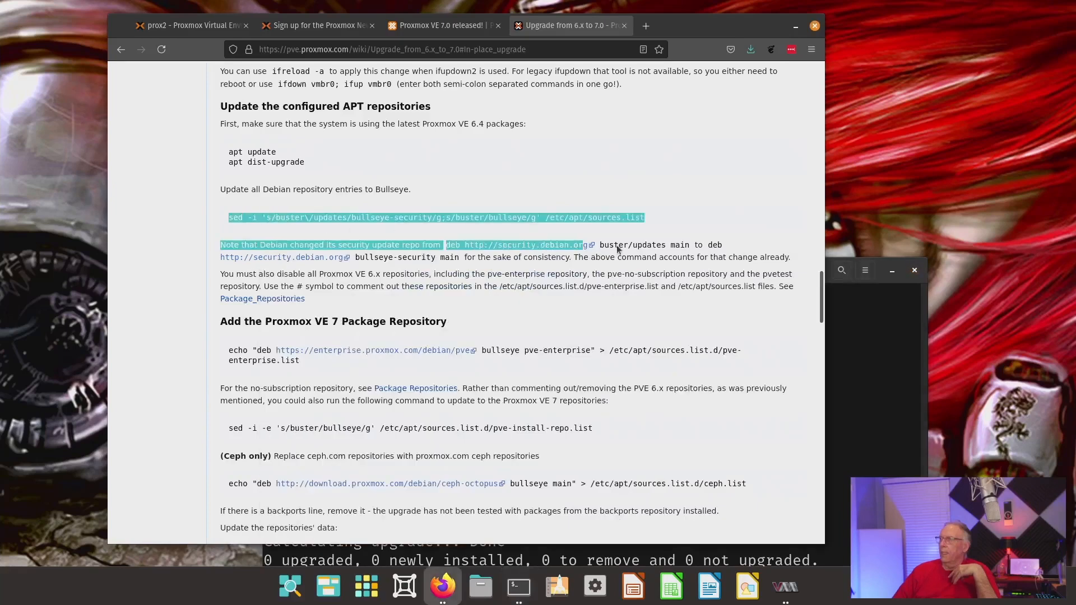
- Select the wiki's sed command that switches Debian repository entries to Bullseye
click(420, 226)
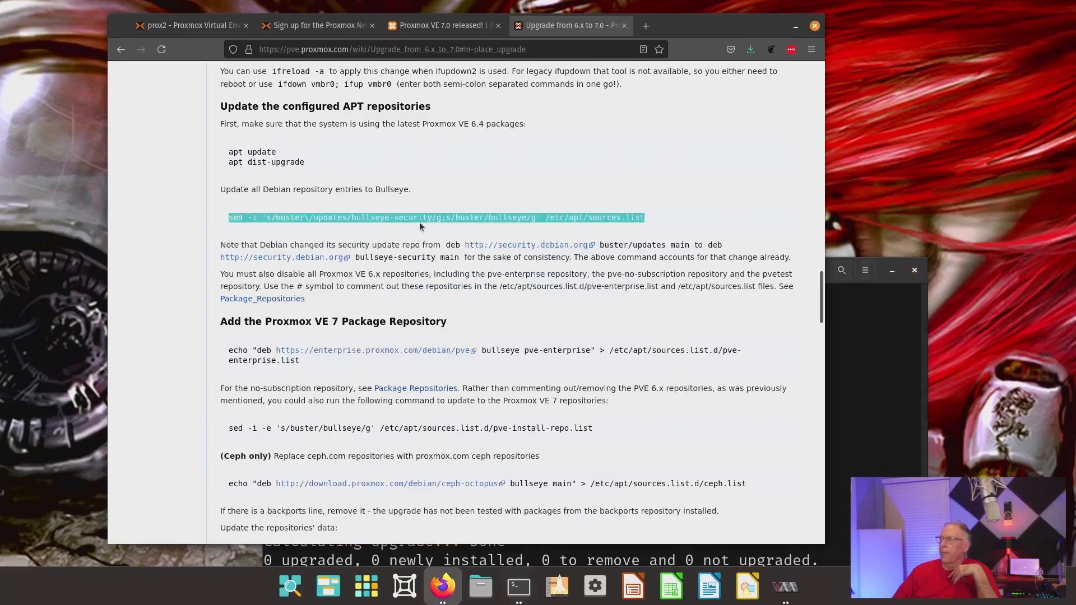
mouse_move(307, 219)
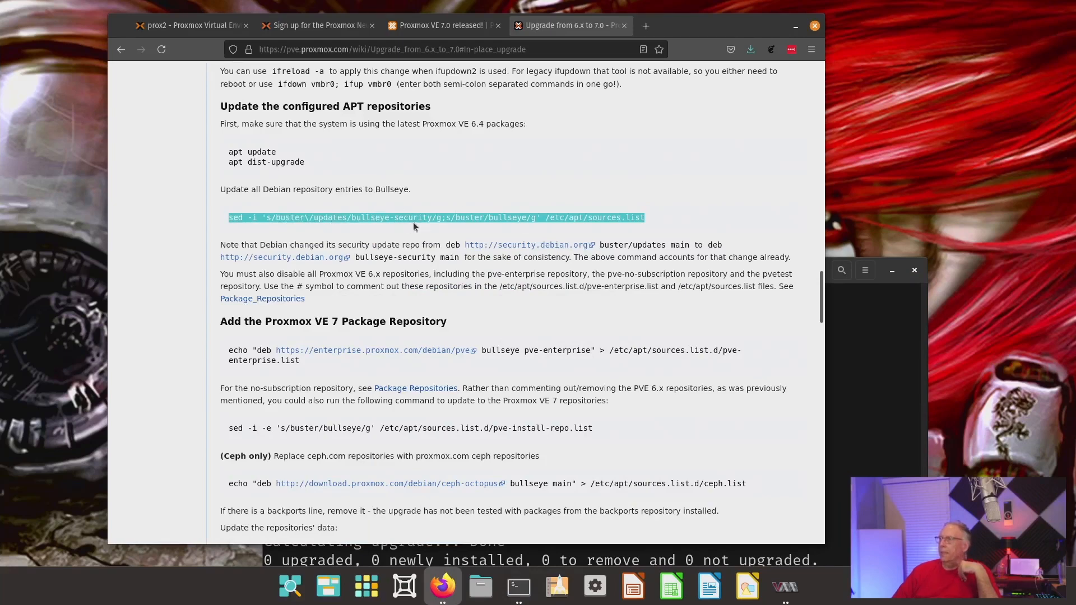
mouse_move(463, 218)
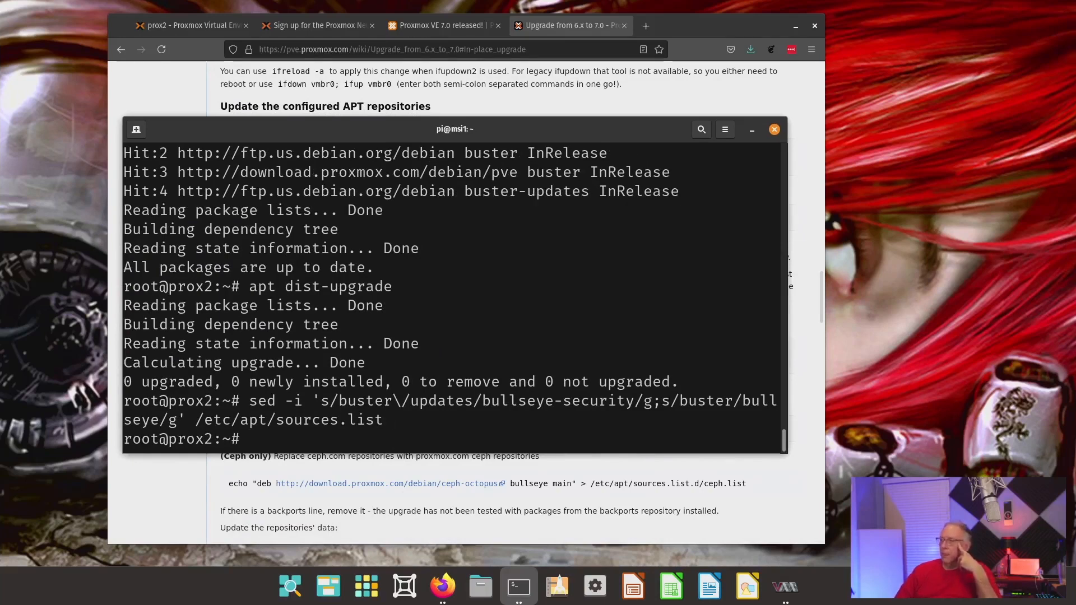
- From /etc/apt, page through sources.list confirming all repository entries now read bullseye
text(c)
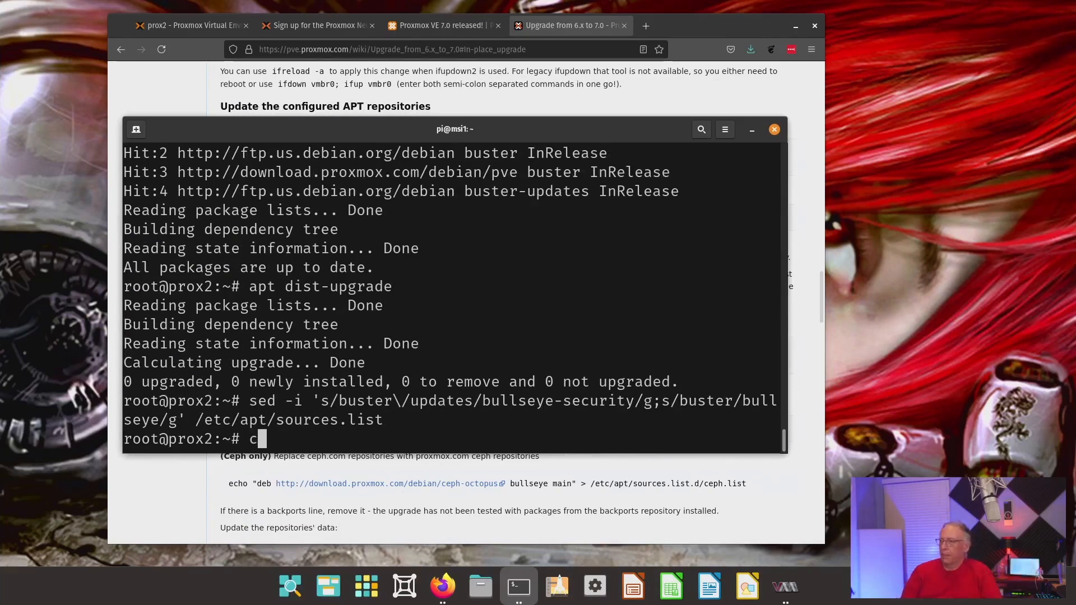
text(d /etc/apt)
text(m)
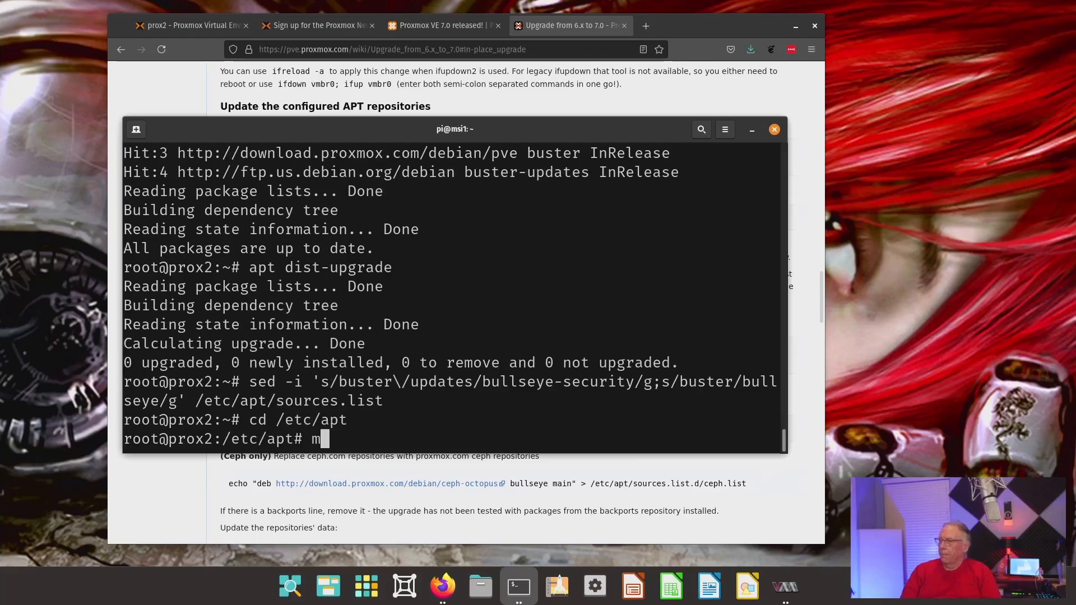
text(ore sources.)
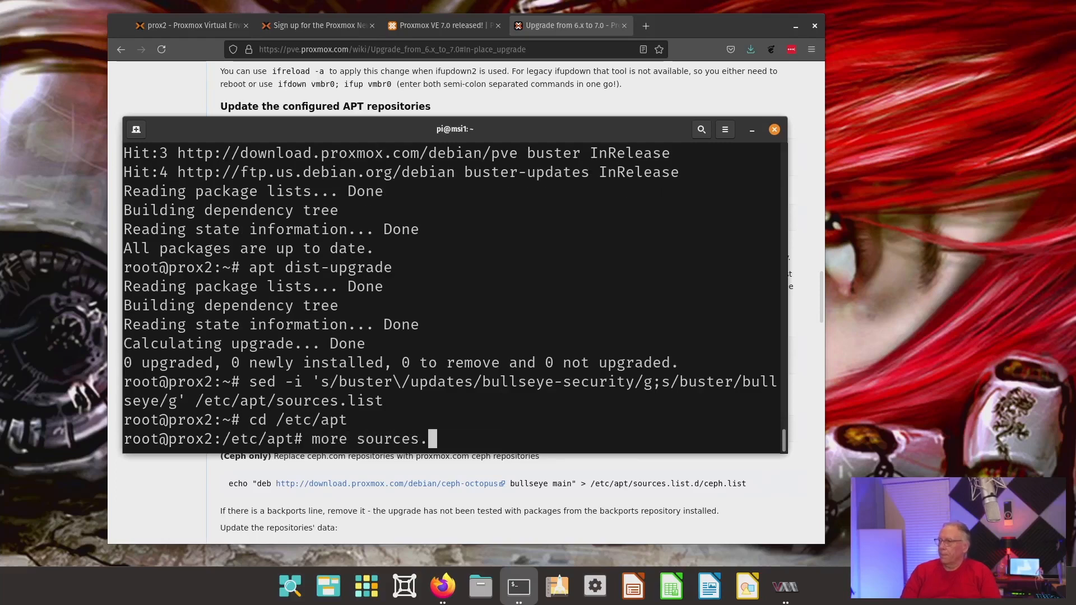
key(Return)
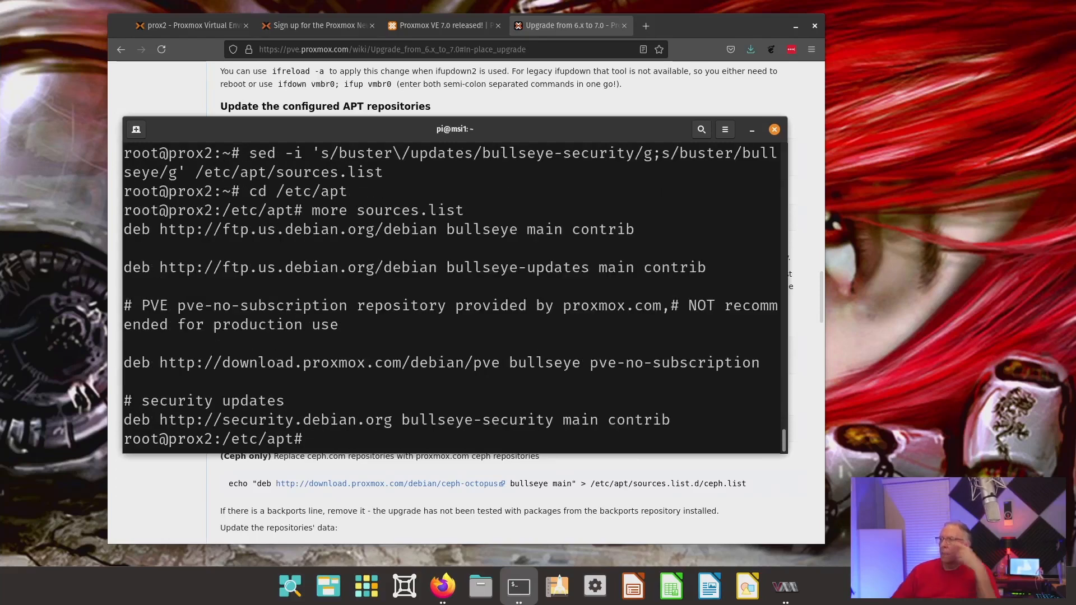
mouse_move(297, 229)
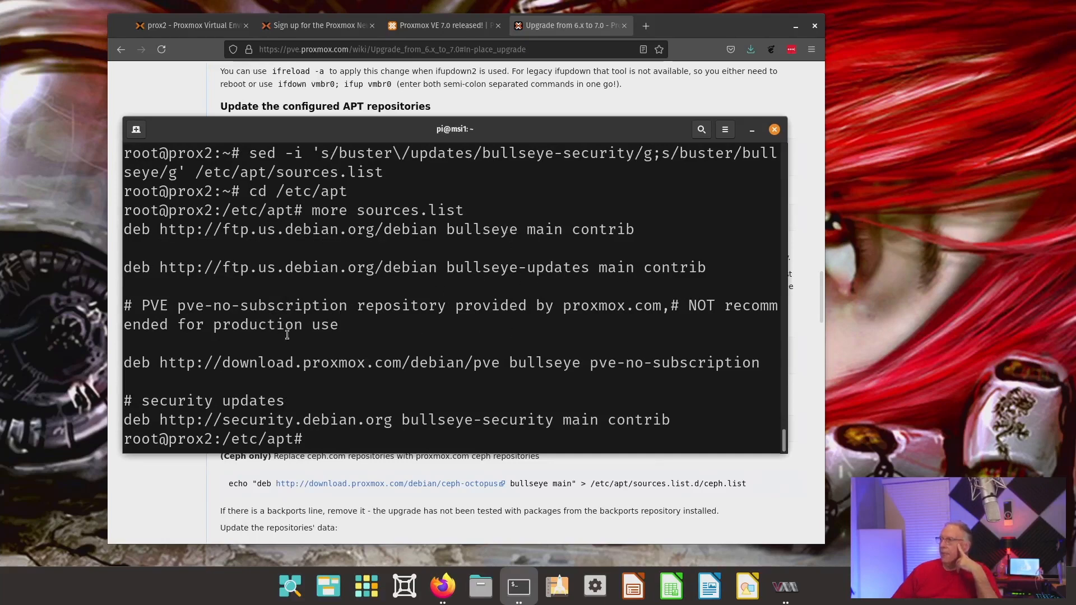
mouse_move(555, 368)
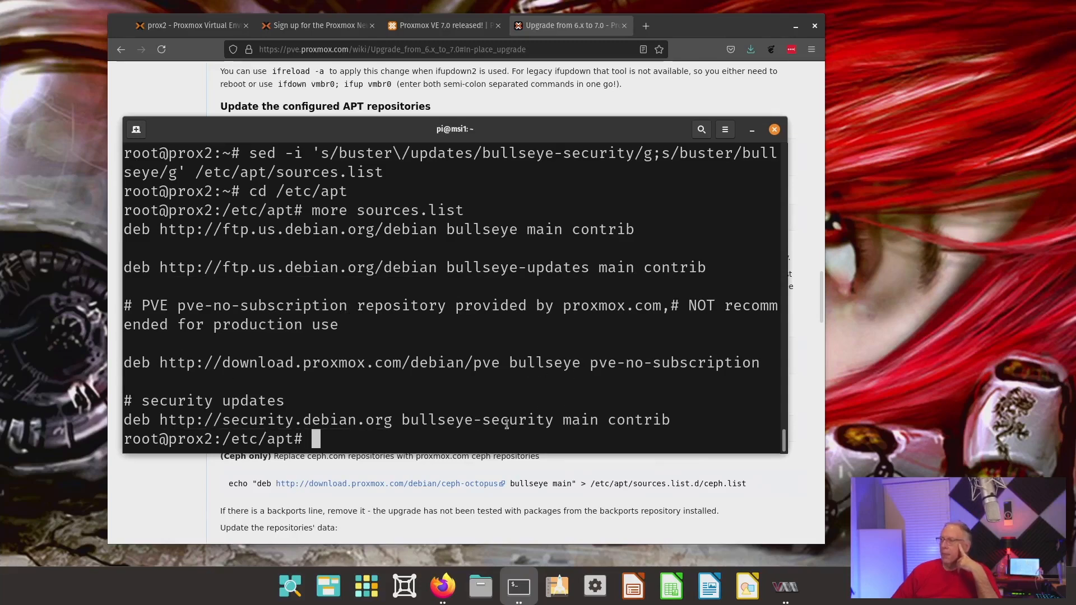
mouse_move(486, 348)
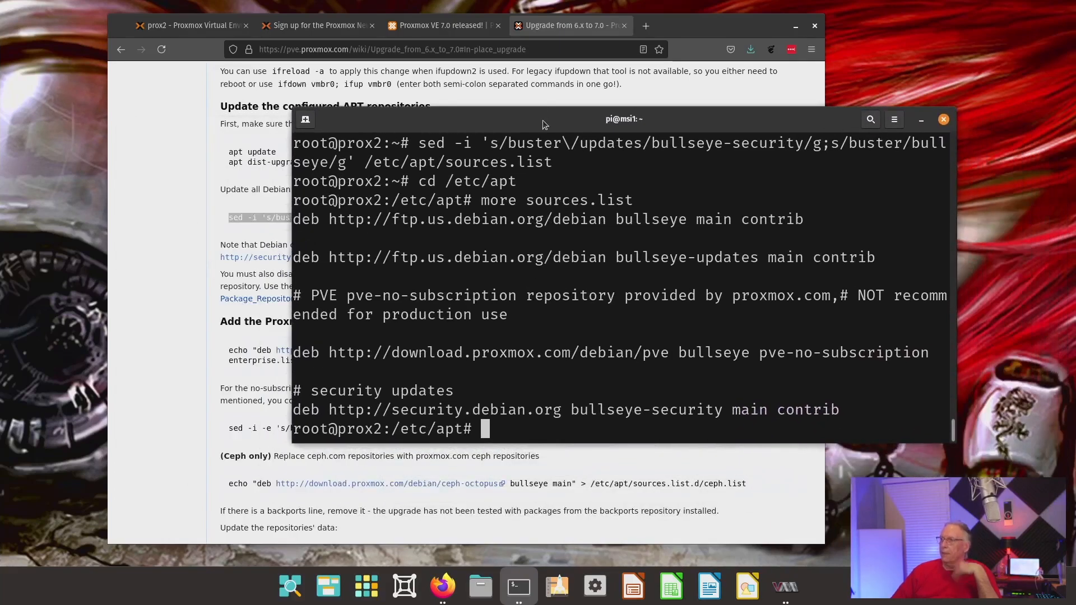
mouse_move(200, 240)
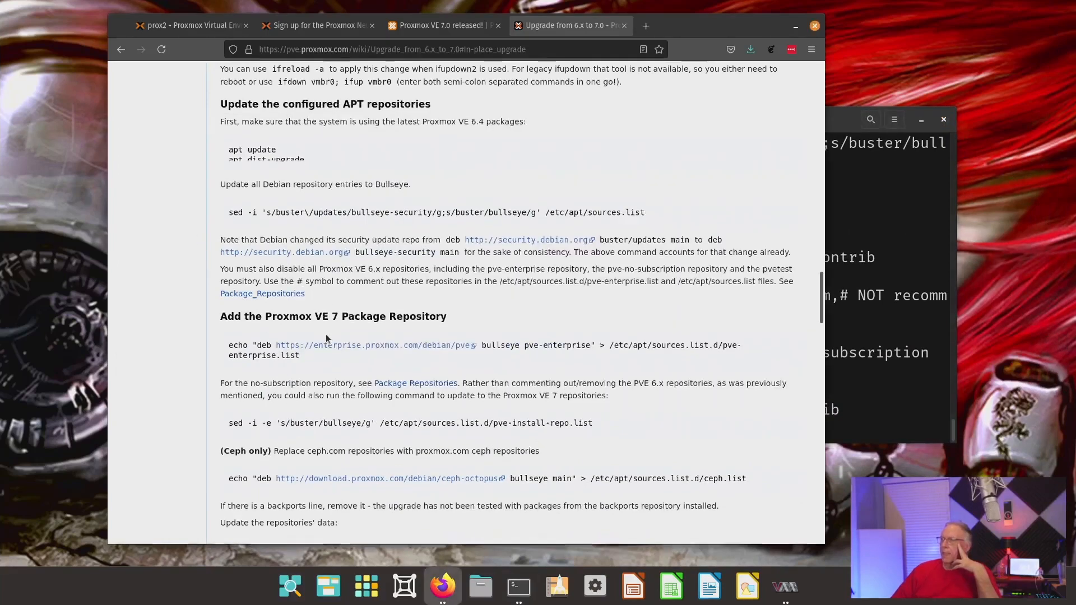
scroll(down, 3)
text(c)
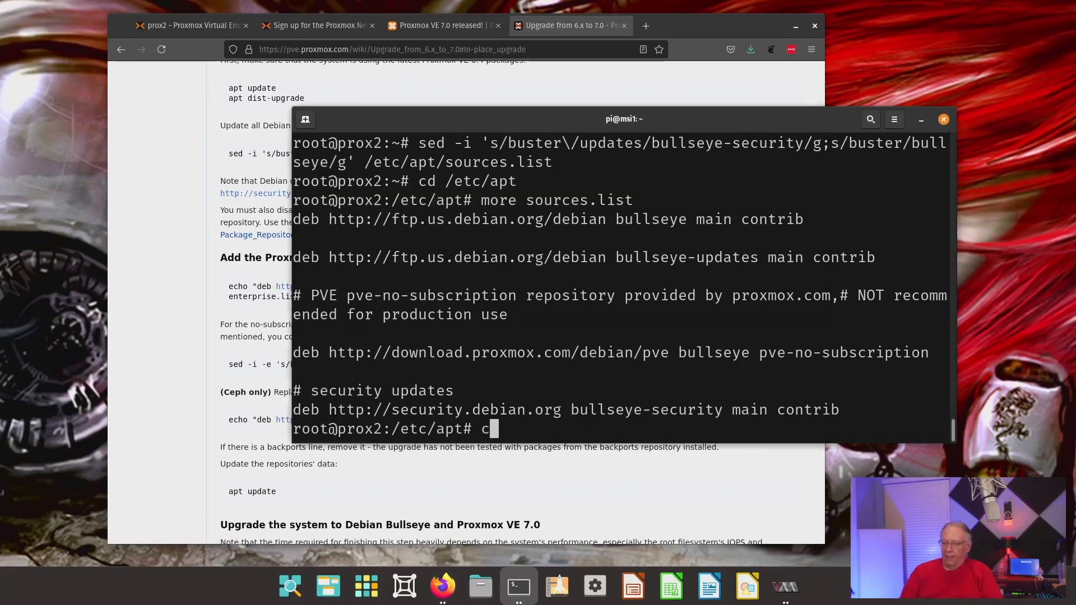
- List sources.list.d and show pve-enterprise.list with its buster enterprise entry commented out
text(d sq)
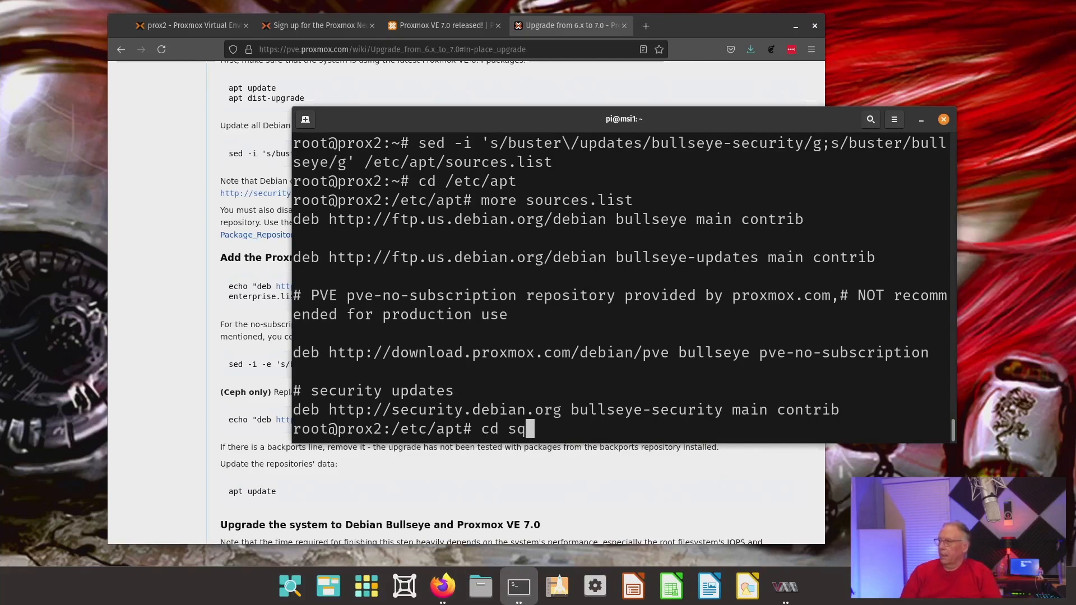
text(ources.list.d/)
text(ls)
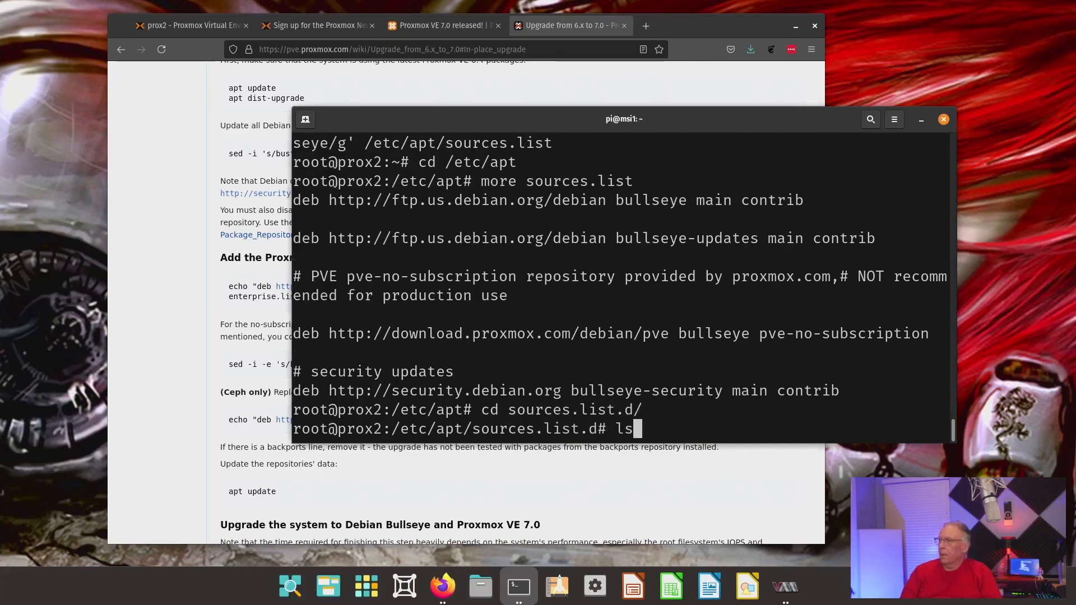
text(m)
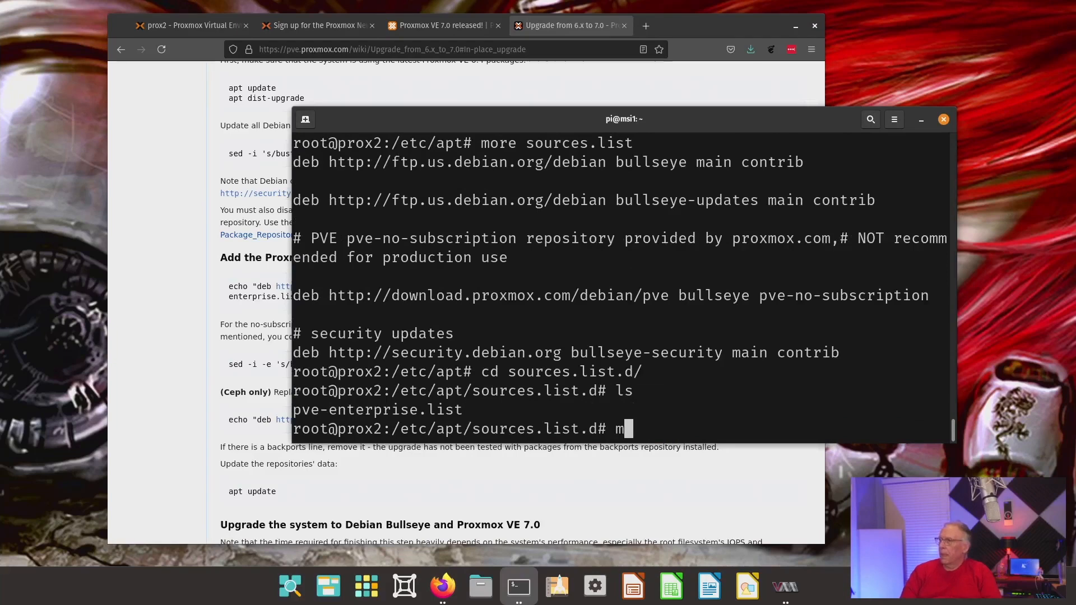
text(ore pve-enterprise.list)
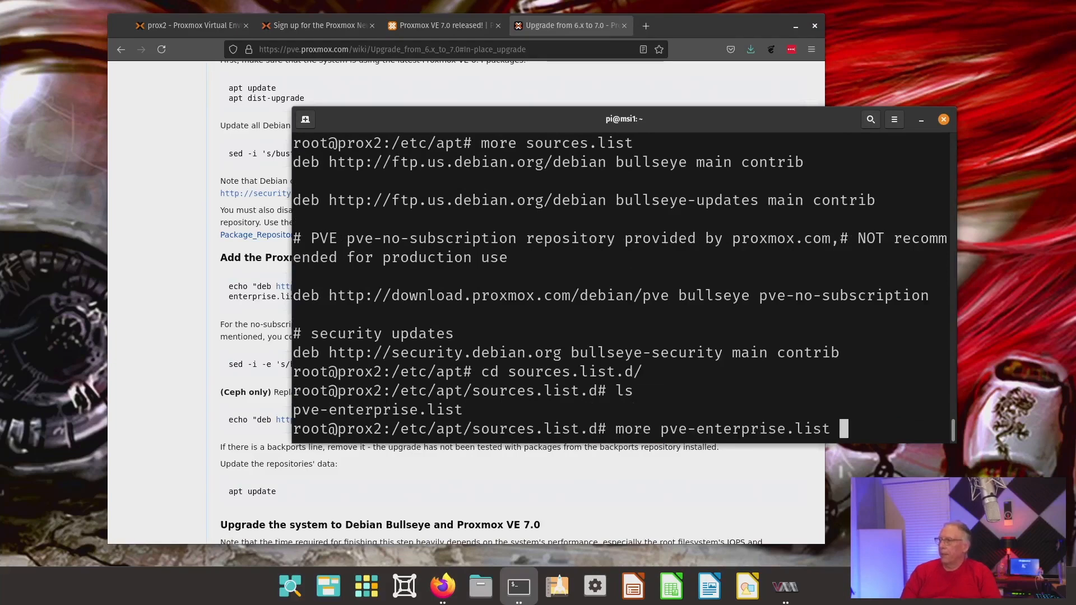
key(Return)
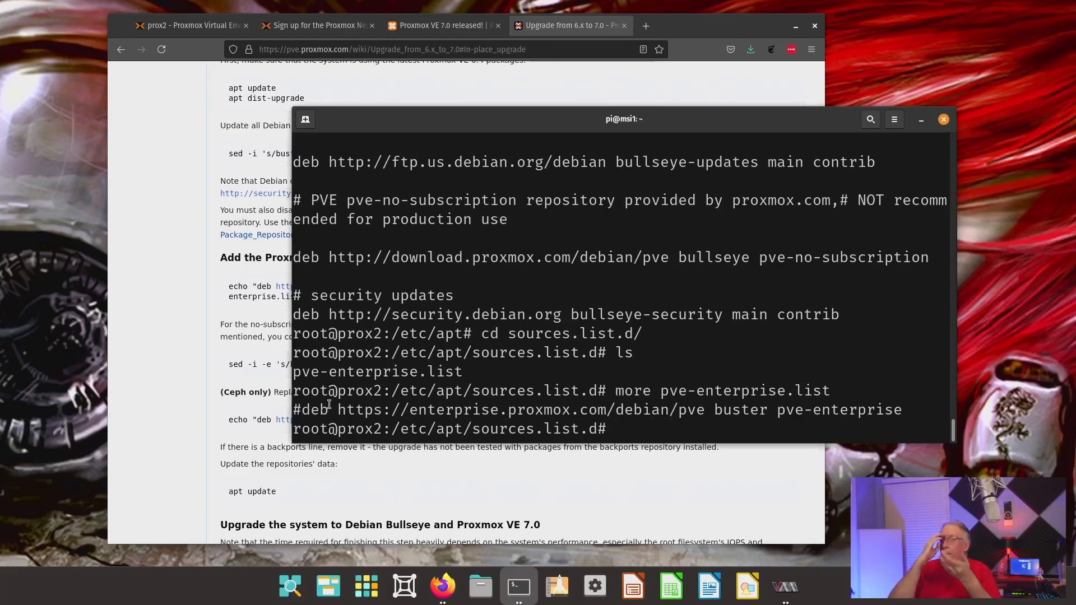
mouse_move(401, 411)
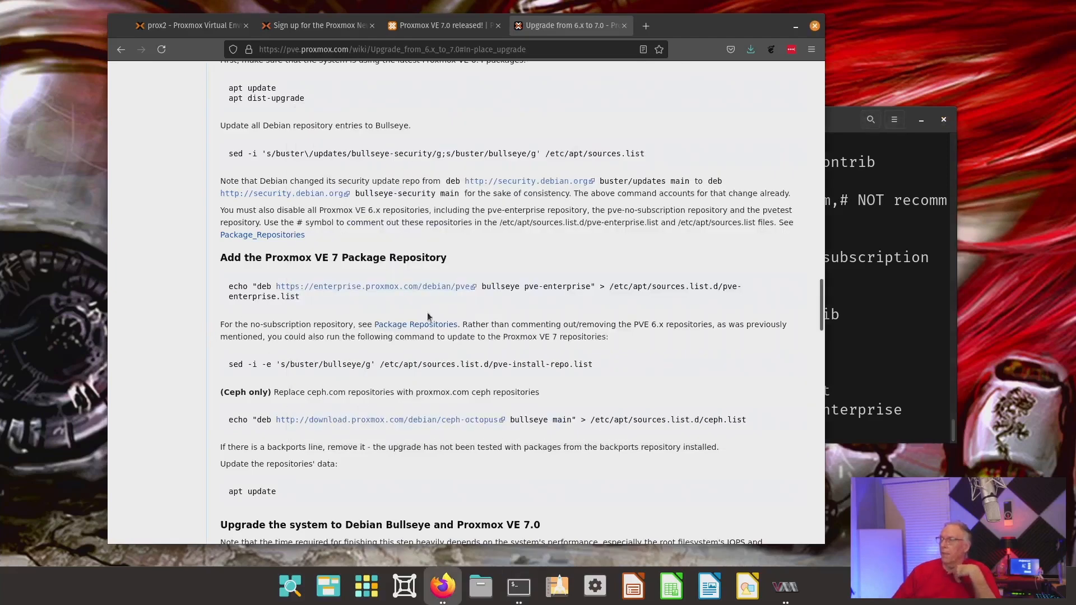
mouse_move(542, 304)
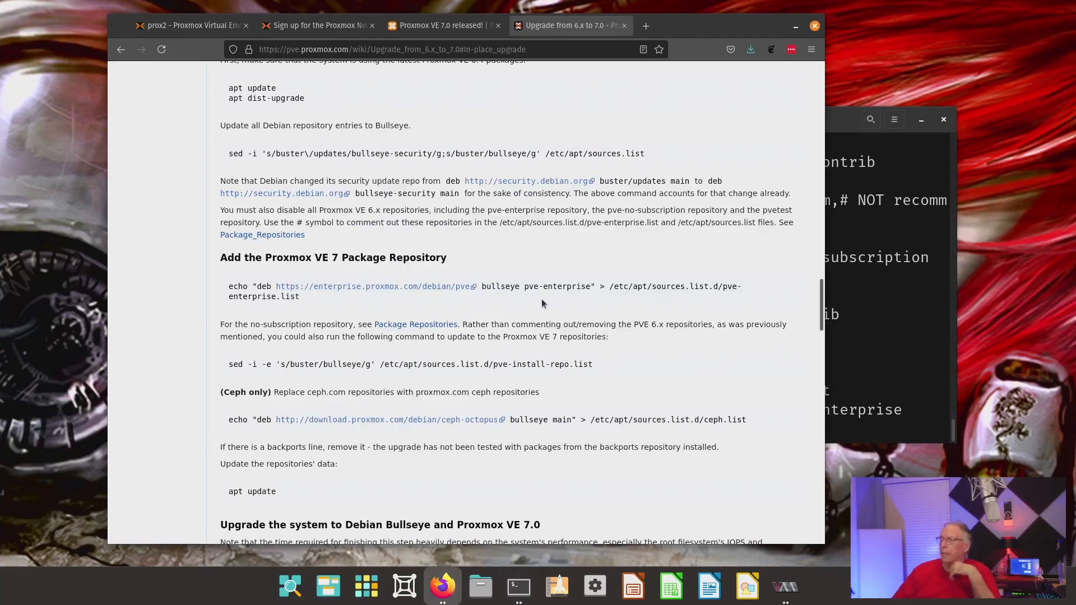
- Scroll the wiki past the PVE 7 repository and Ceph steps to the Bullseye dist-upgrade section
scroll(down, 3)
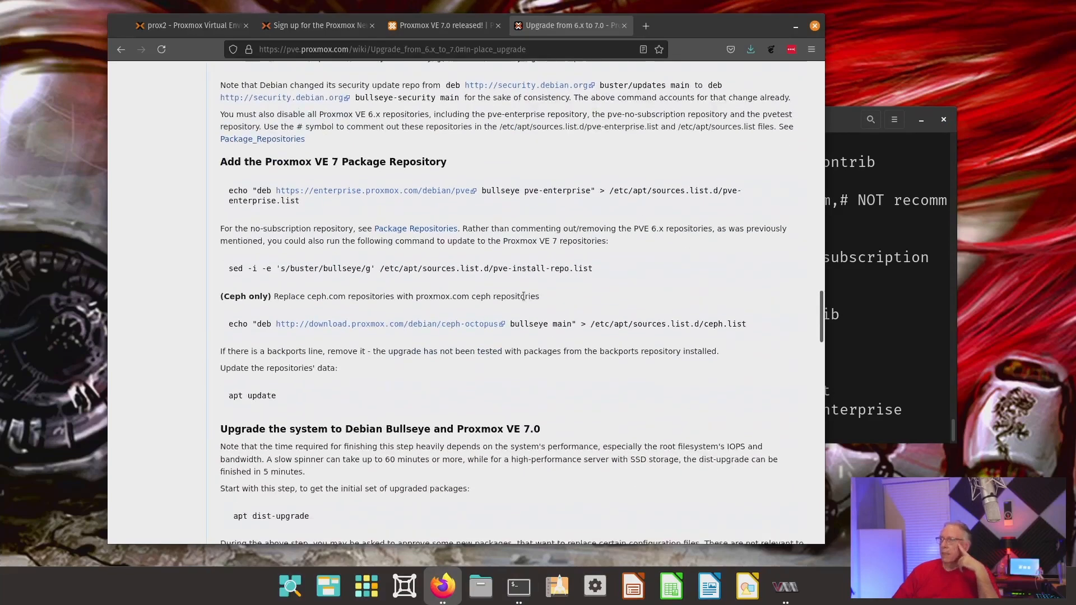
mouse_move(553, 272)
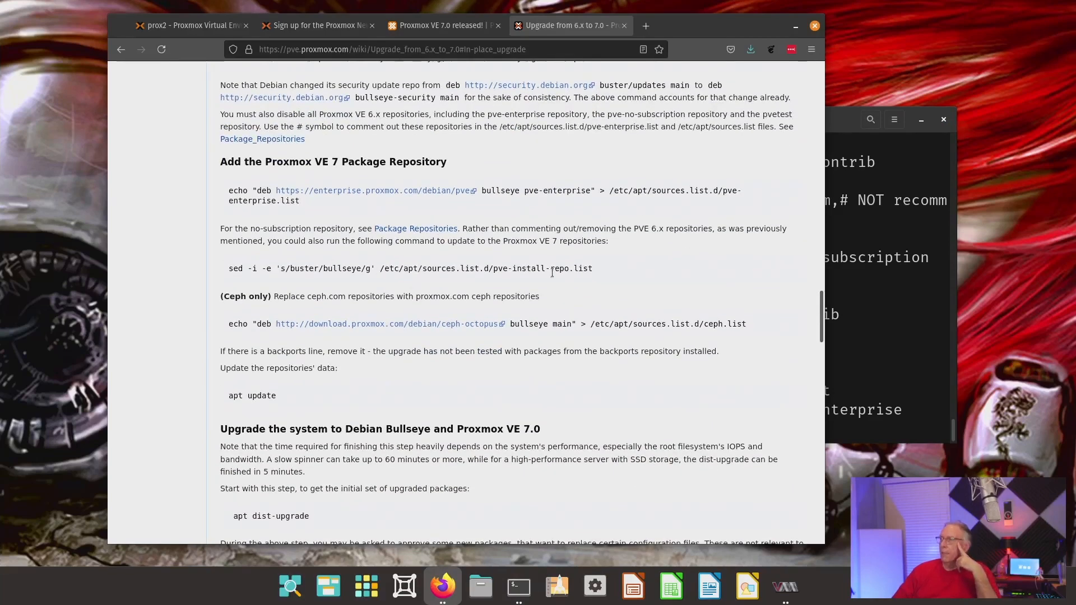
mouse_move(460, 236)
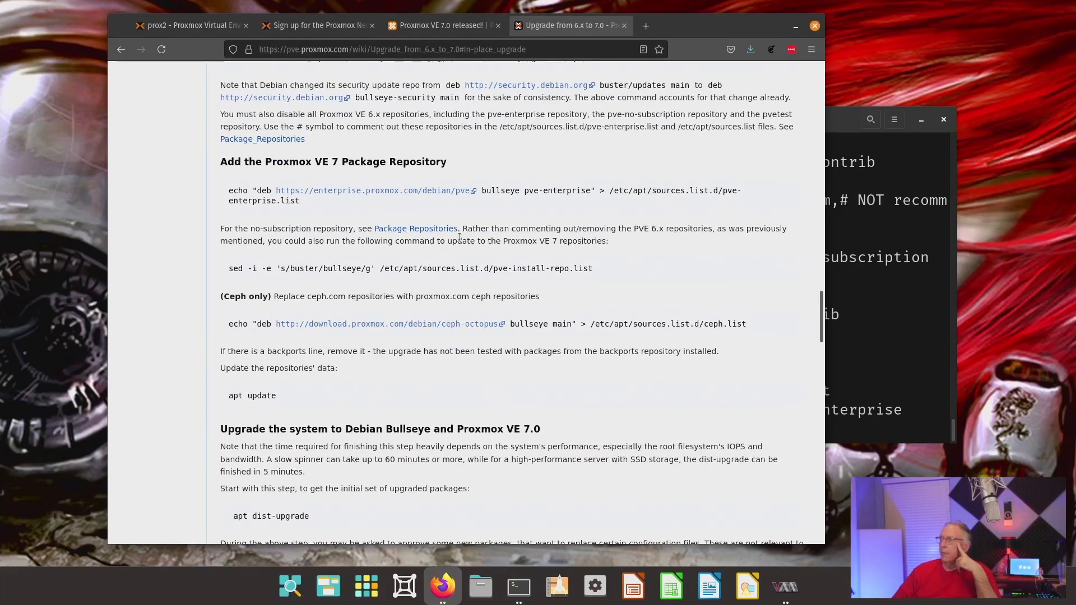
scroll(down, 3)
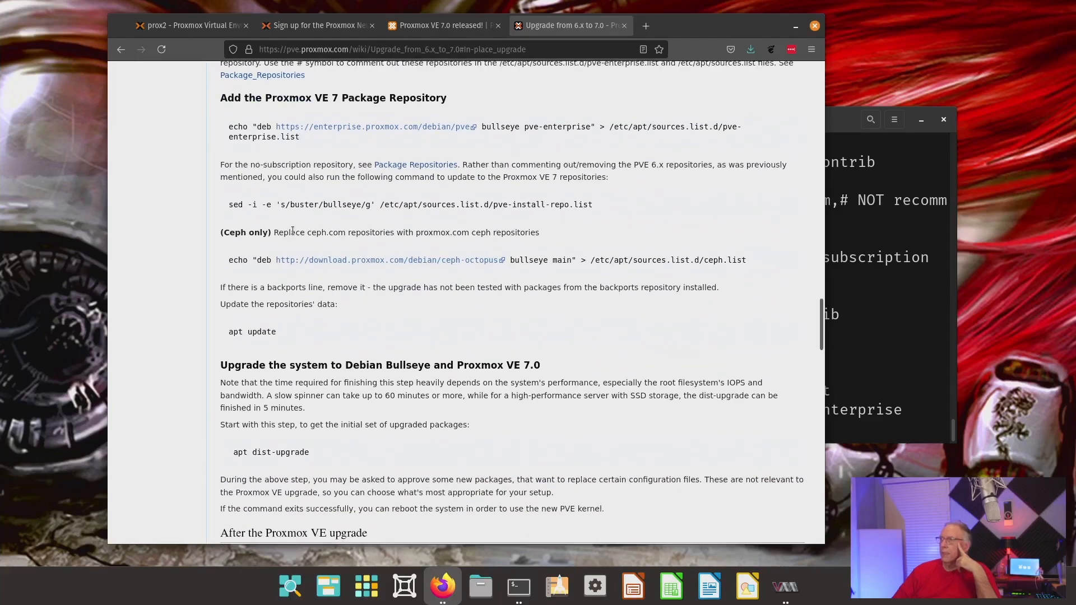
scroll(down, 3)
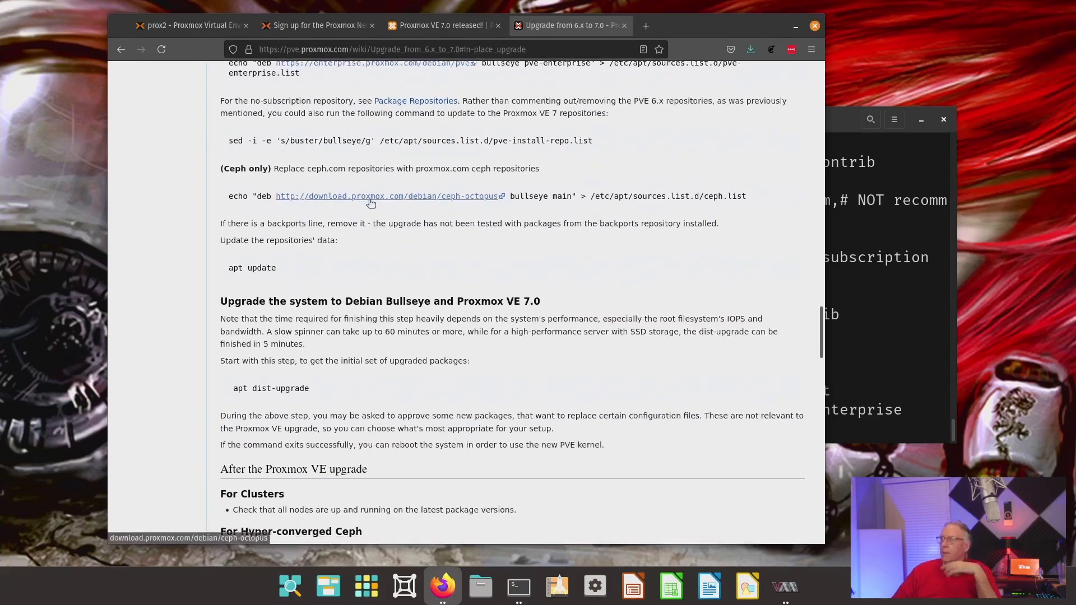
mouse_move(822, 372)
text(a)
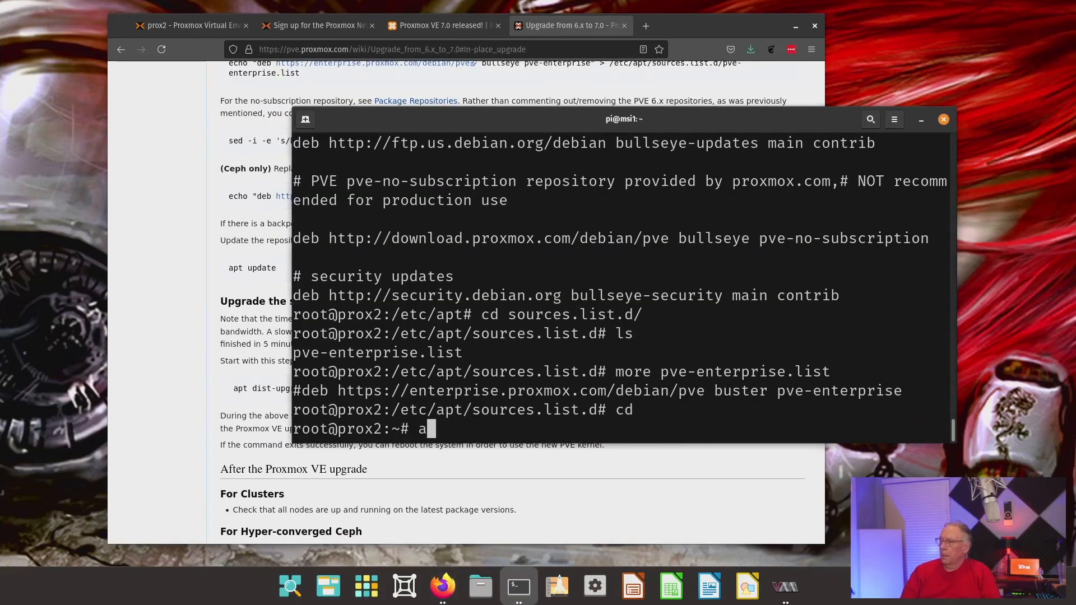
- Run apt update, which refreshes the lists and reports 572 upgradable packages
text(pt)
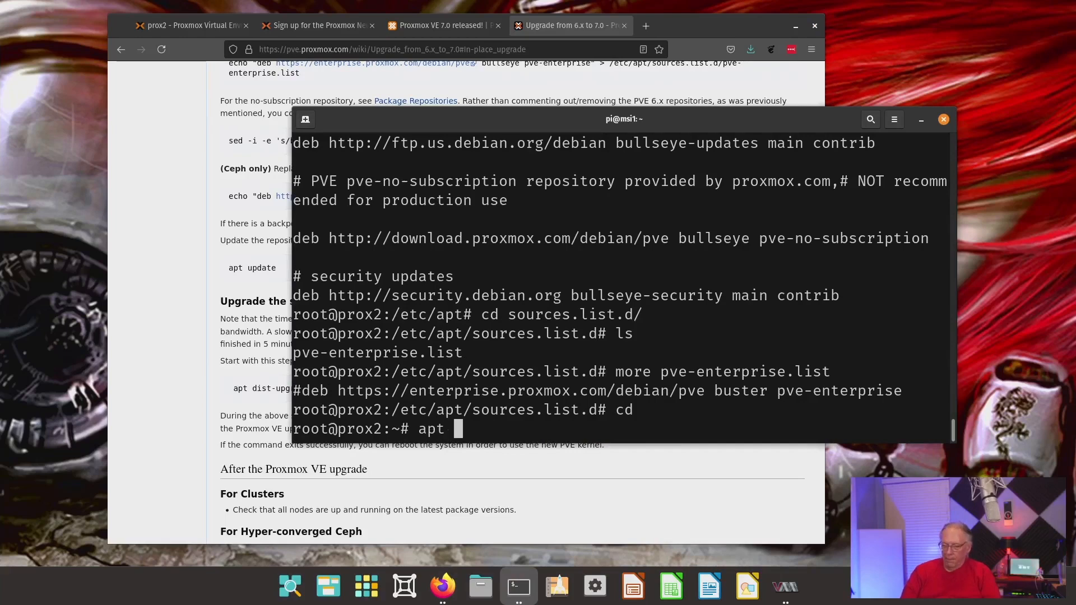
text(update)
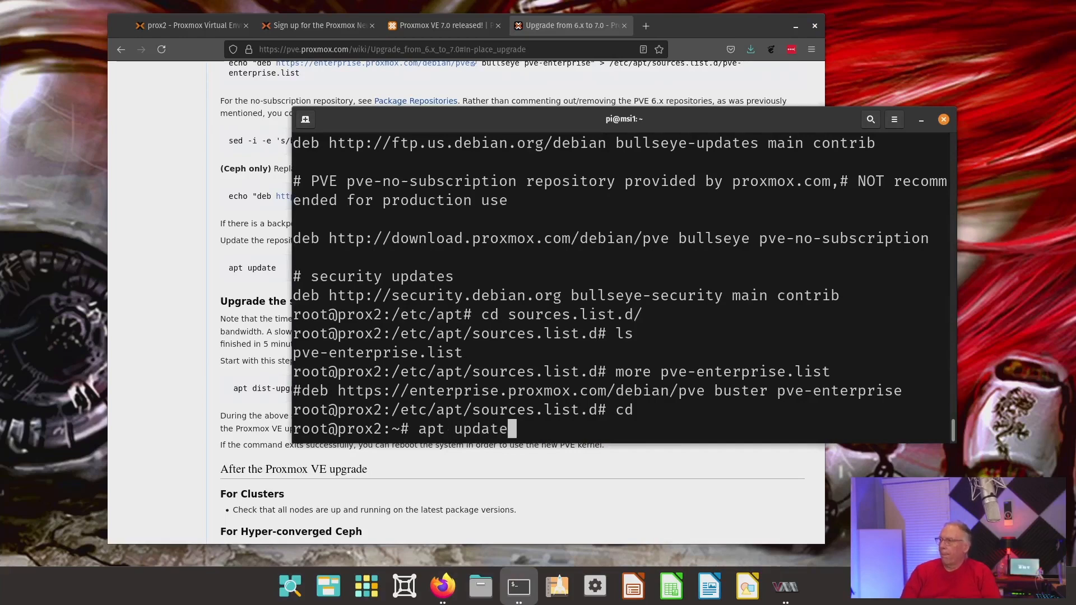
key(Return)
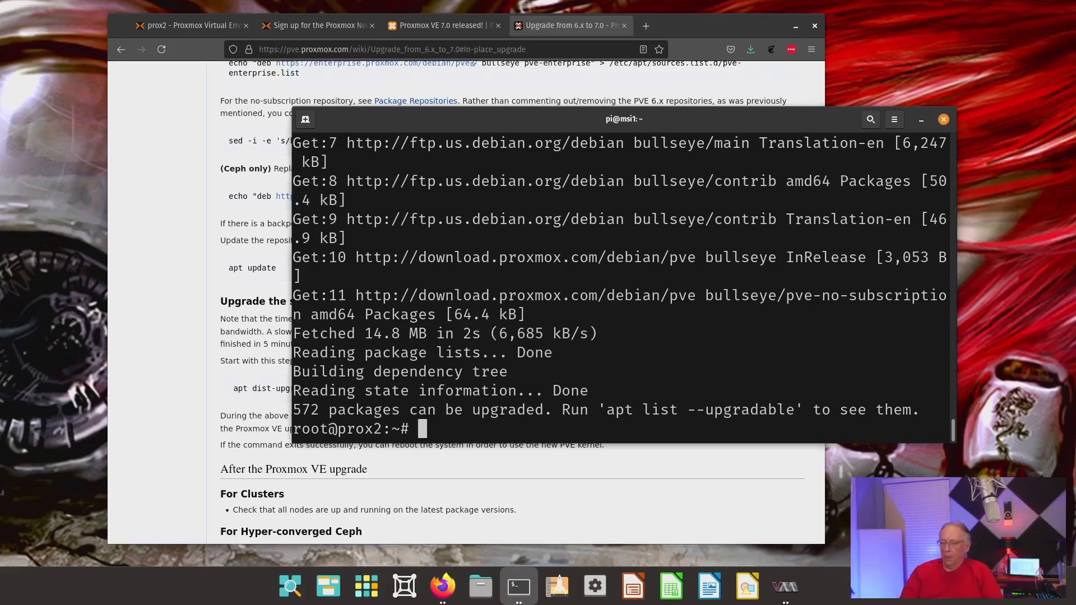
- Start apt dist-upgrade, downloading 412 MB of Bullseye packages
text(apt)
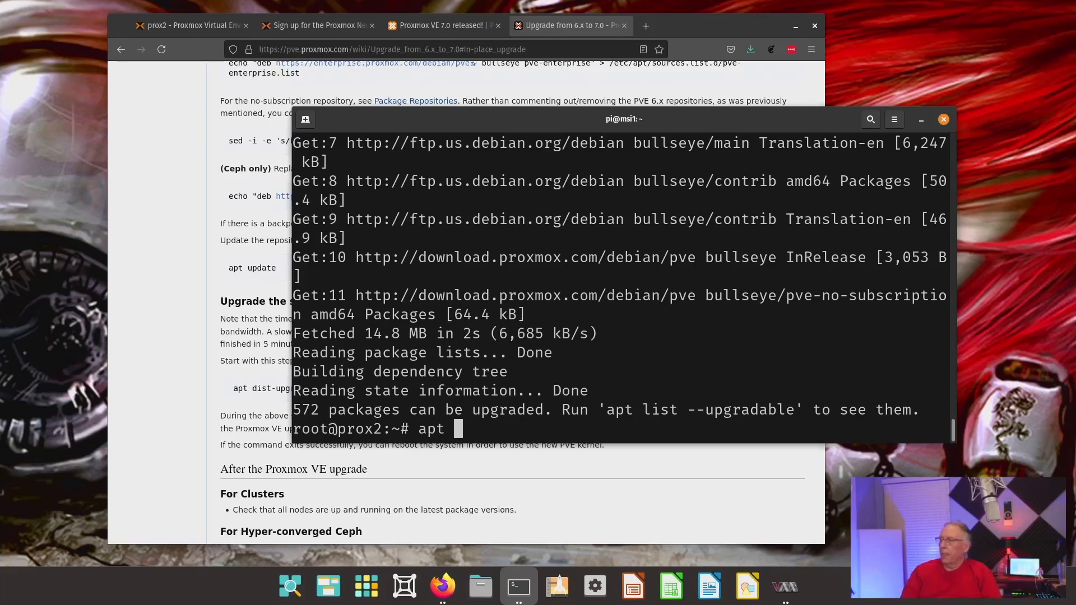
text(dist-upgrade)
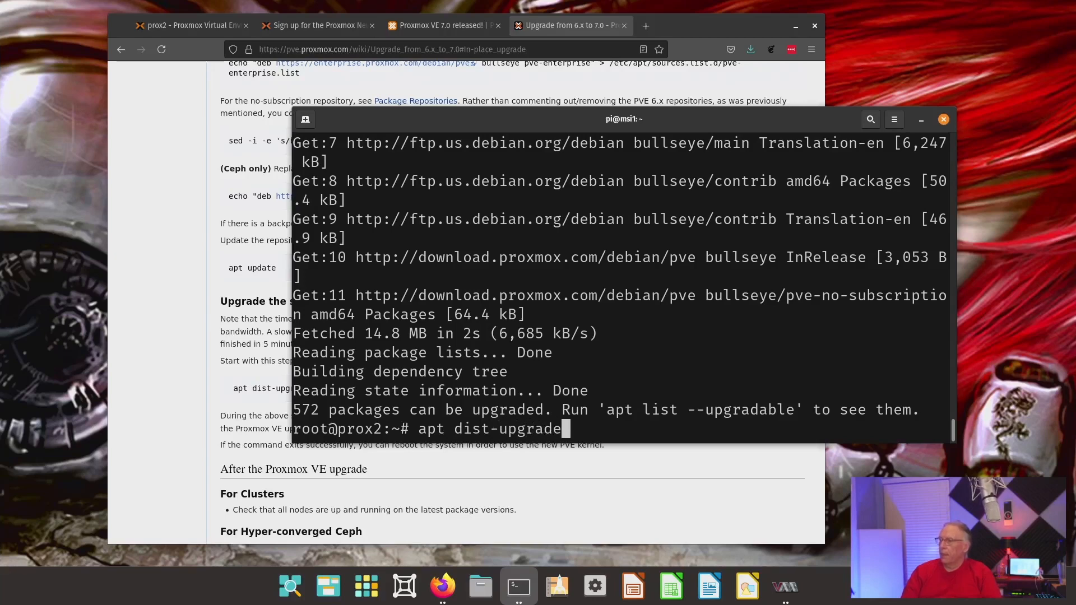
key(Return)
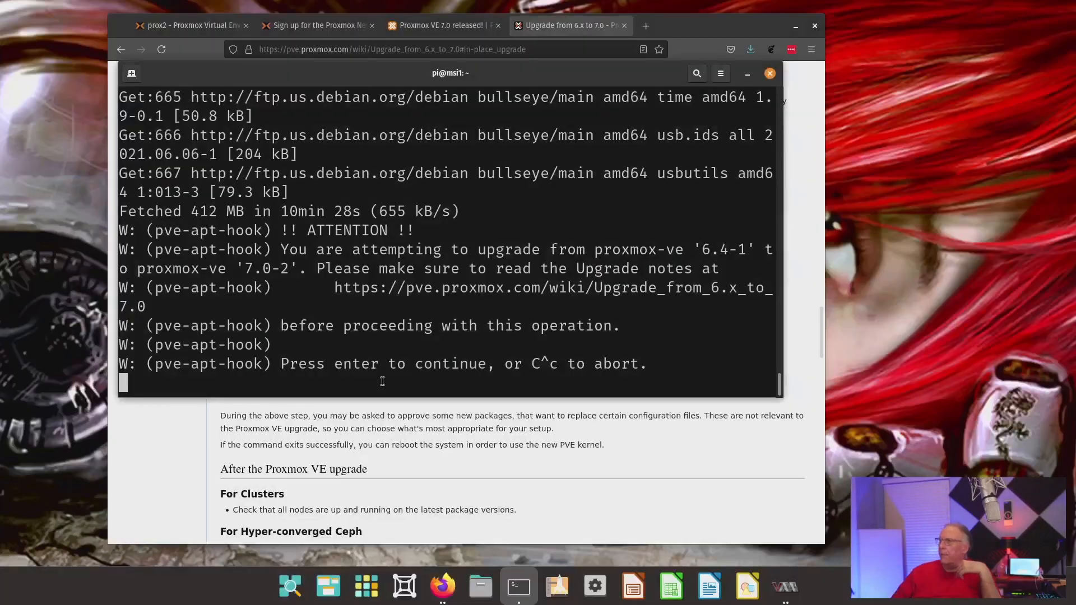
mouse_move(380, 267)
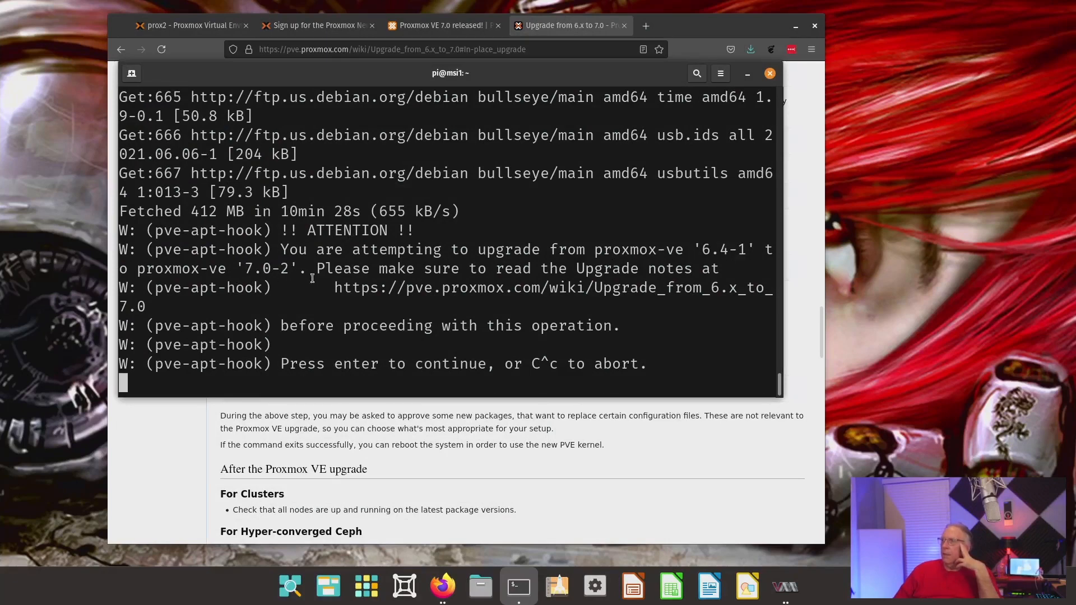
mouse_move(450, 298)
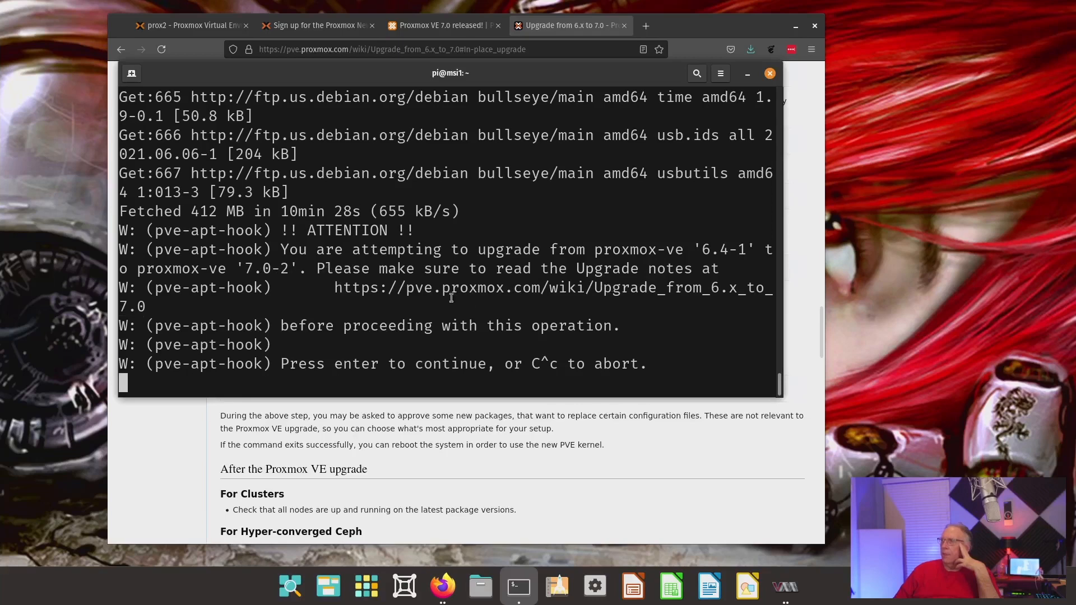
mouse_move(536, 466)
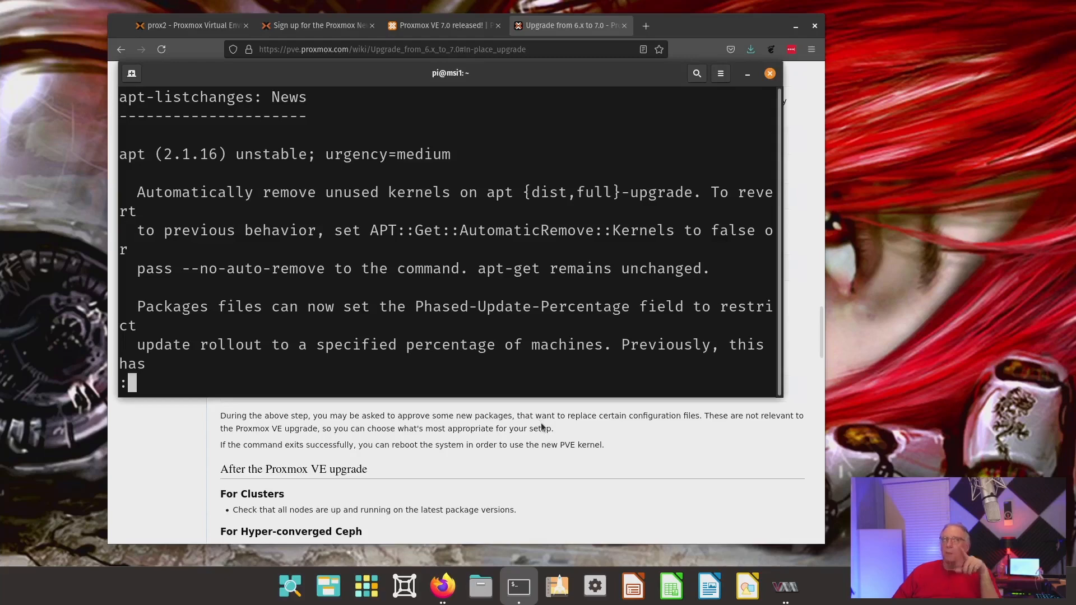
mouse_move(464, 376)
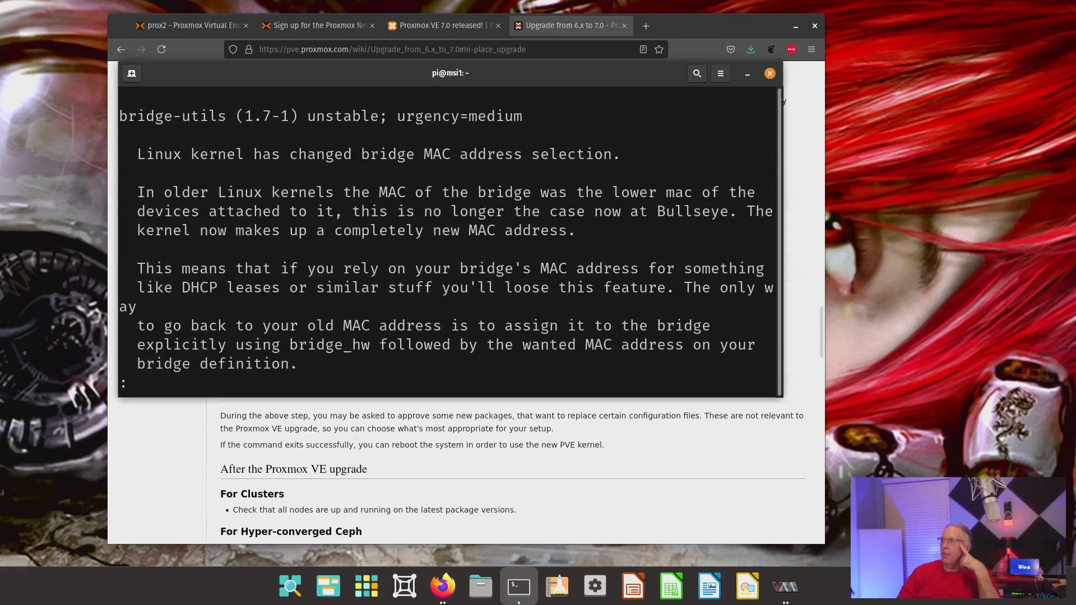
- Page down through the apt-listchanges news until unpacking begins and the /etc/issue question appears
scroll(down, 3)
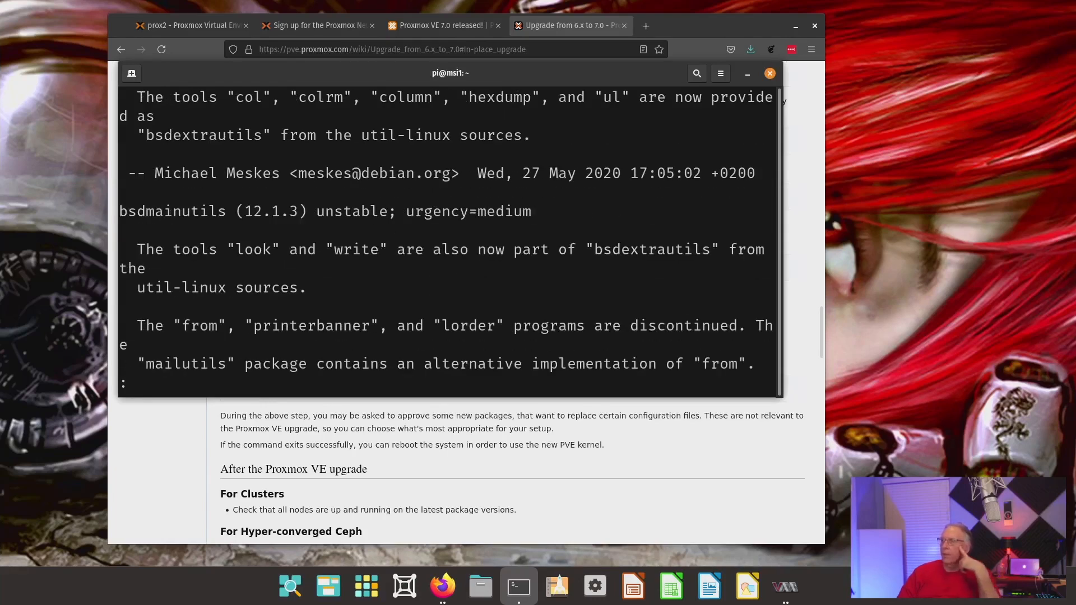
scroll(down, 3)
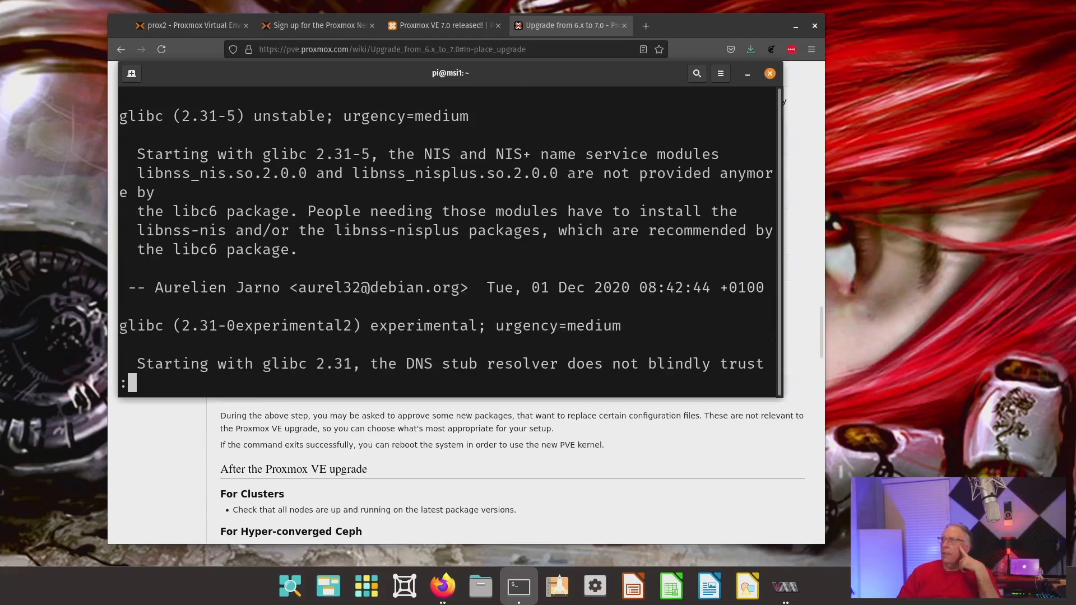
scroll(down, 3)
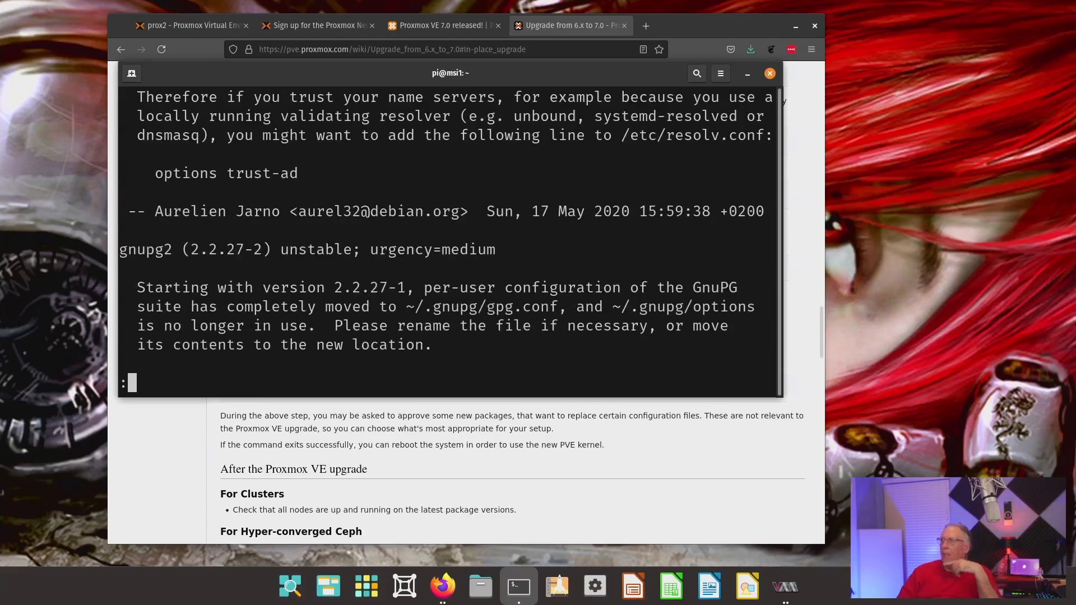
scroll(down, 3)
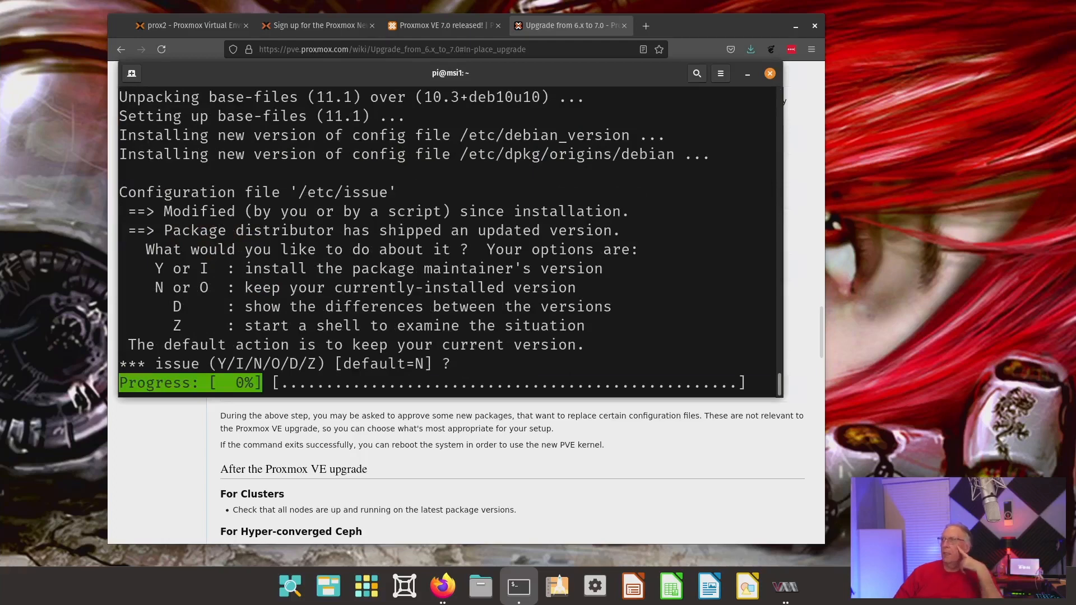
- Keep the default answer for the modified /etc/issue configuration file
key(Return)
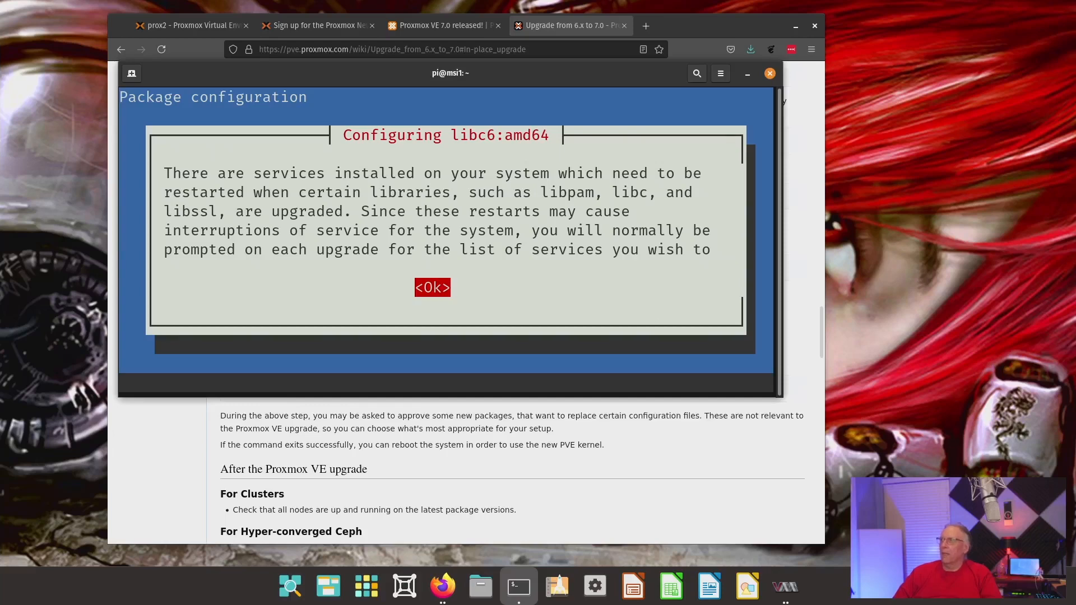
- Acknowledge the libc6 notice and answer the restart-services-without-asking question
click(432, 287)
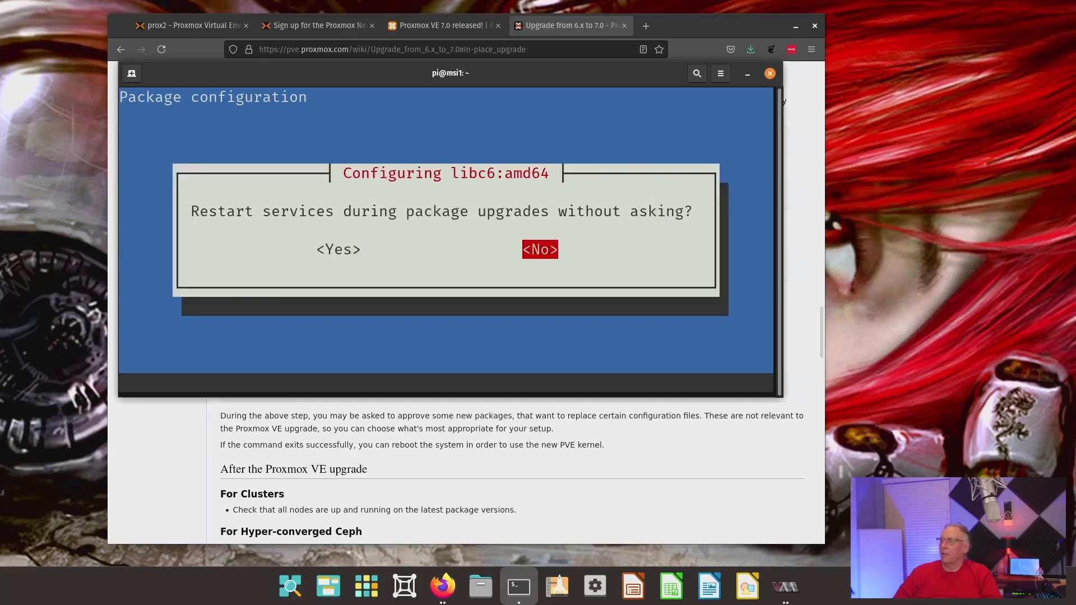
key(Left)
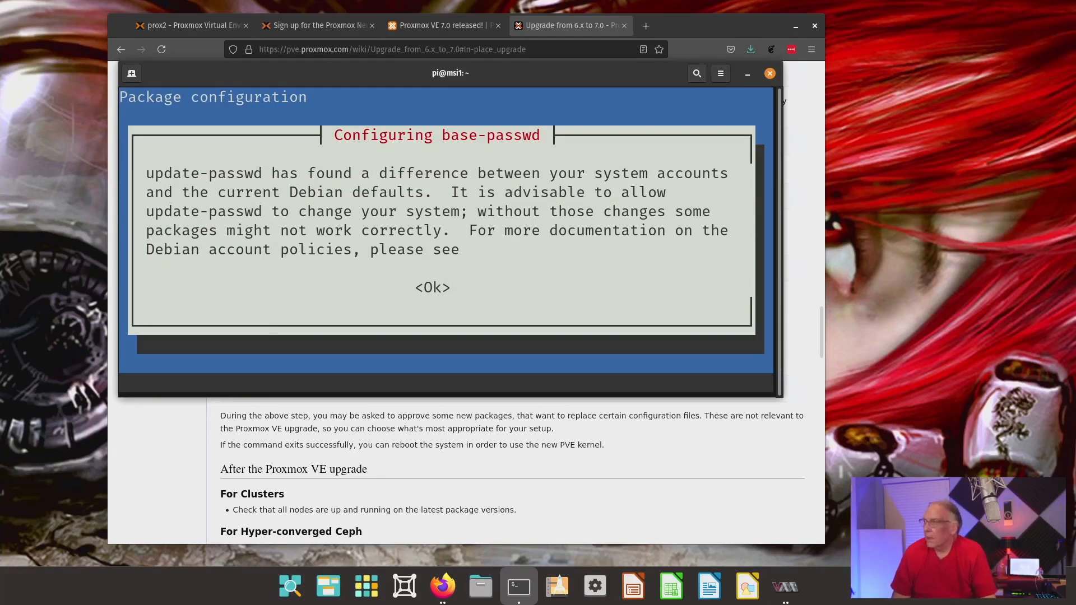
mouse_move(433, 289)
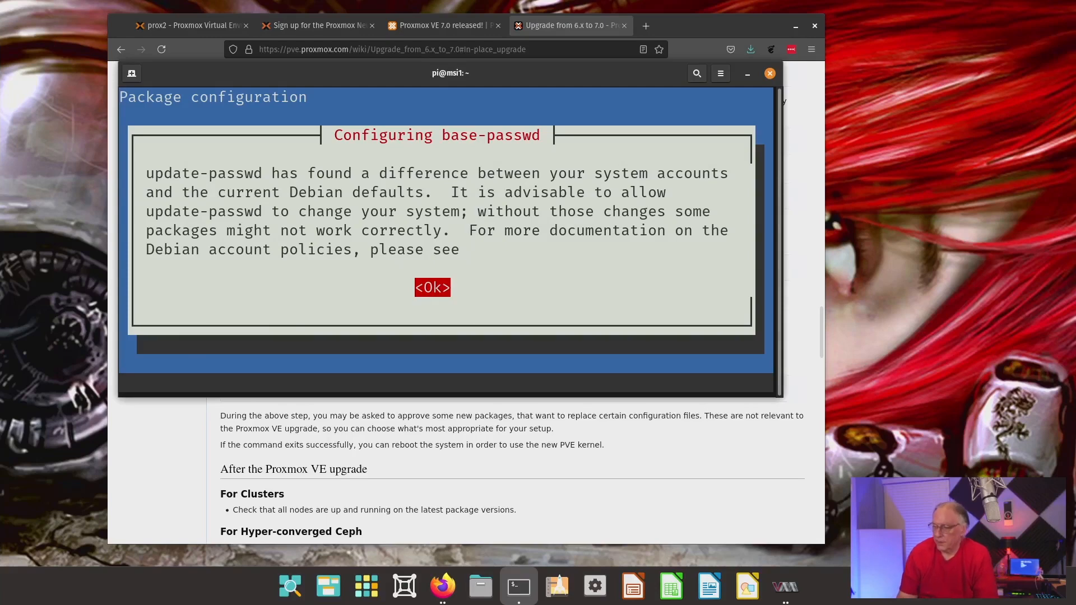
- Acknowledge the base-passwd notice and agree to change user irc's home directory
click(433, 287)
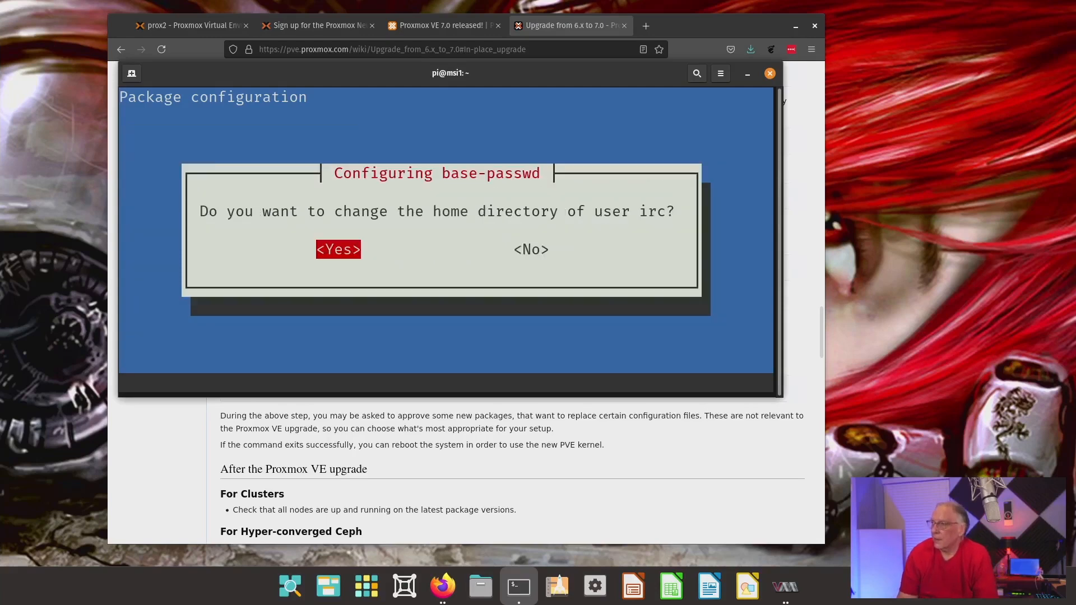
click(338, 249)
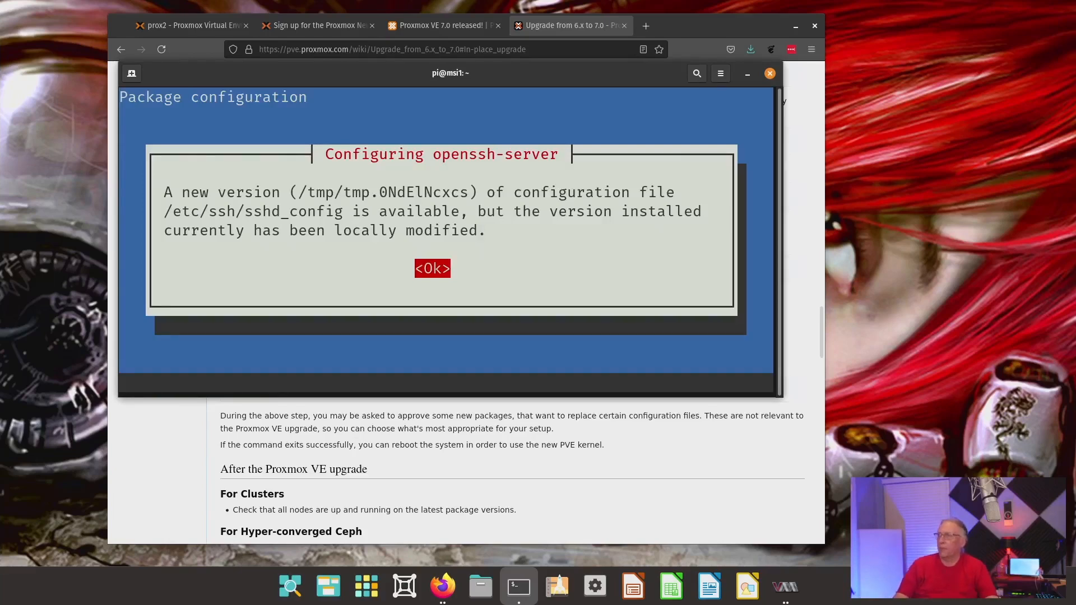
- Acknowledge the openssh-server notice and keep the locally installed sshd_config version
double_click(222, 210)
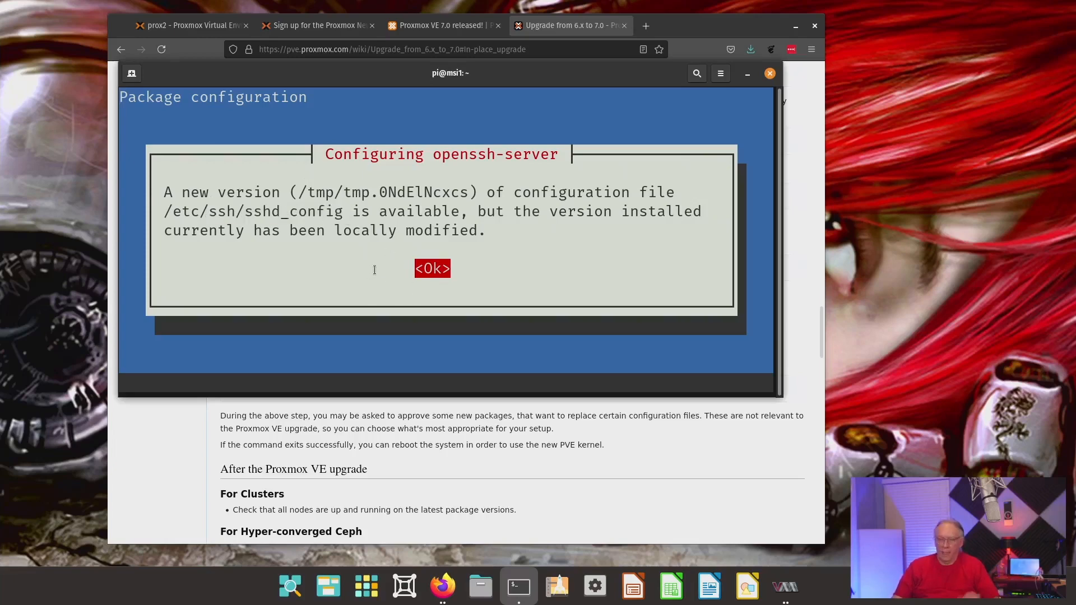
click(433, 268)
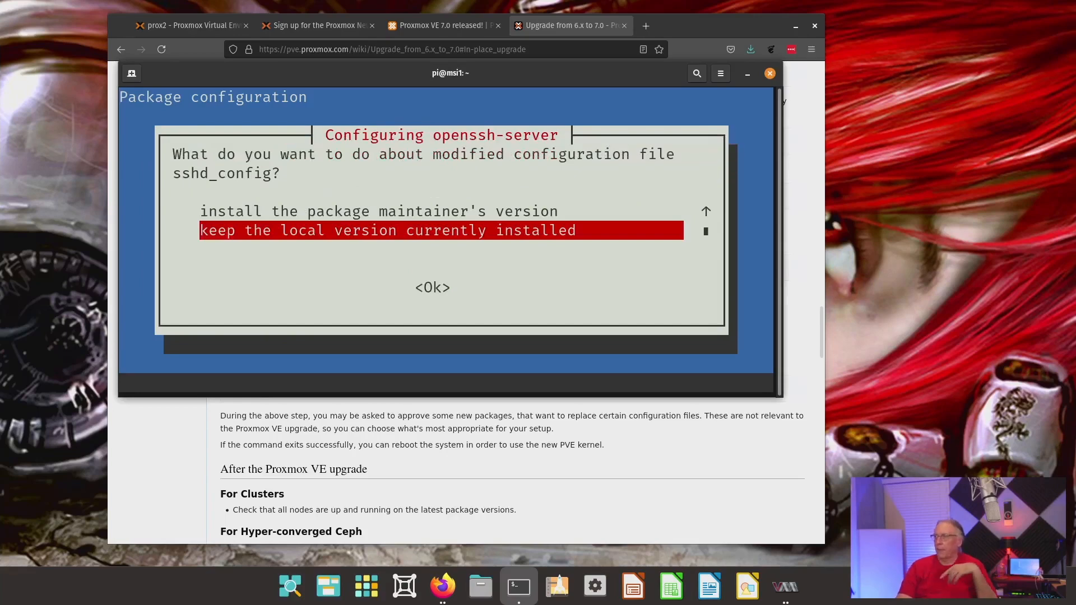
click(431, 287)
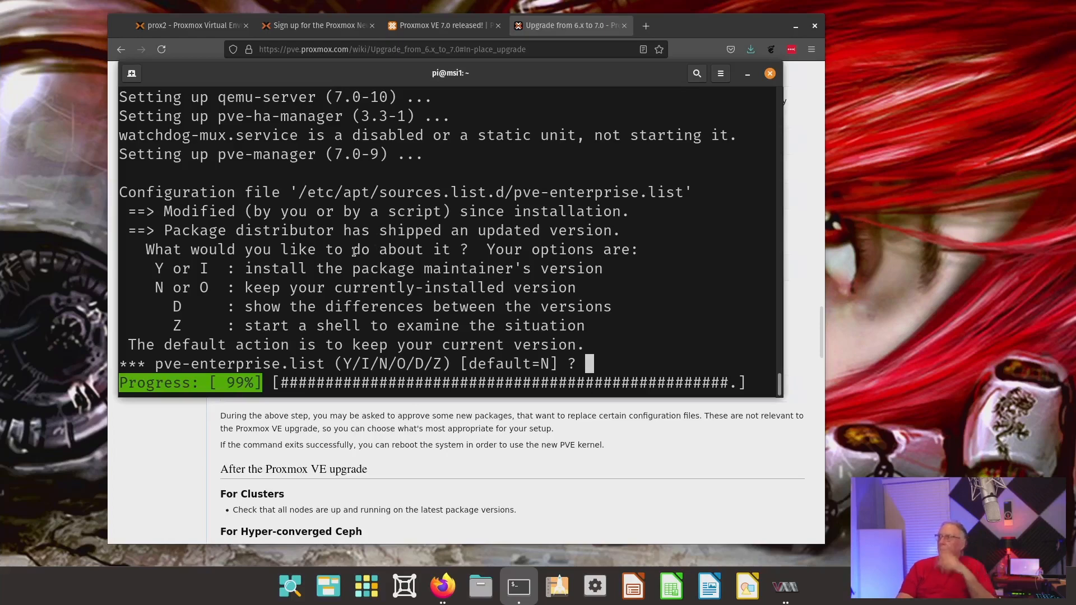
- Keep the default for pve-enterprise.list so the upgrade finishes at the root prompt
key(Return)
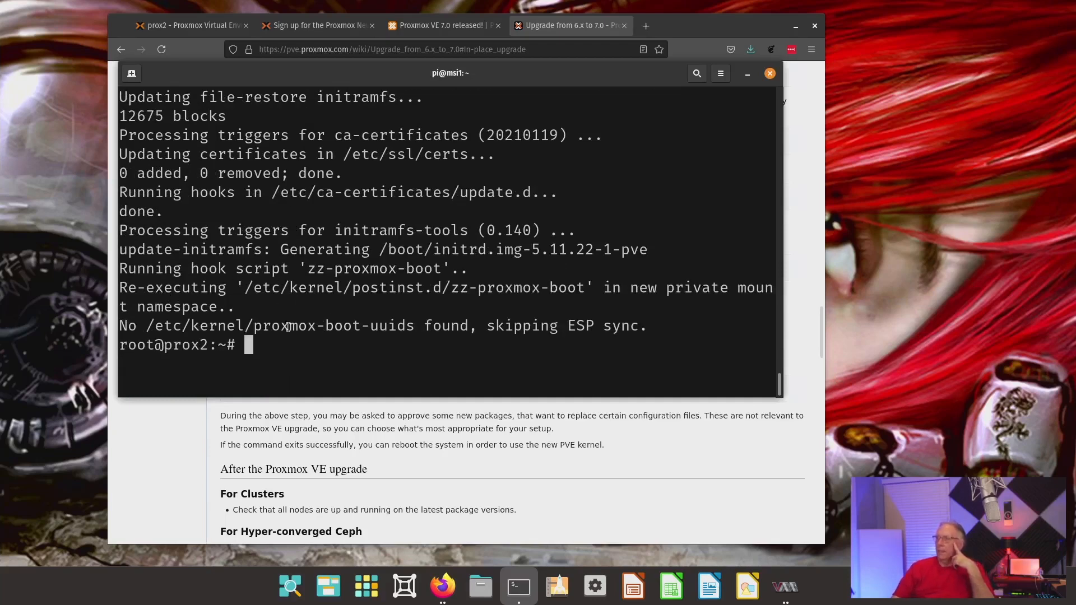
mouse_move(336, 262)
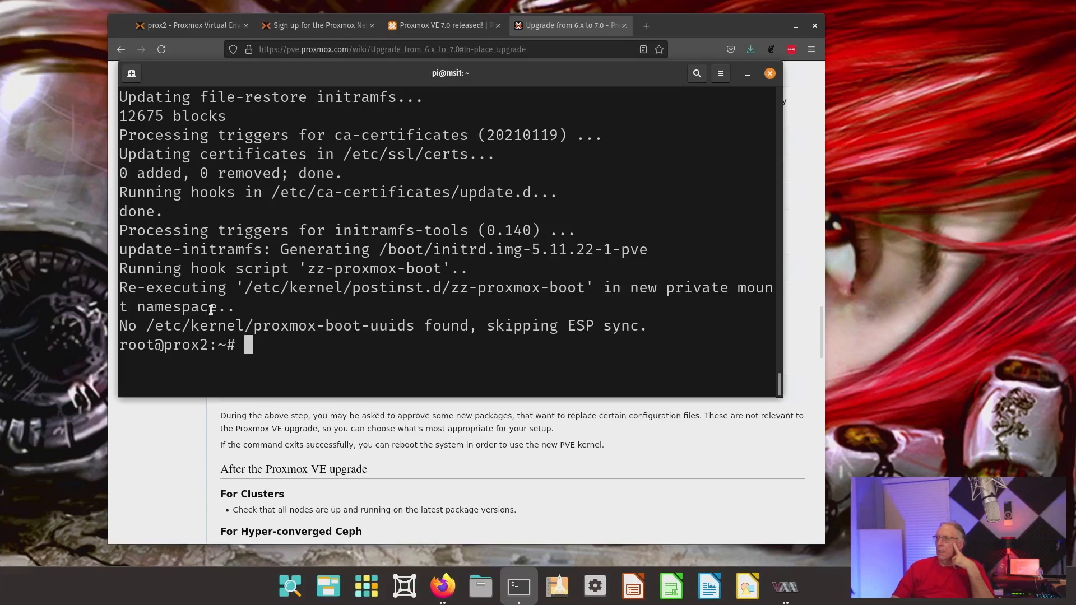
mouse_move(271, 312)
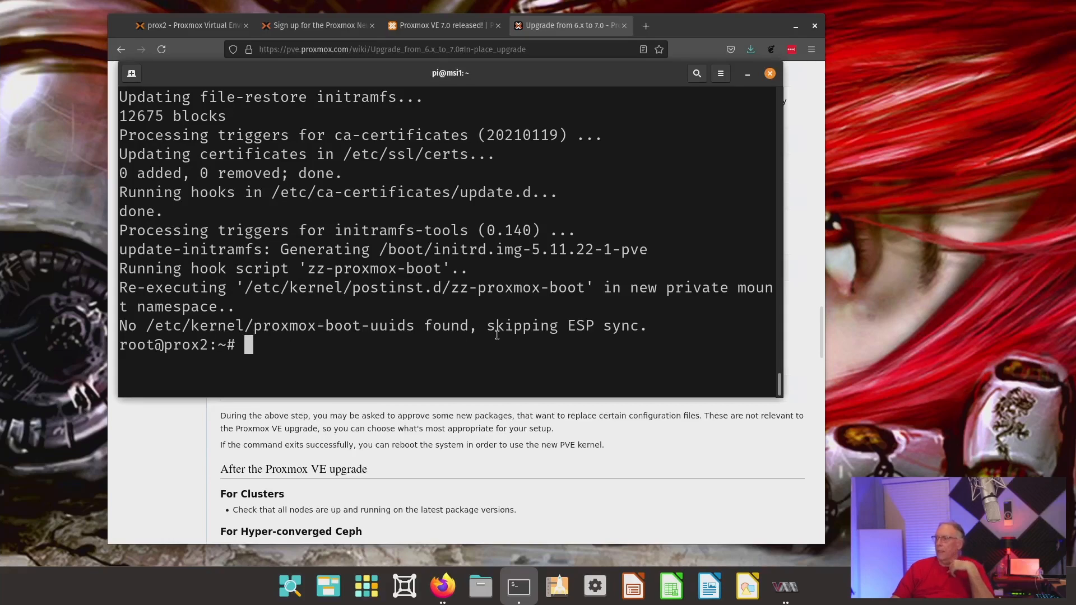
mouse_move(486, 467)
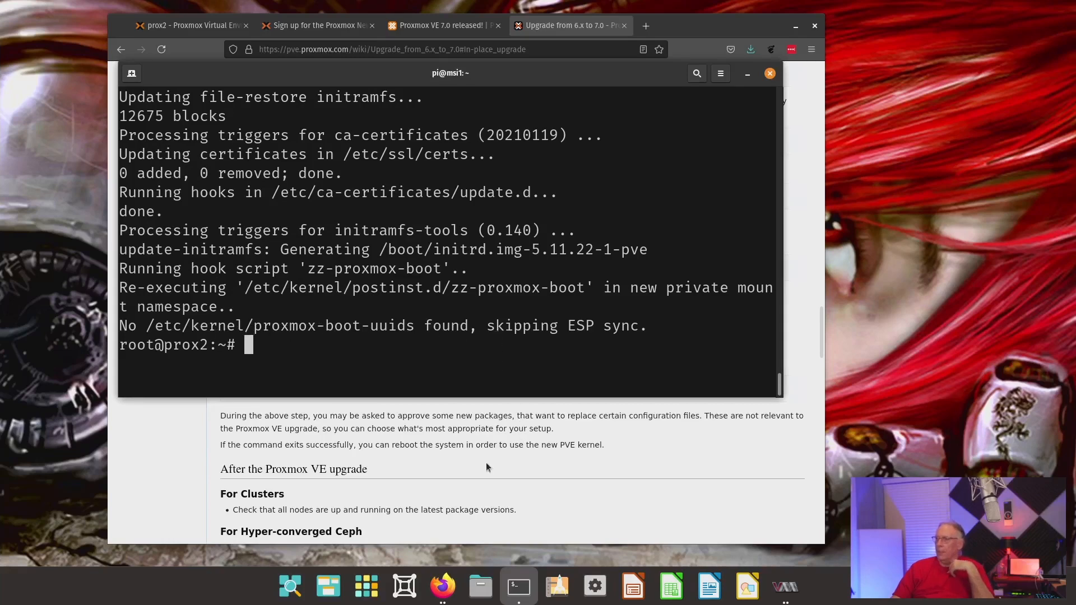
mouse_move(445, 368)
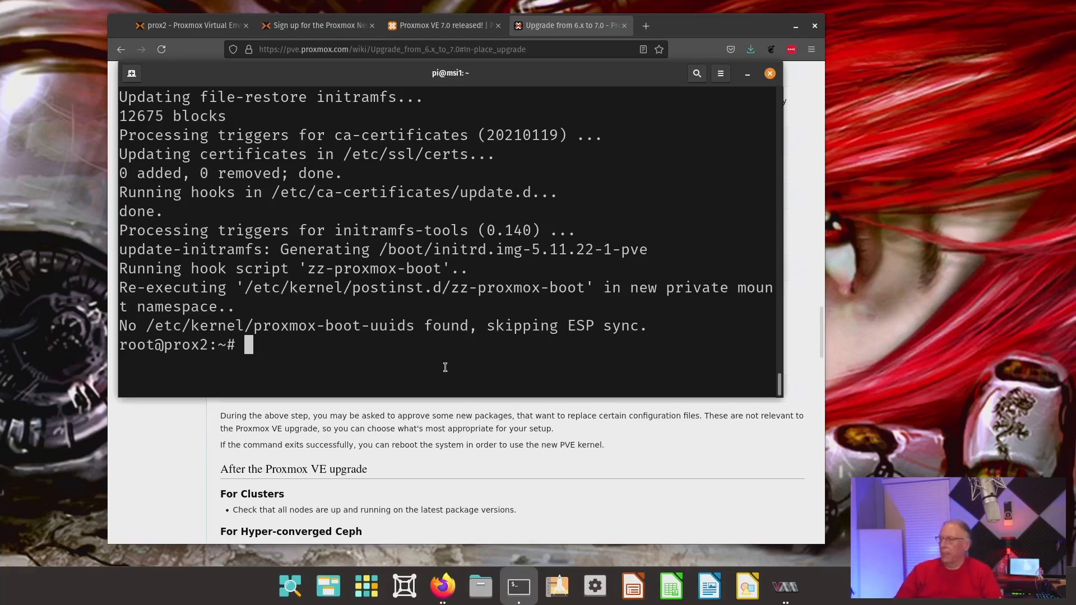
- Run 'reboot now' on prox2, dropping the SSH session back to the local pi@msi1 prompt
text(reb)
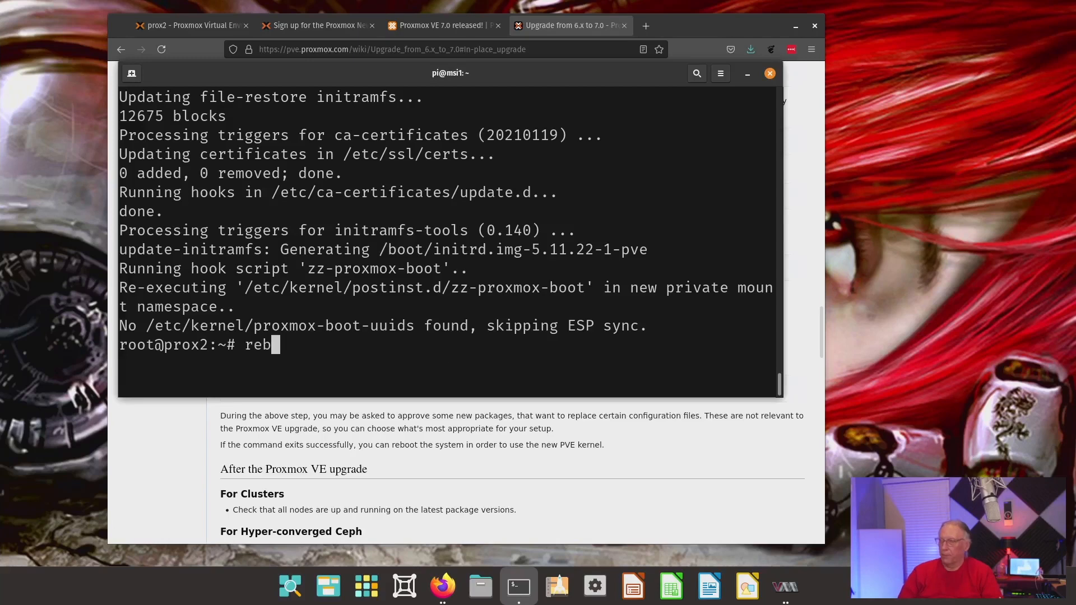
text(oot no)
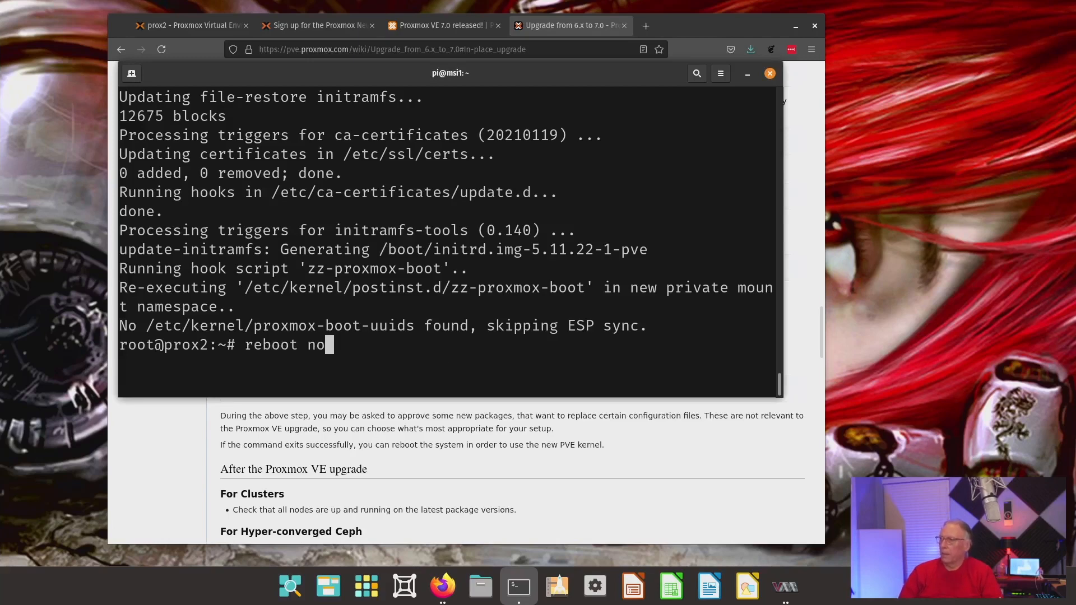
key(Return)
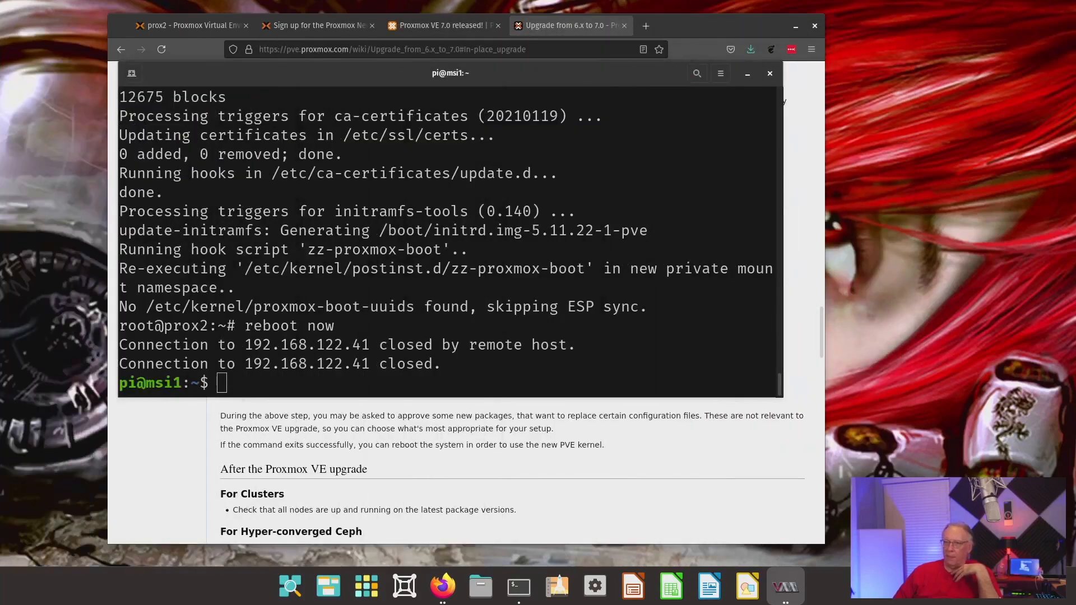
mouse_move(537, 6)
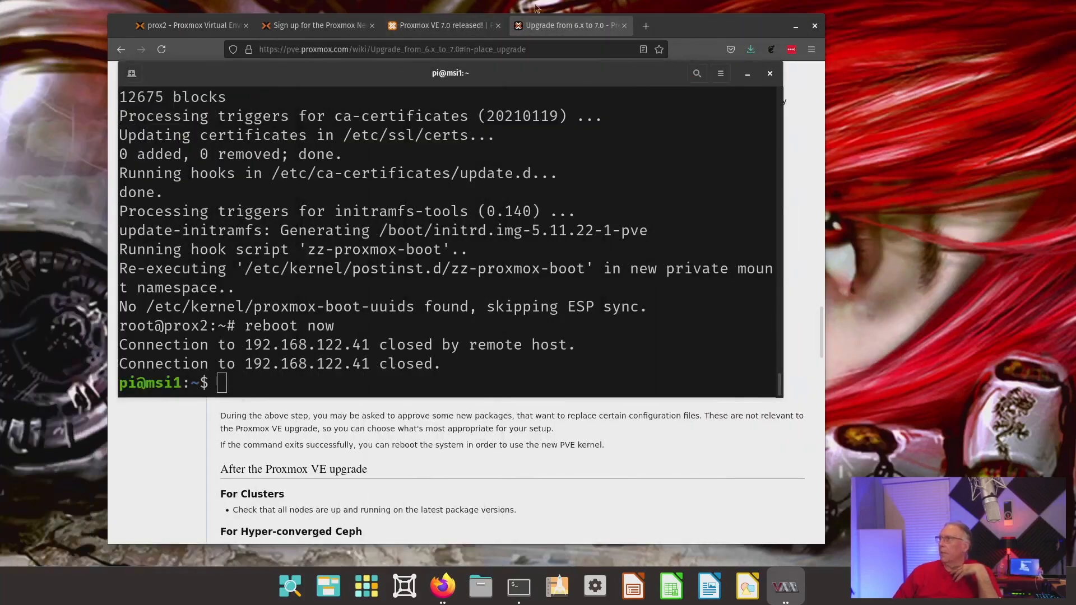
- Return to the prox2 browser tab and log out of the stale web session
click(769, 74)
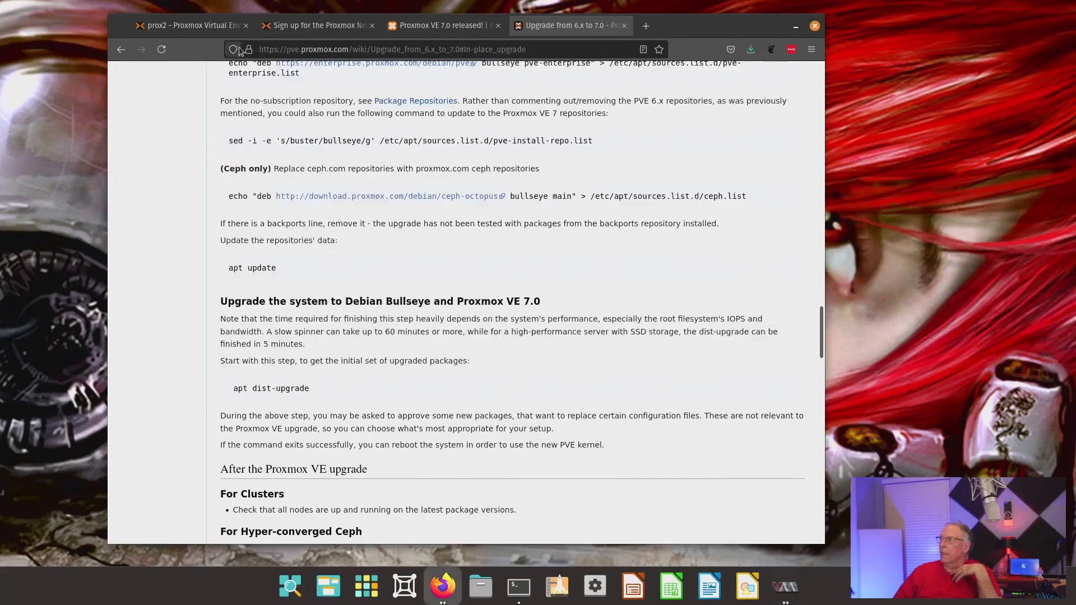
click(191, 26)
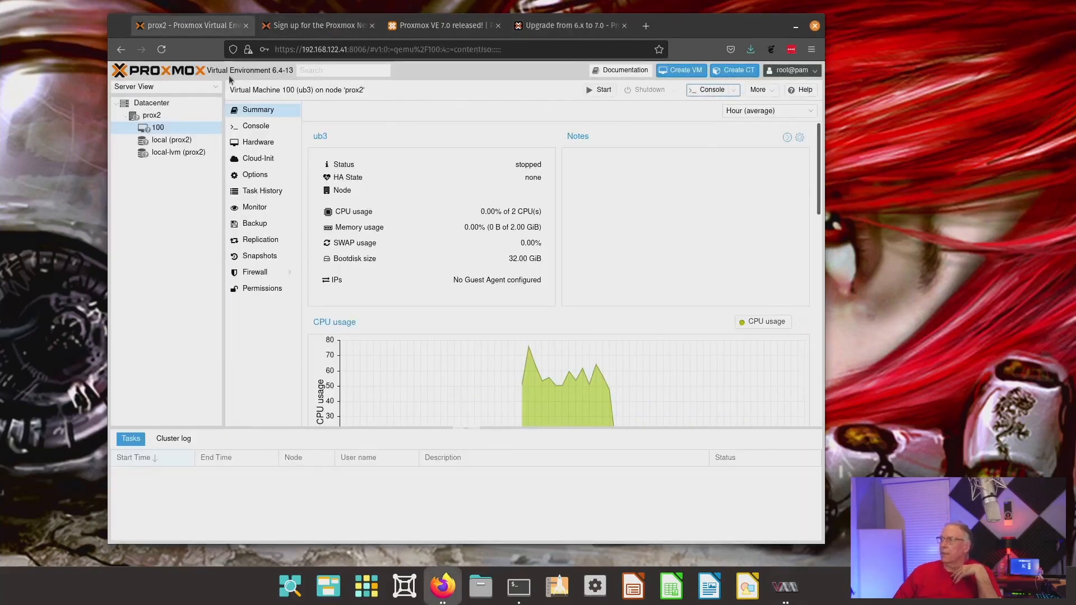
click(790, 69)
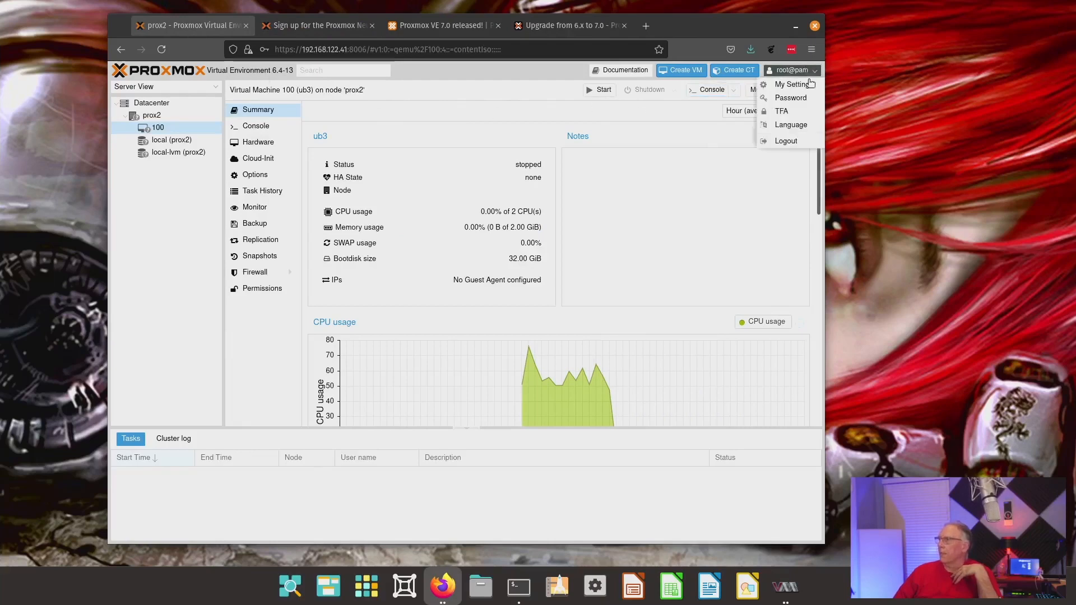
click(786, 141)
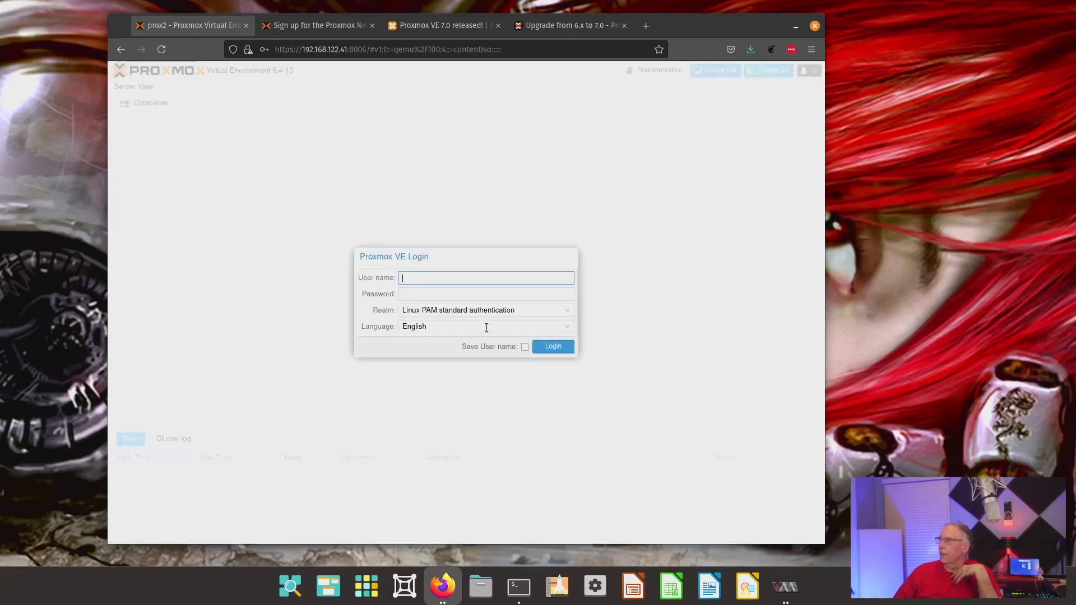
- Log in as root and dismiss the no-subscription notice; the interface reports 7.0-9
text(root)
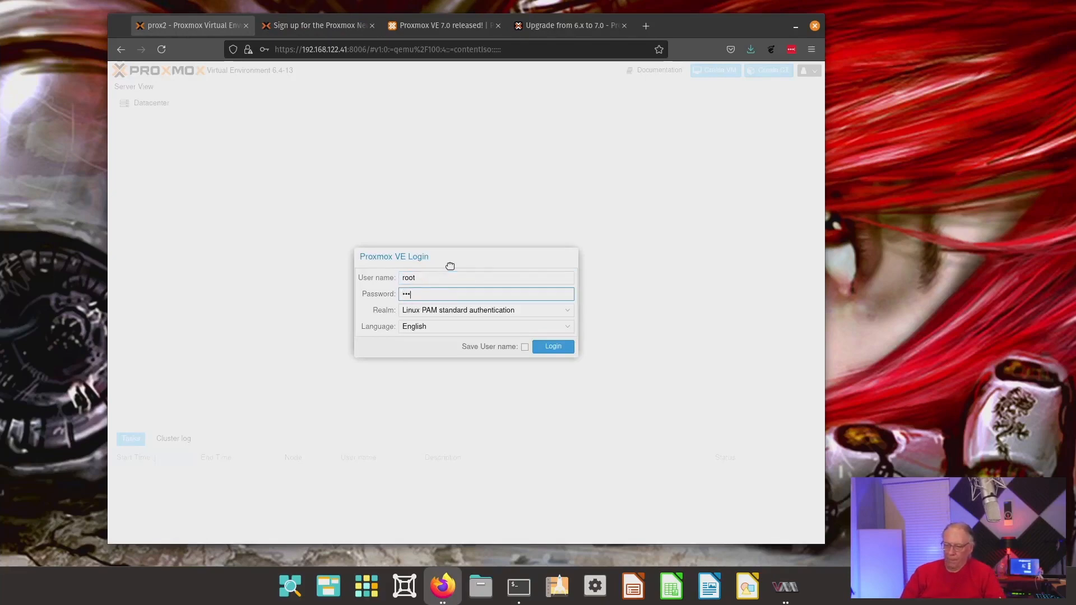
click(552, 346)
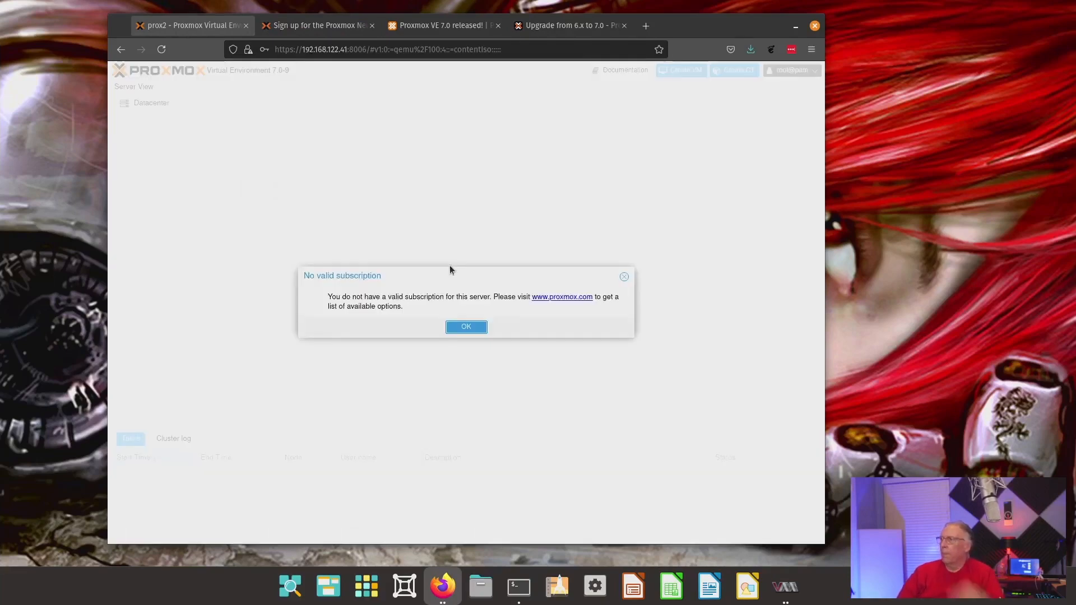
click(465, 326)
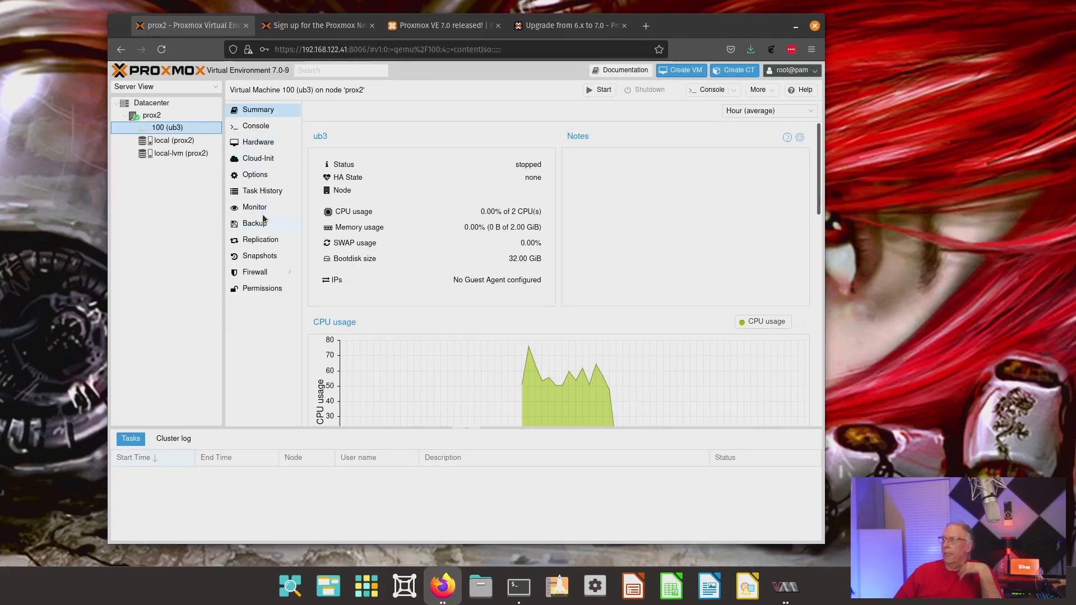
mouse_move(262, 206)
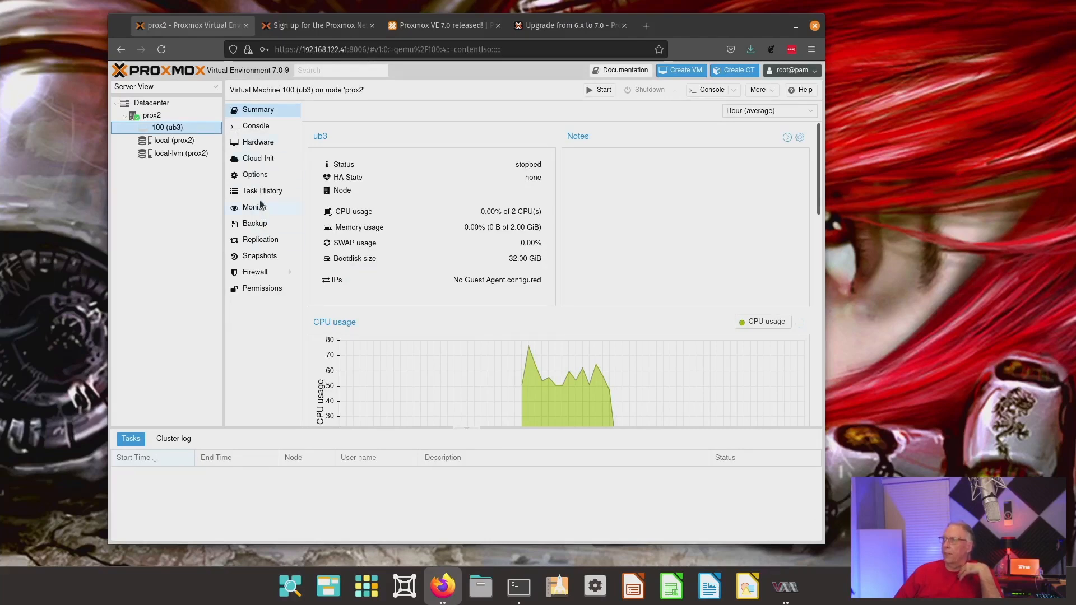
- Refresh prox2's package database from Updates and close the task once it reports TASK OK
click(130, 438)
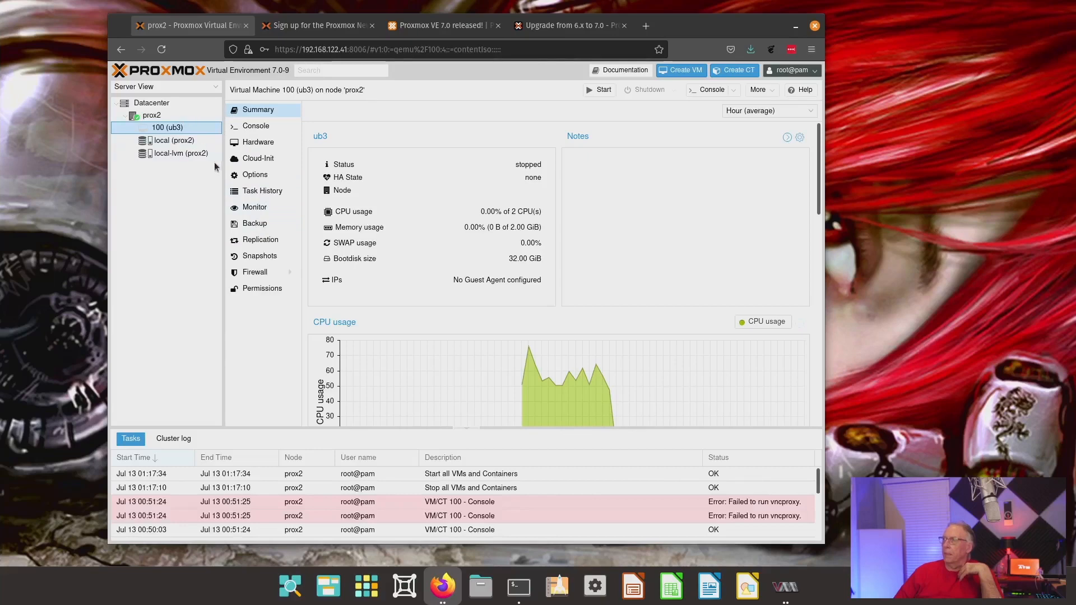
click(151, 114)
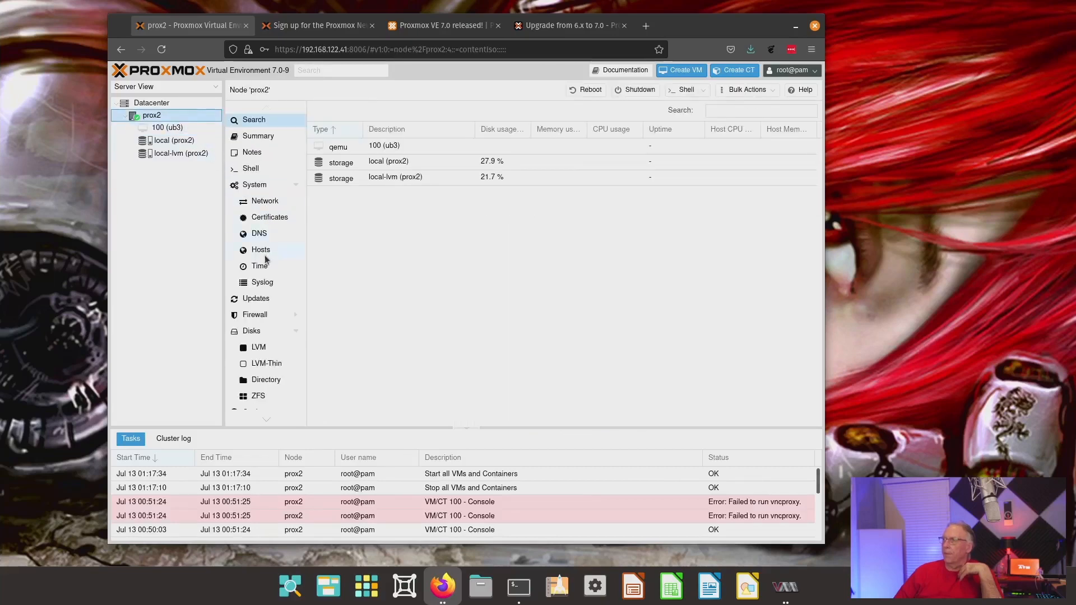
click(255, 298)
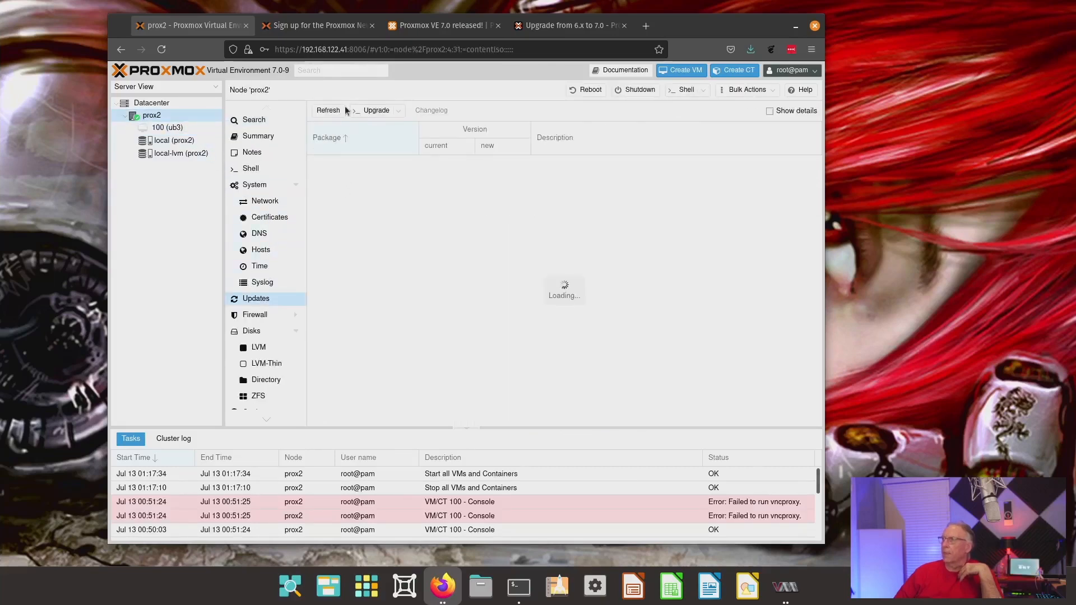
click(328, 110)
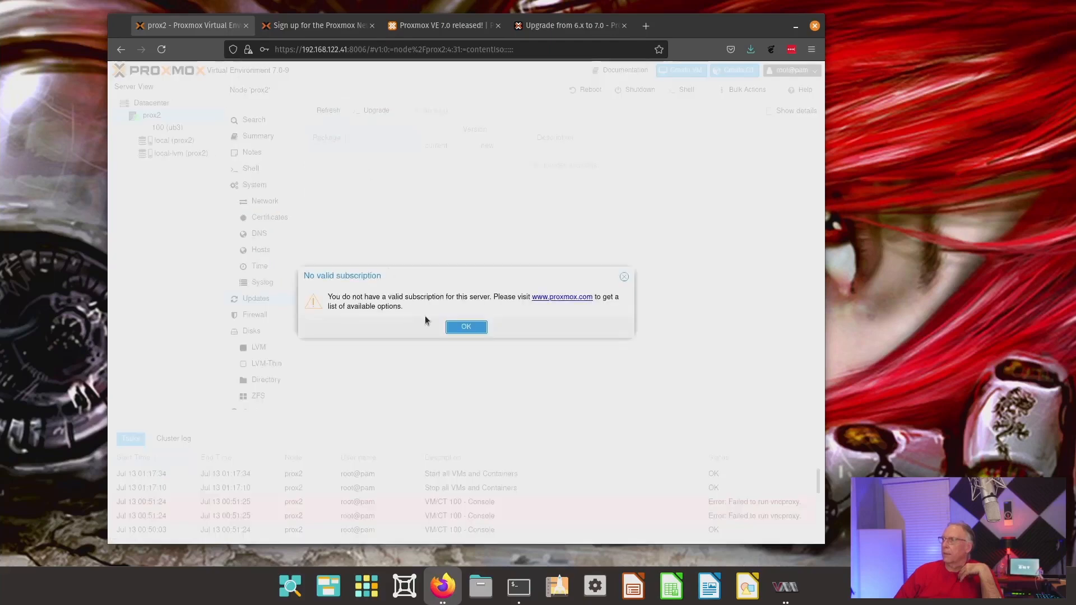
click(465, 326)
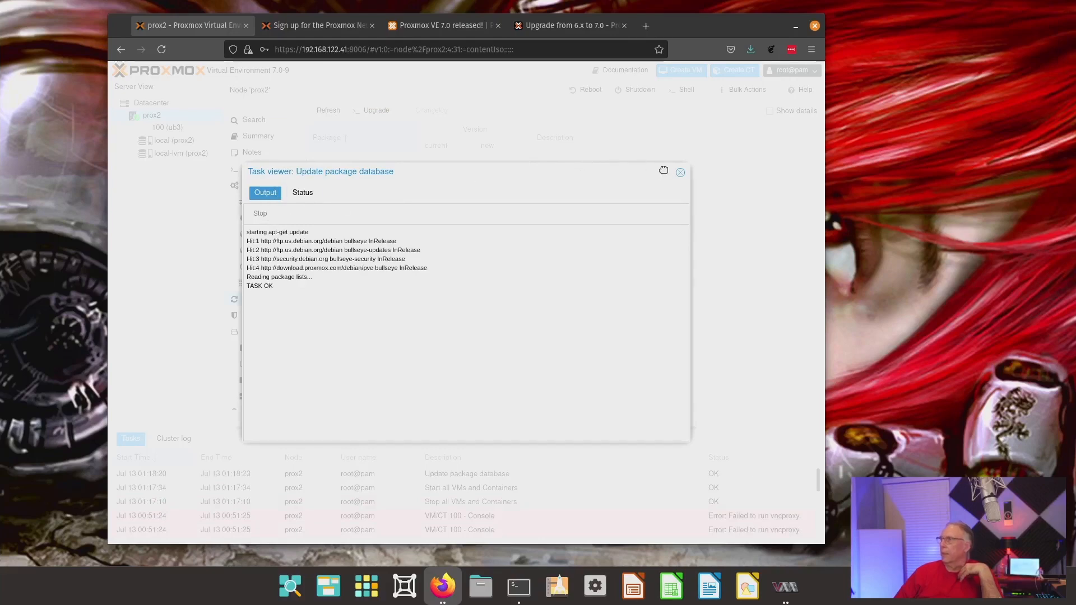
click(679, 173)
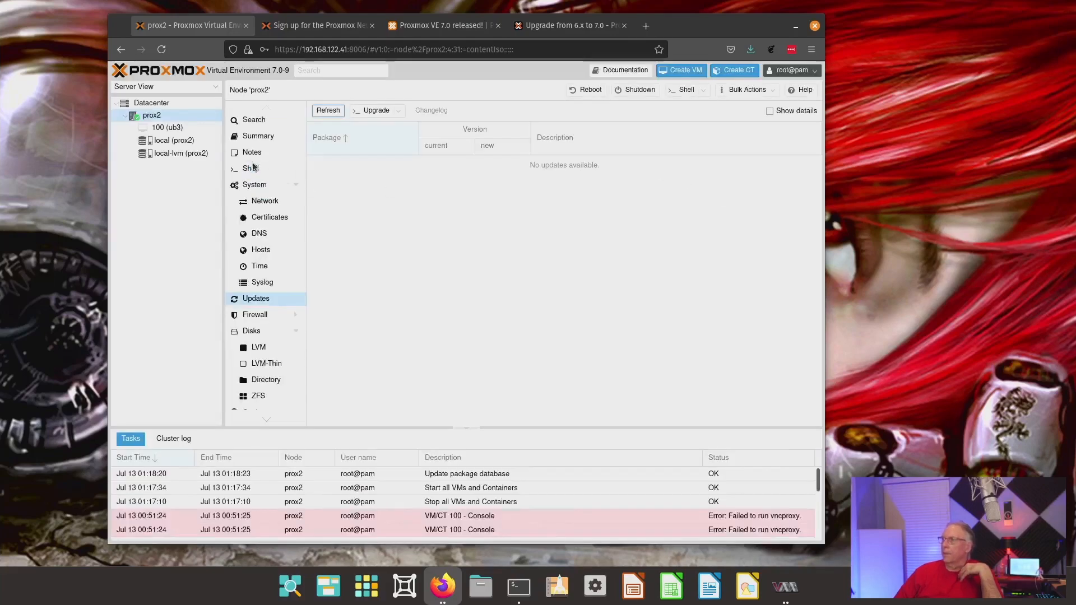
- Start VM 100 (ub3) and launch its noVNC console showing the Ubuntu login screen
click(167, 127)
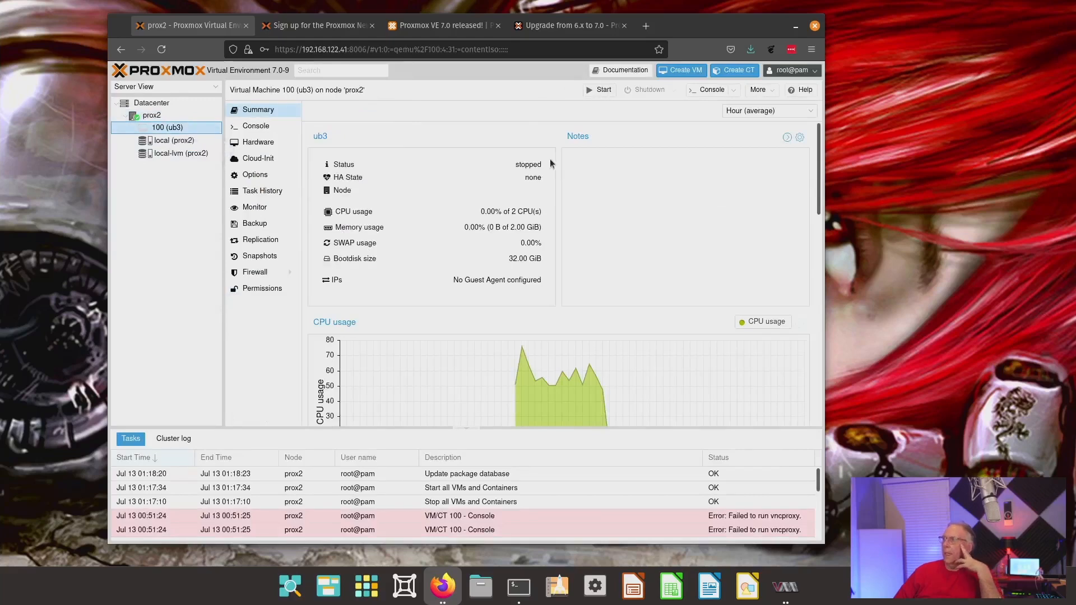
mouse_move(598, 94)
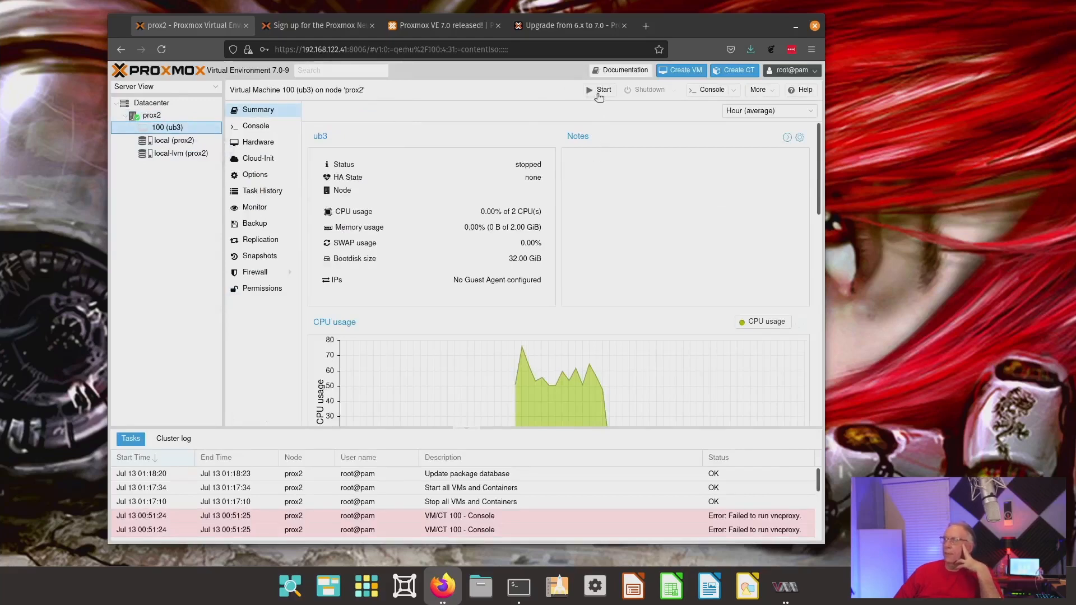
click(603, 90)
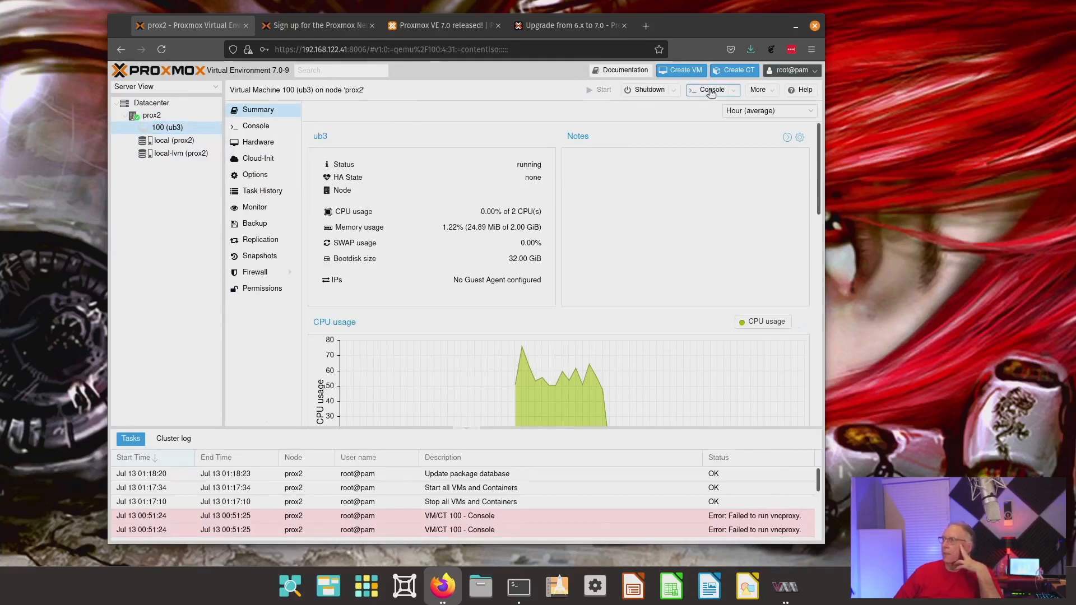
click(602, 90)
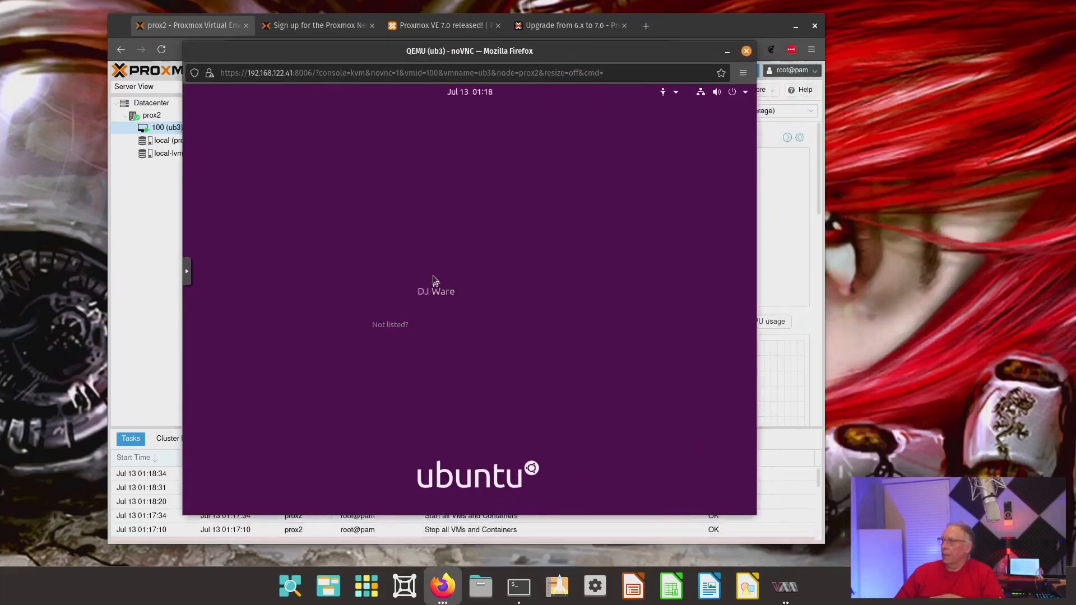
- Log in to ub3's Ubuntu desktop and bring up the Show Applications grid
click(435, 292)
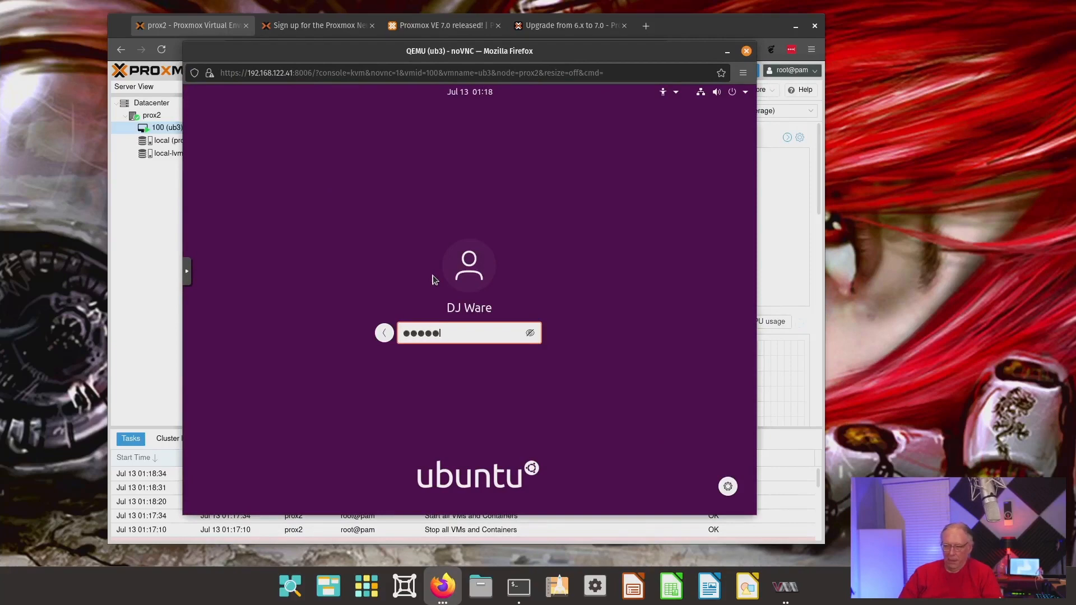
key(Return)
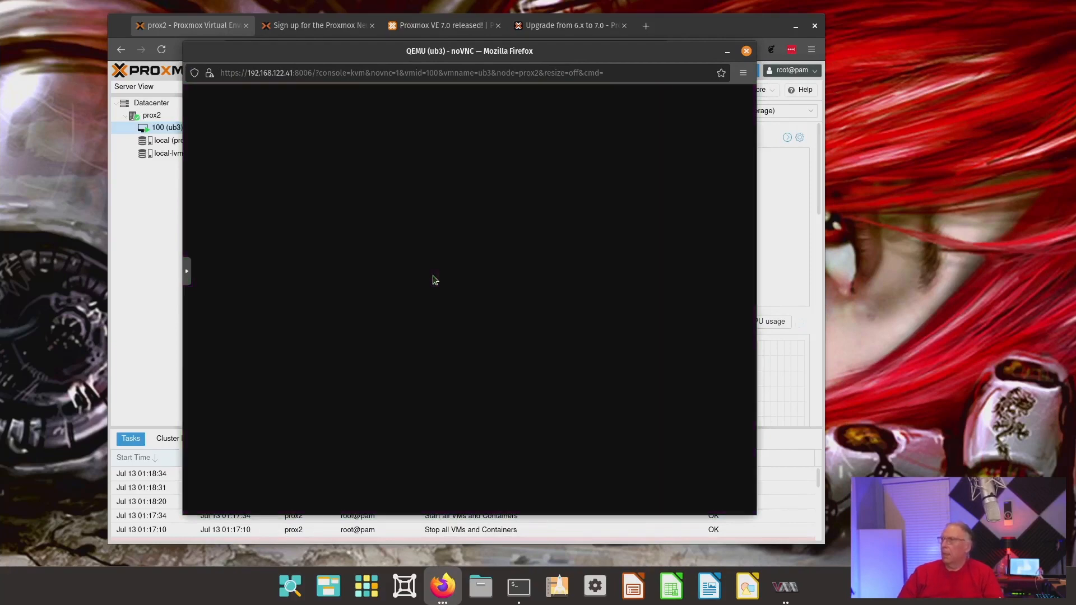
mouse_move(386, 242)
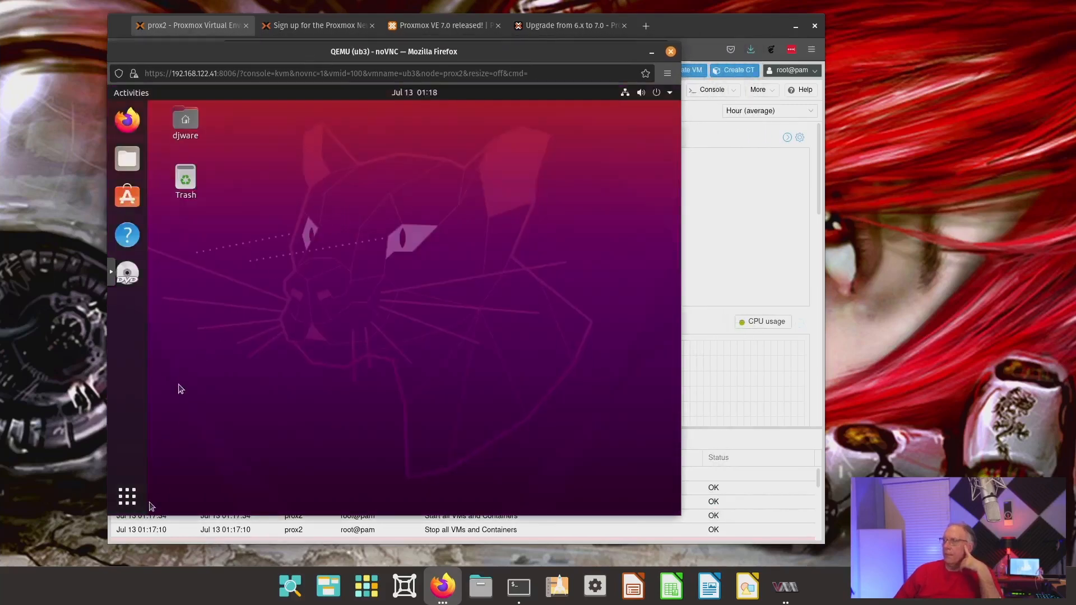
click(127, 496)
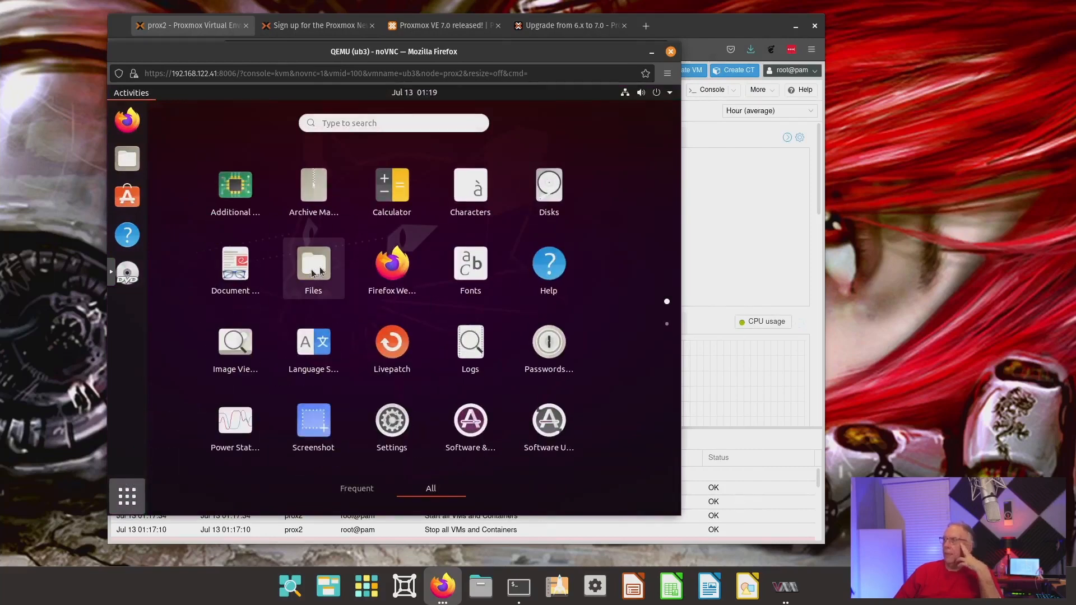
- Close the ub3 console and read the upgrade guide down through known issues and troubleshooting
click(671, 50)
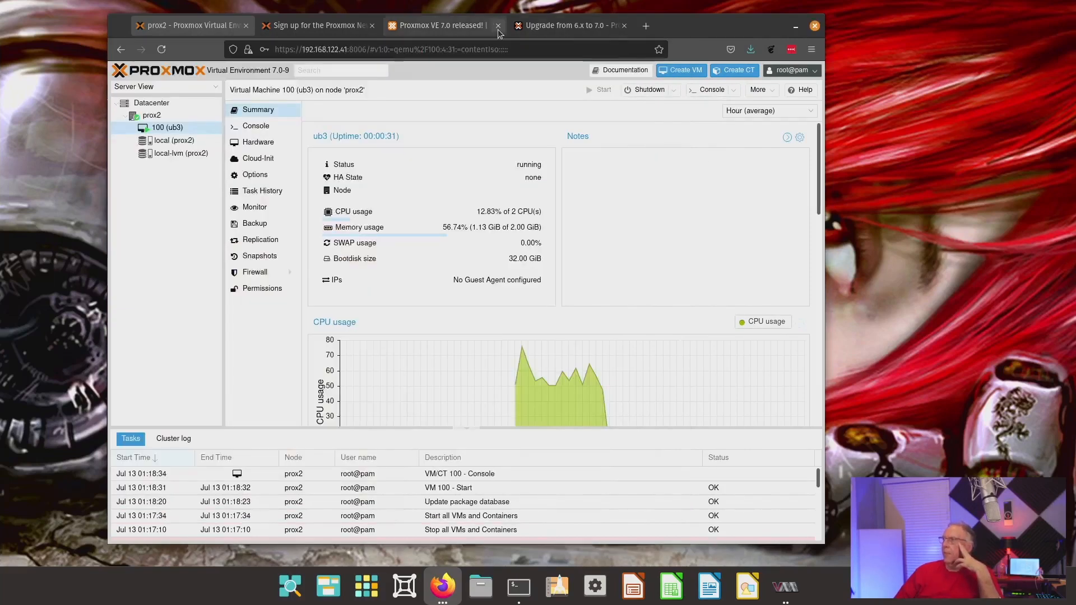
click(570, 26)
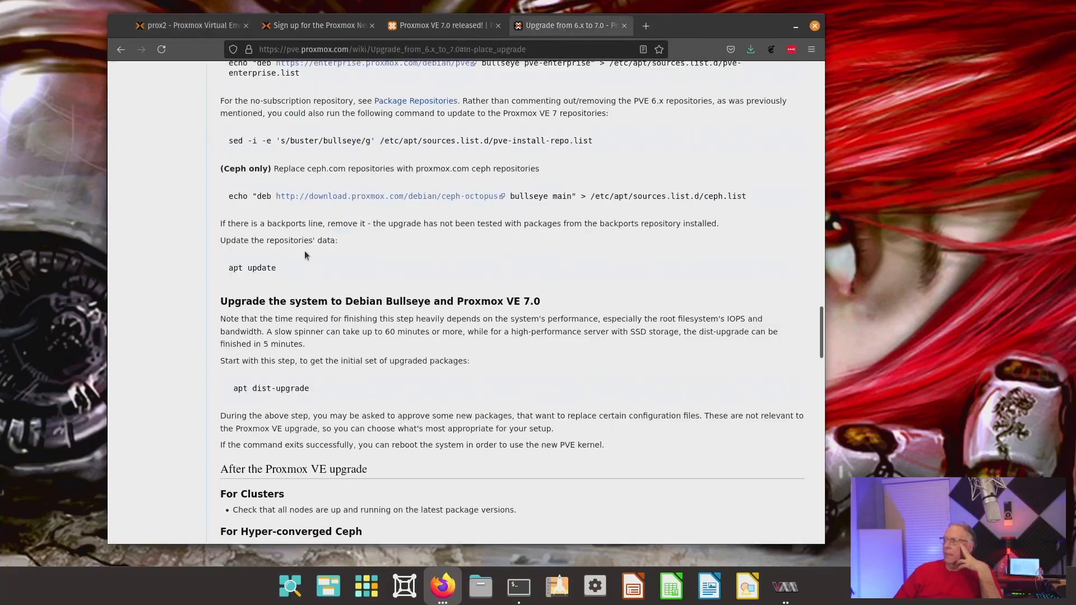
scroll(down, 3)
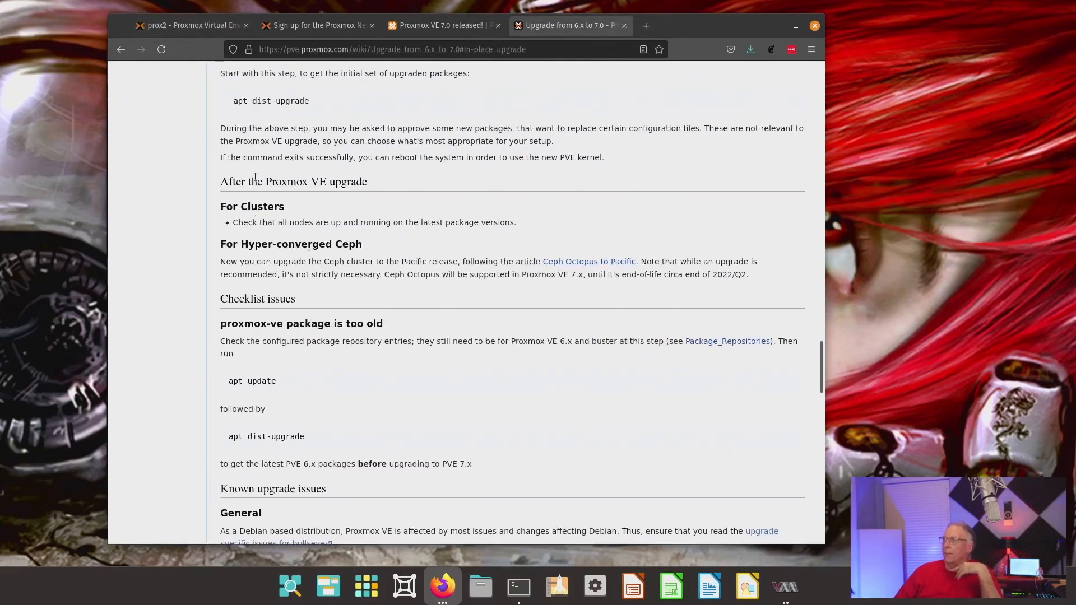
scroll(down, 3)
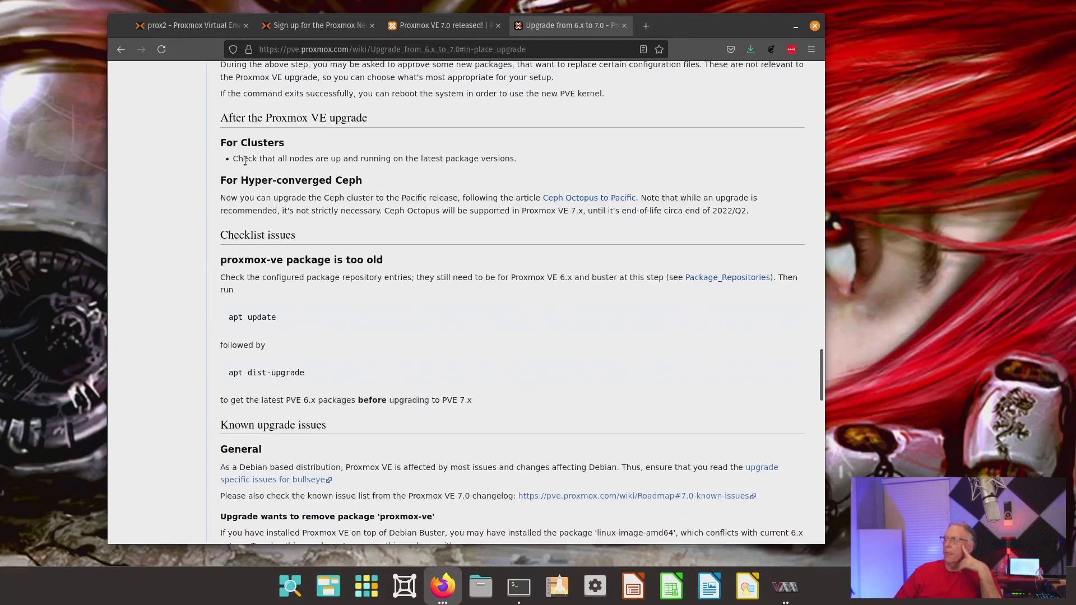
mouse_move(328, 170)
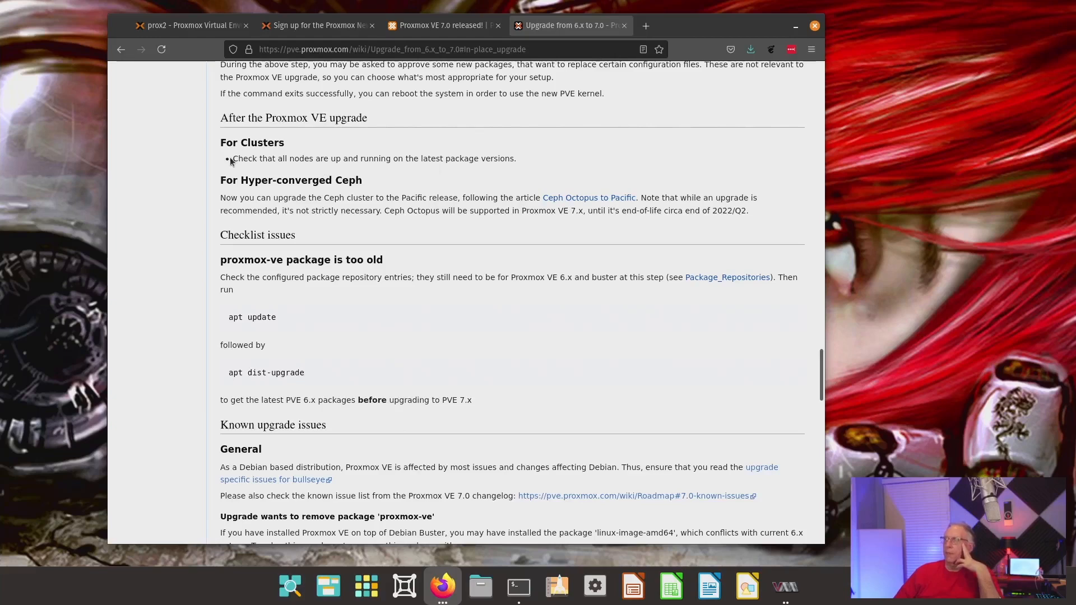
scroll(down, 3)
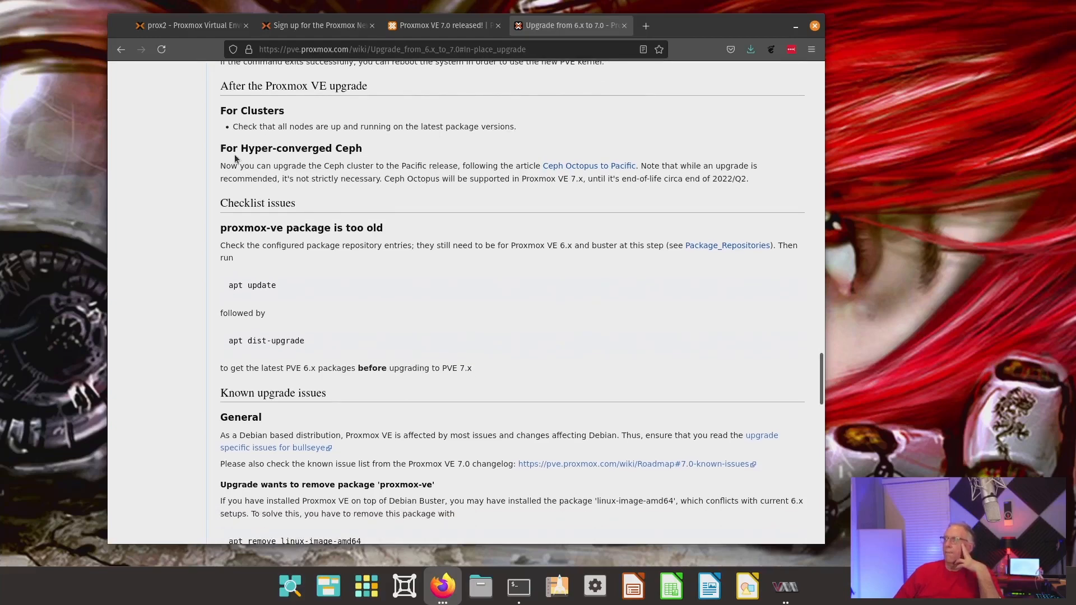
scroll(down, 3)
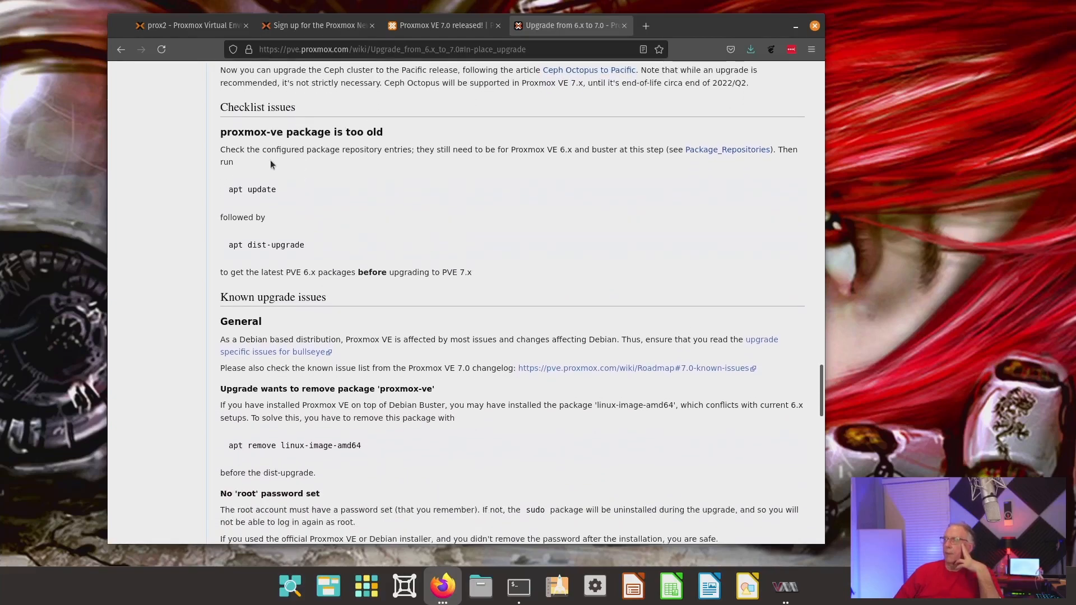
scroll(down, 3)
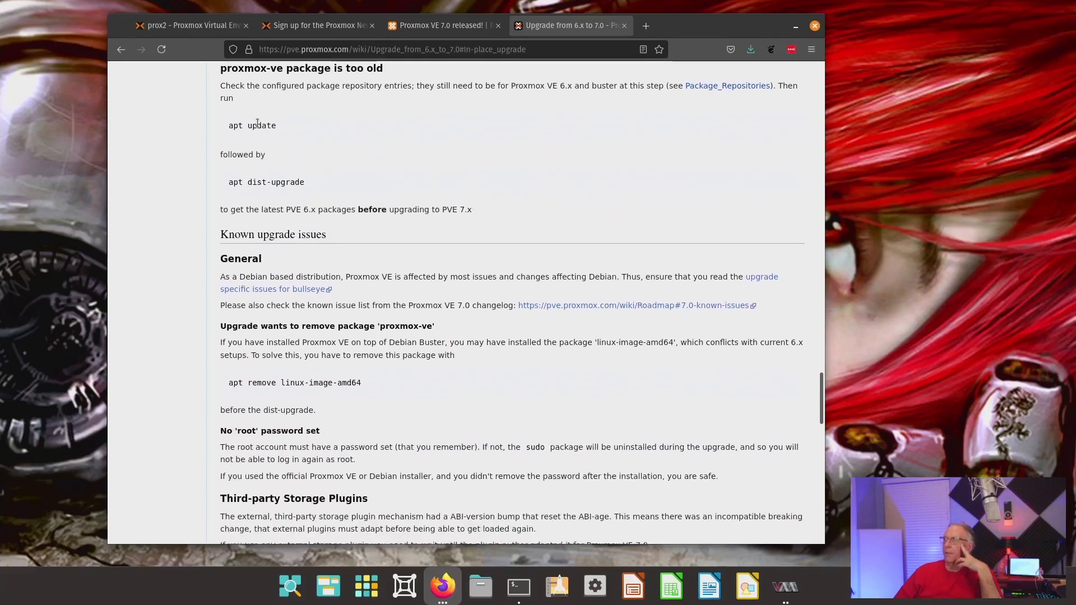
scroll(up, 3)
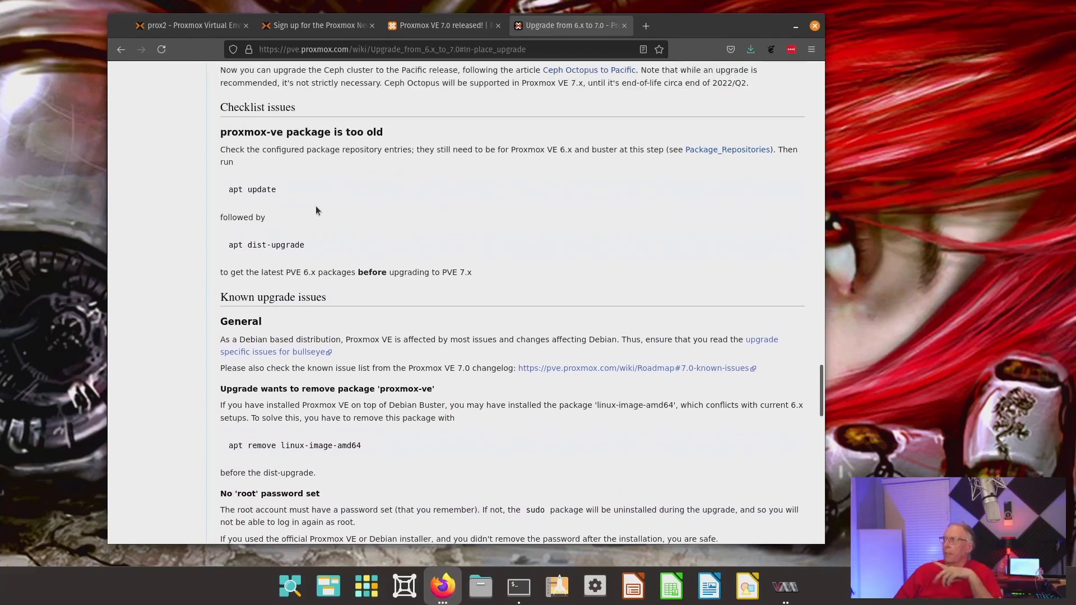
scroll(down, 3)
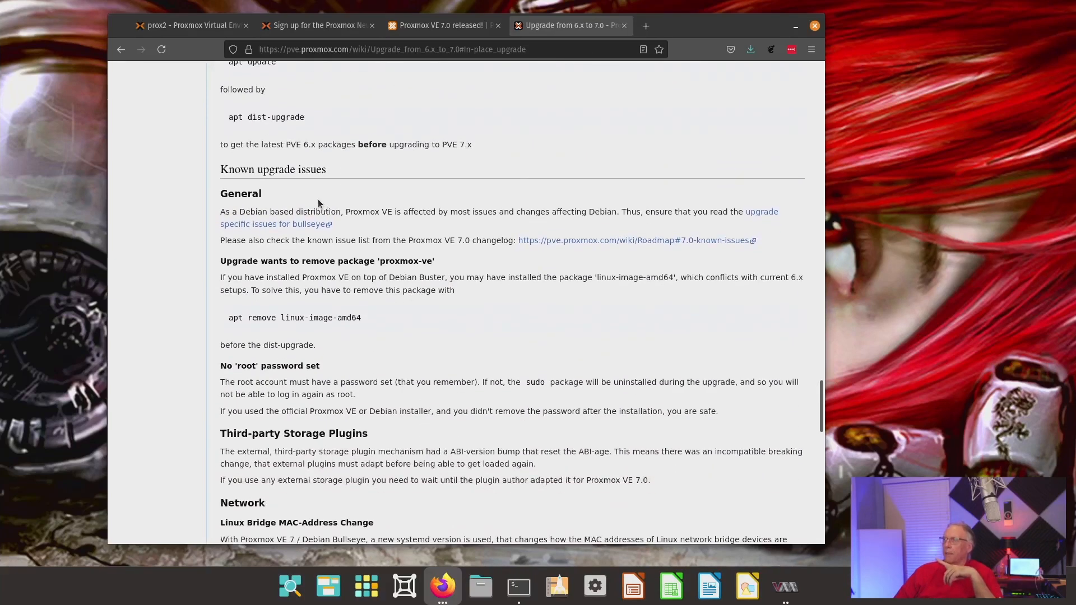
scroll(down, 3)
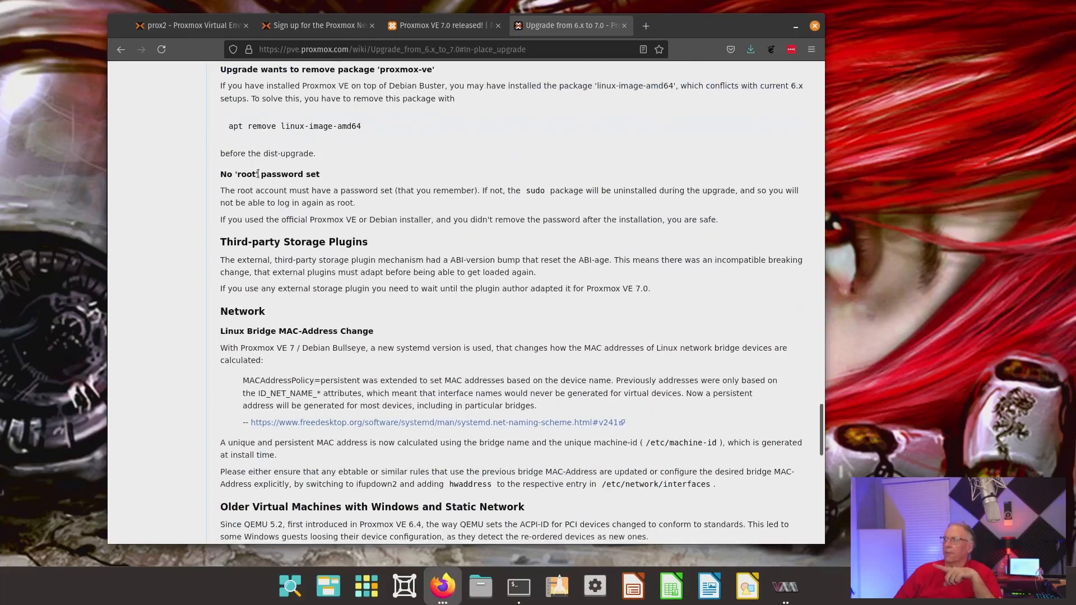
scroll(down, 3)
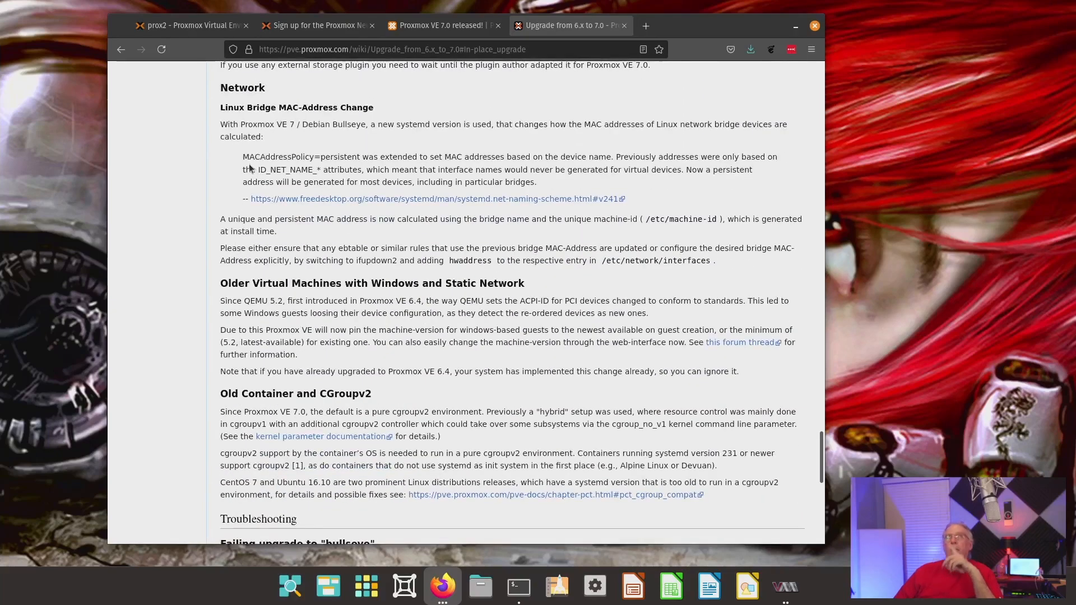
scroll(down, 3)
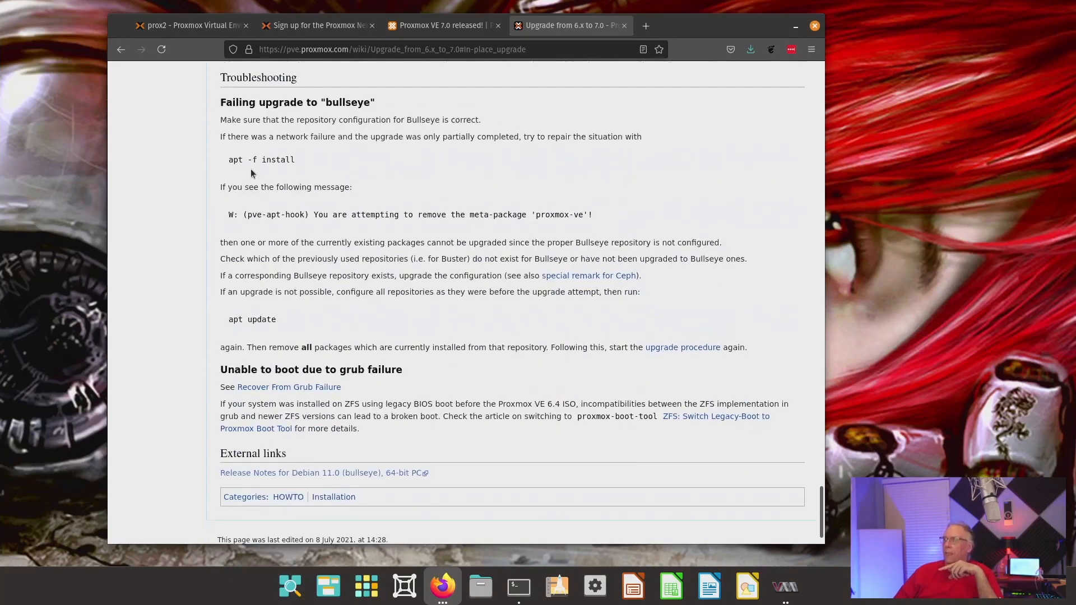
scroll(up, 3)
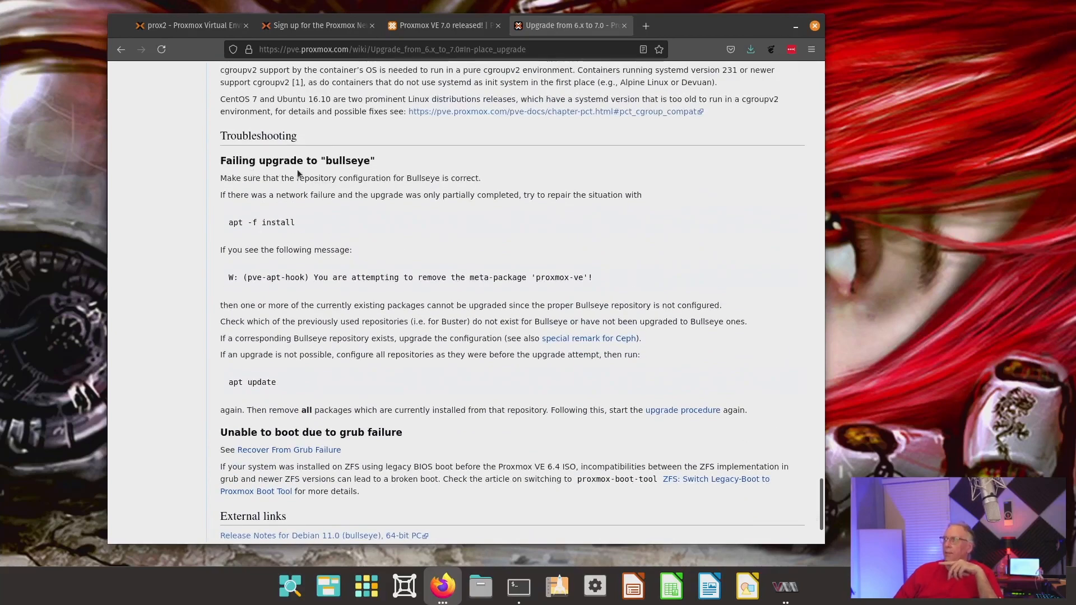
scroll(down, 3)
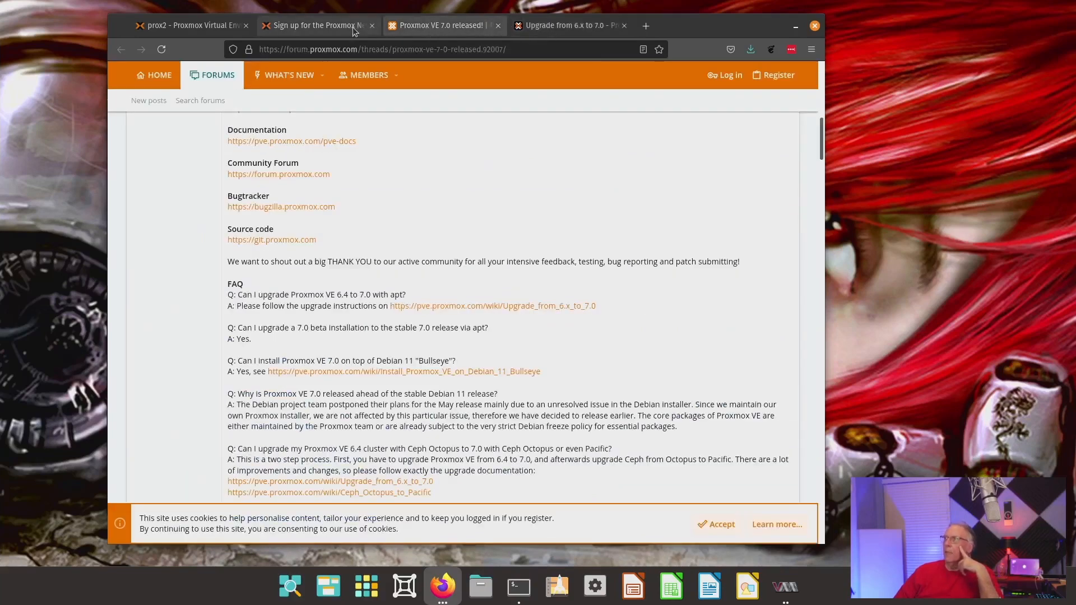
- Switch to the prox2 tab showing VM 100 (ub3) running with its start task OK
click(192, 25)
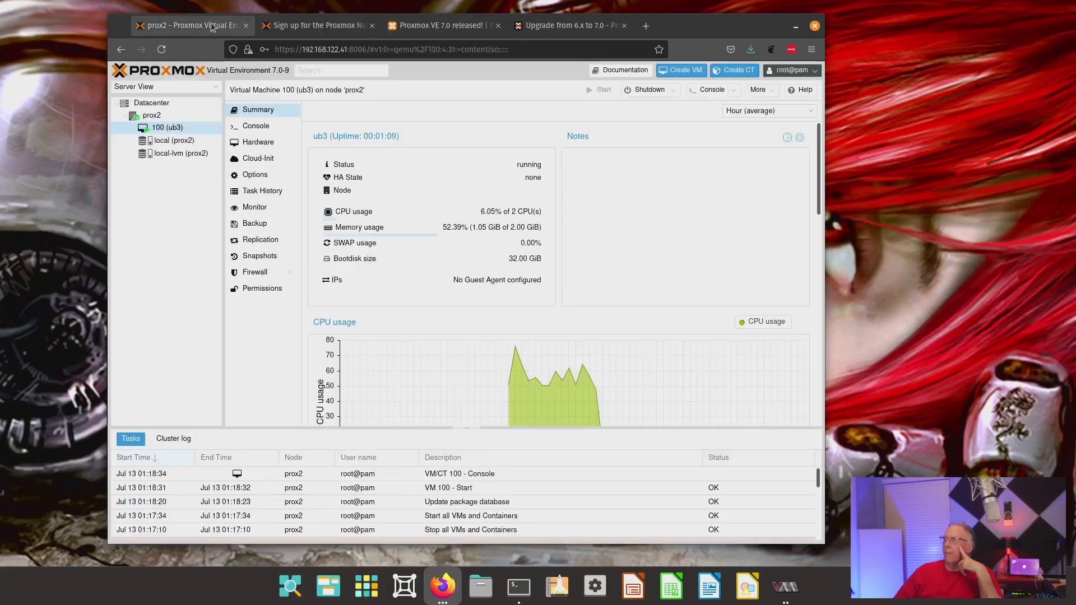
mouse_move(200, 25)
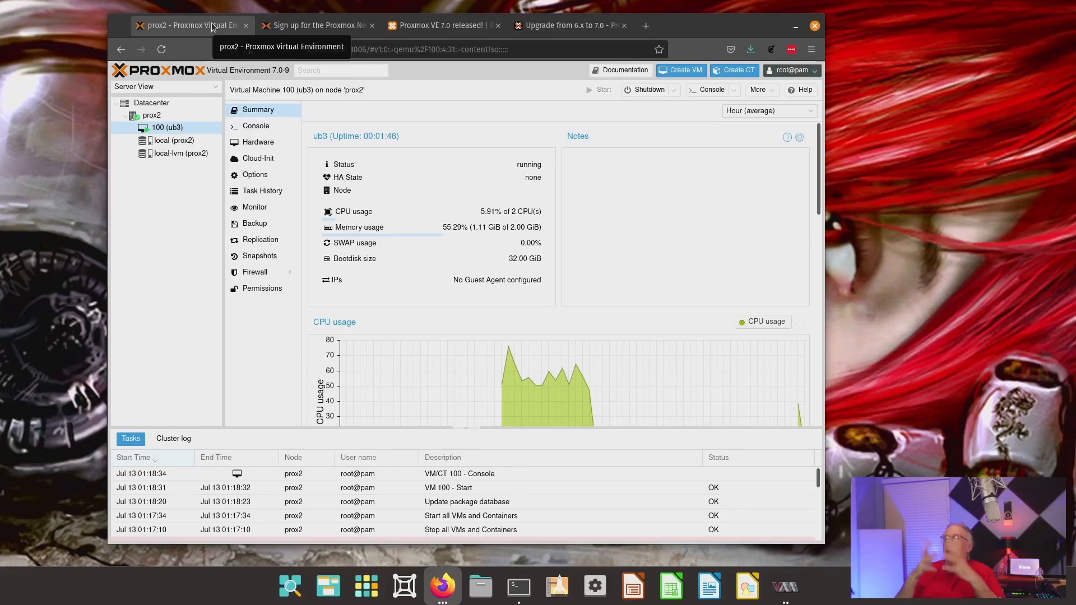
click(568, 26)
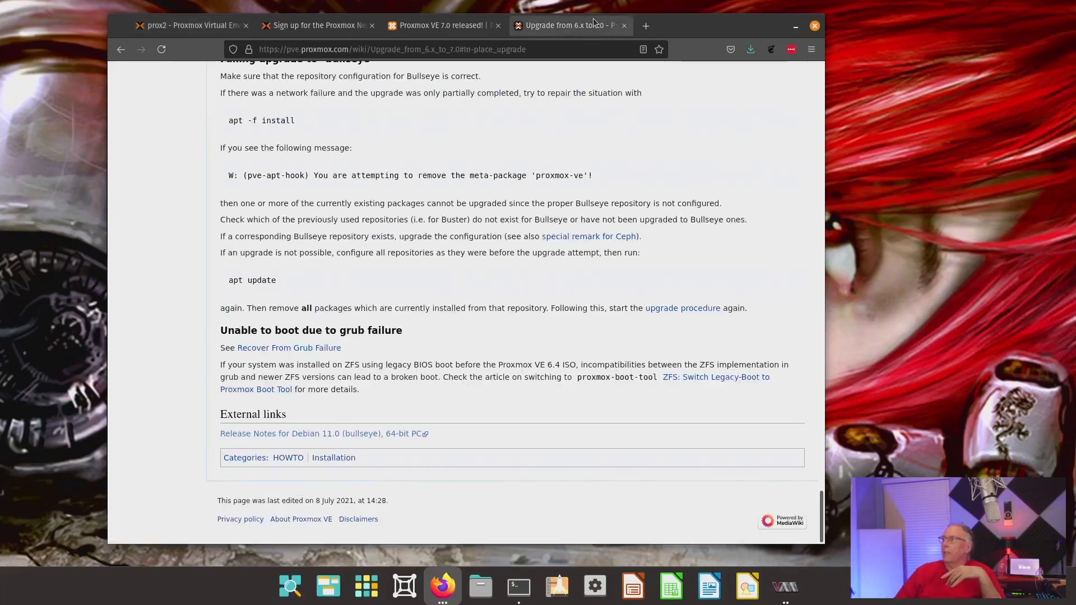
scroll(up, 3)
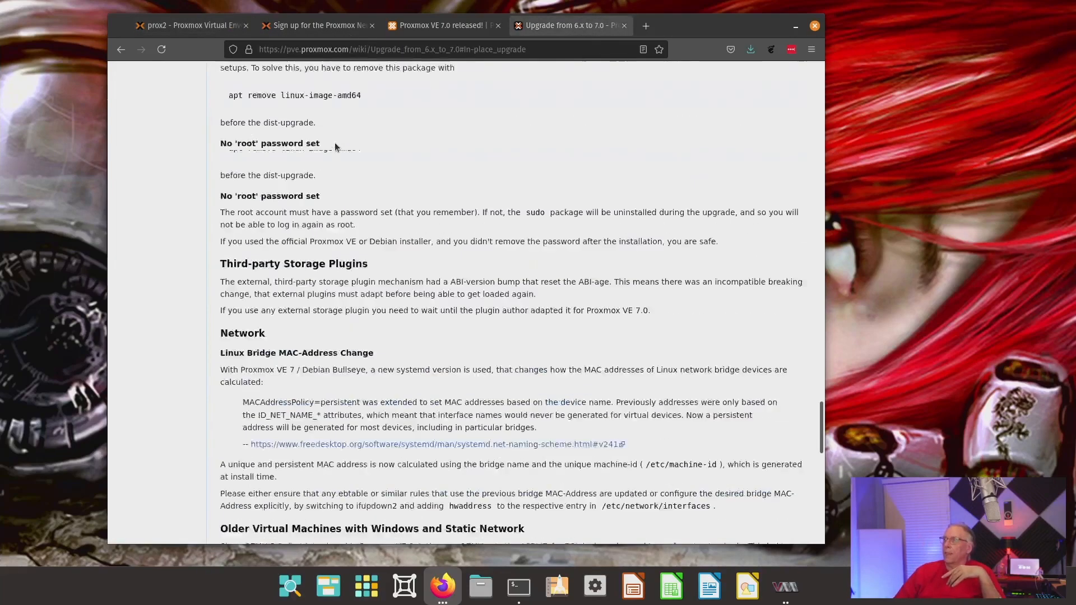
scroll(up, 3)
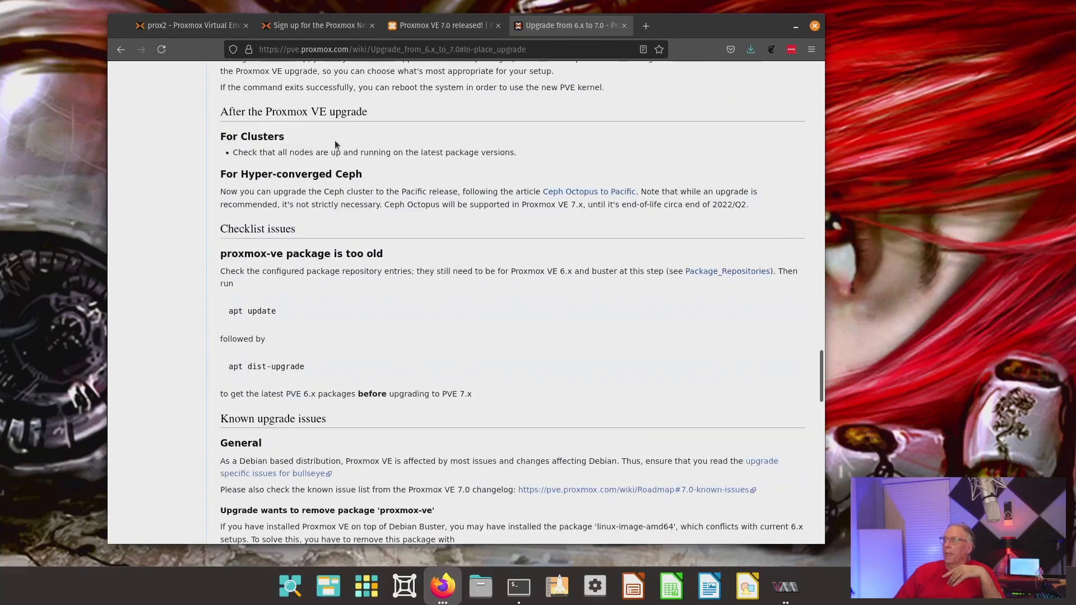
scroll(up, 3)
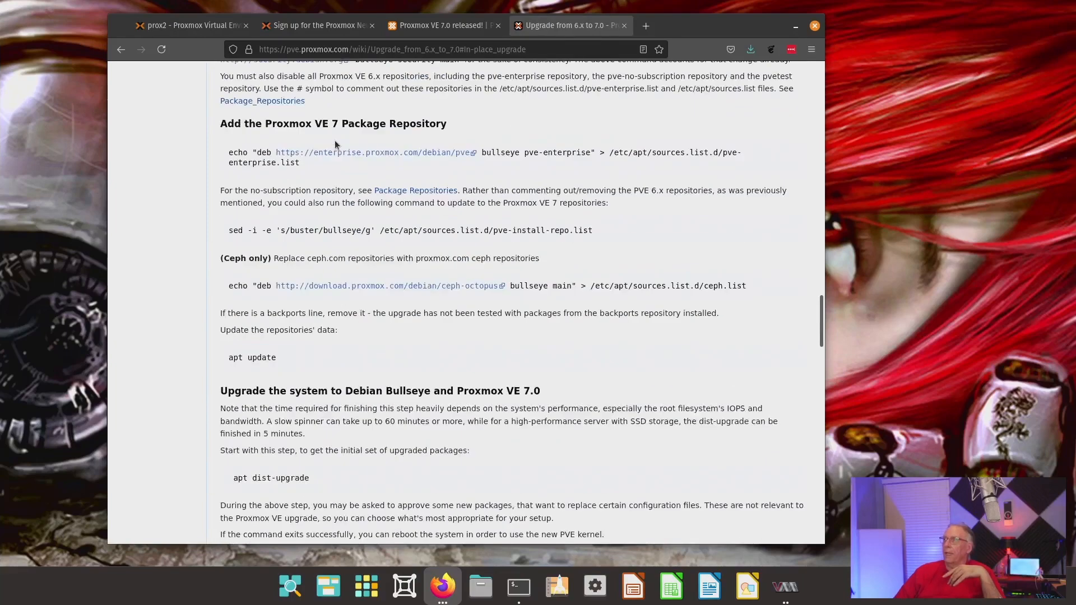
scroll(up, 3)
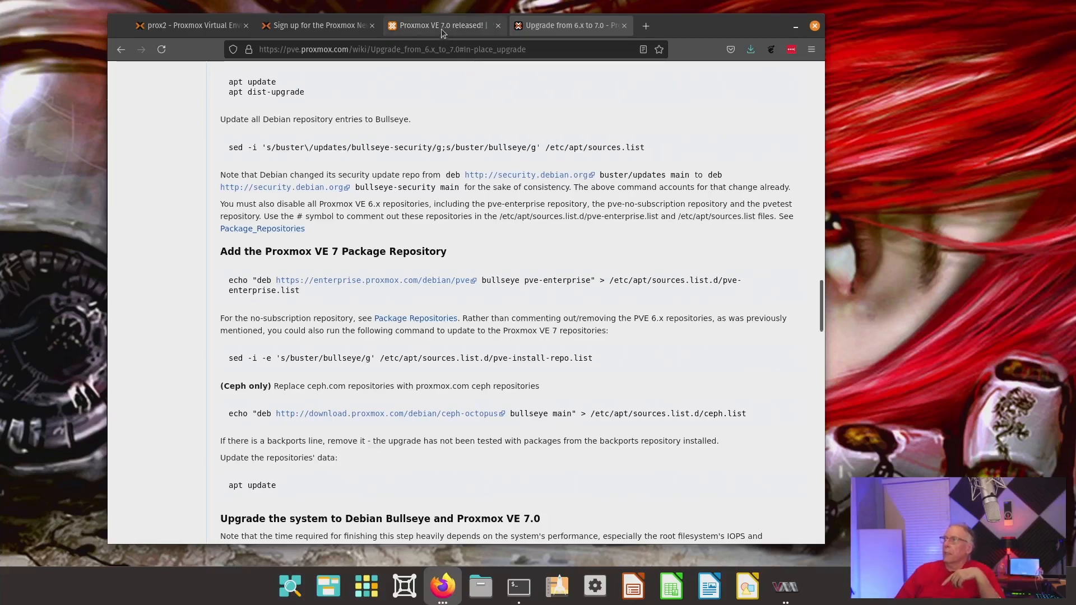
click(318, 26)
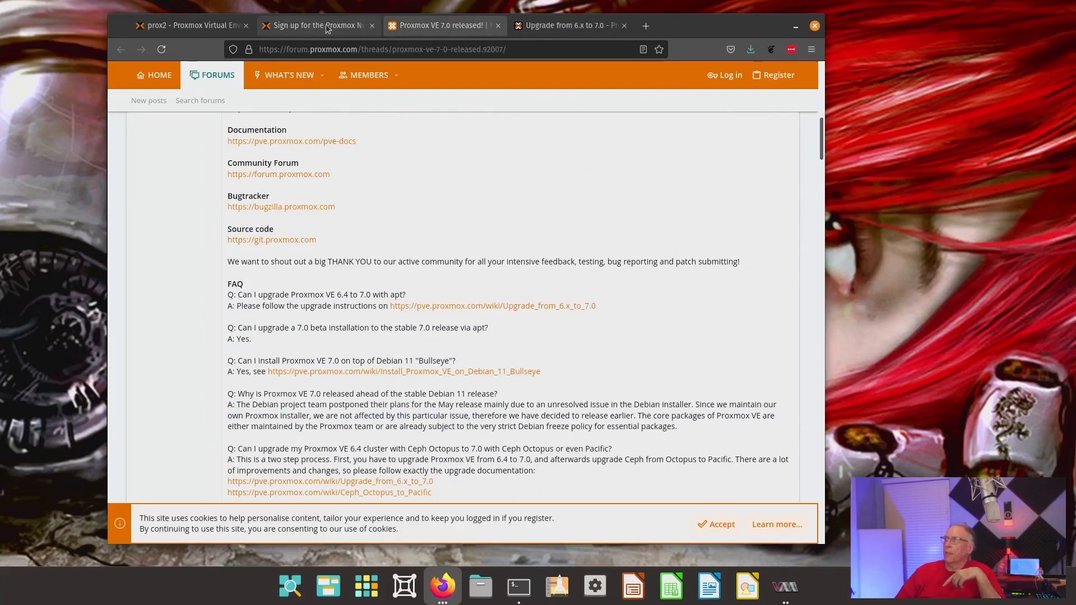
click(188, 26)
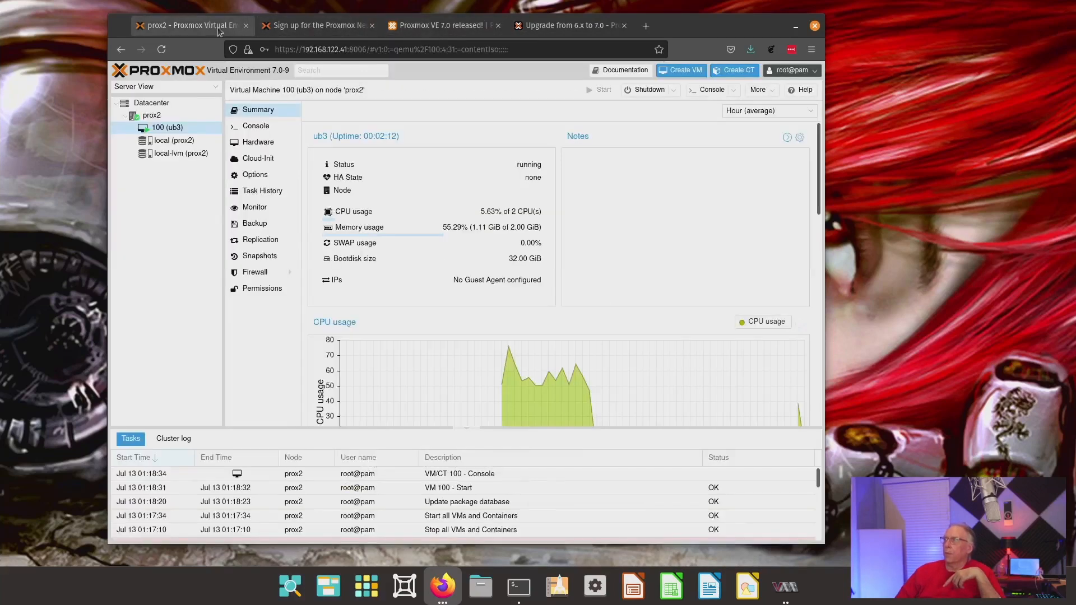
mouse_move(573, 156)
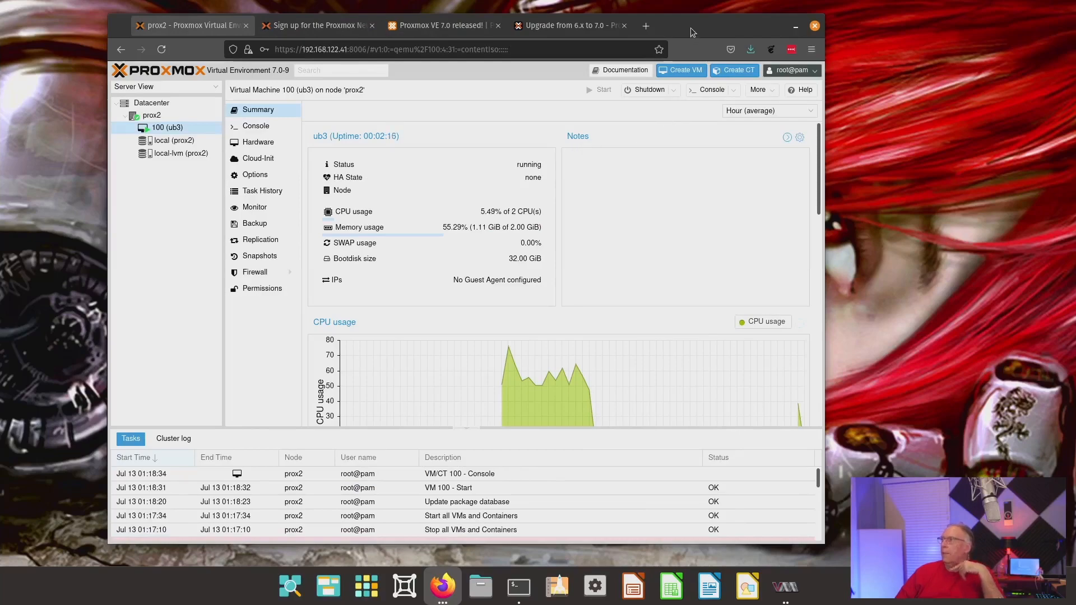
- From ub3's Ubuntu system menu, choose Power Off and confirm the shutdown
click(711, 90)
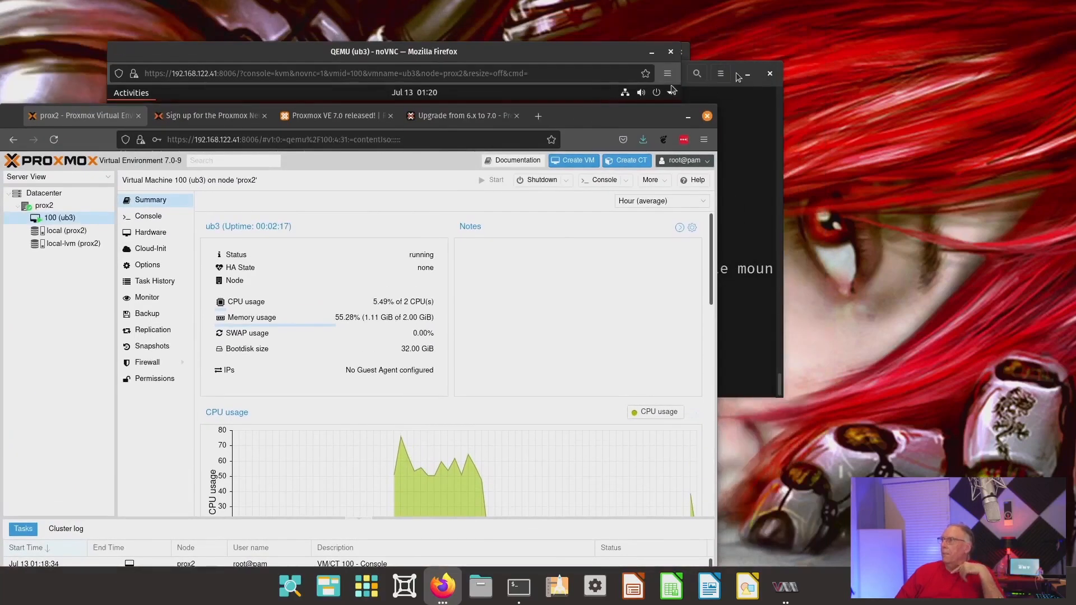
click(518, 587)
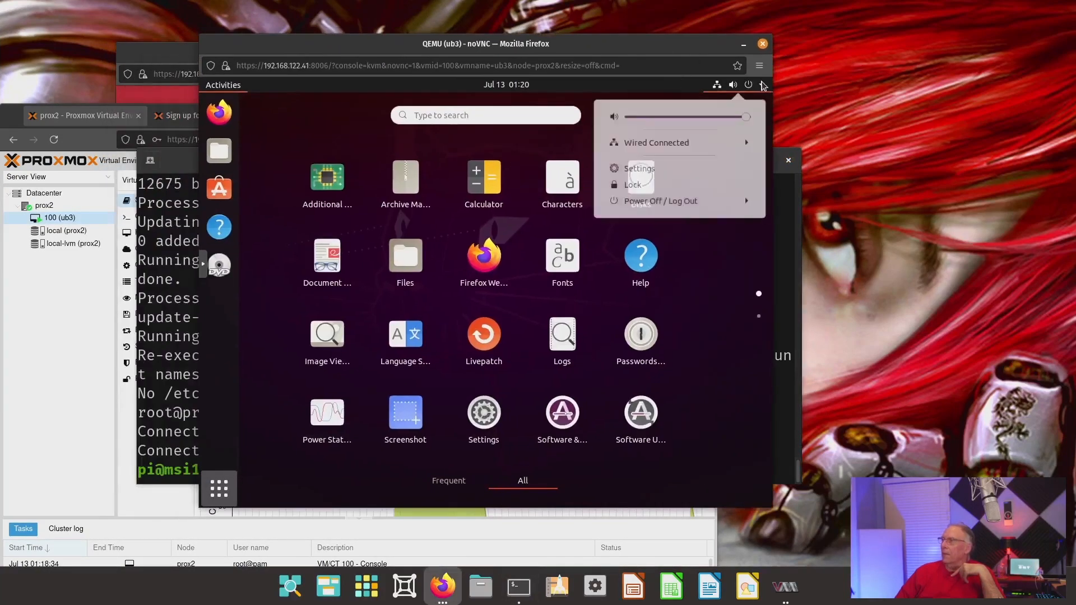
click(659, 202)
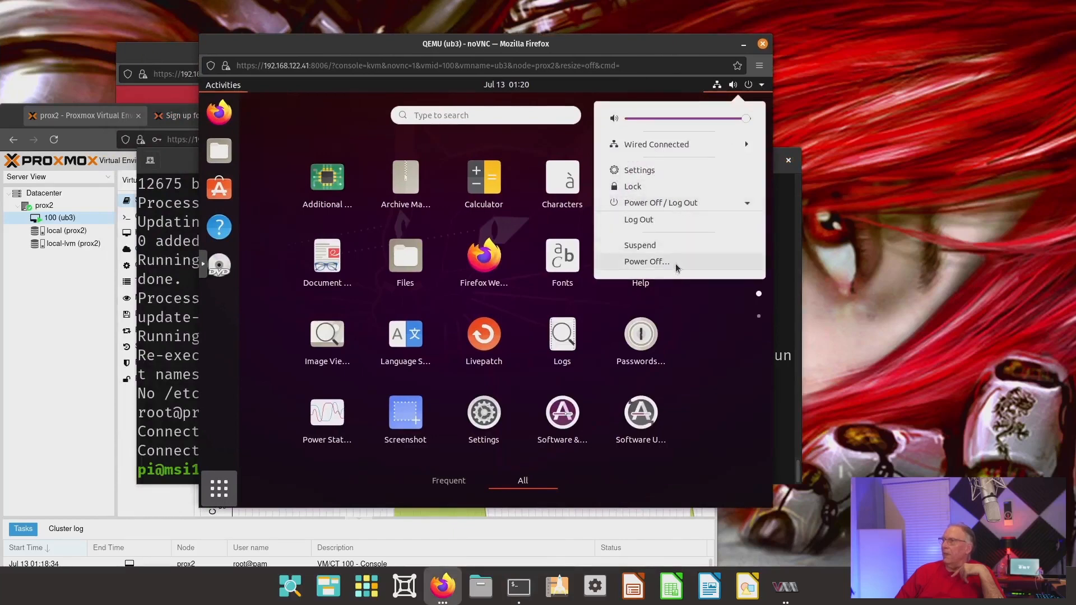
click(645, 261)
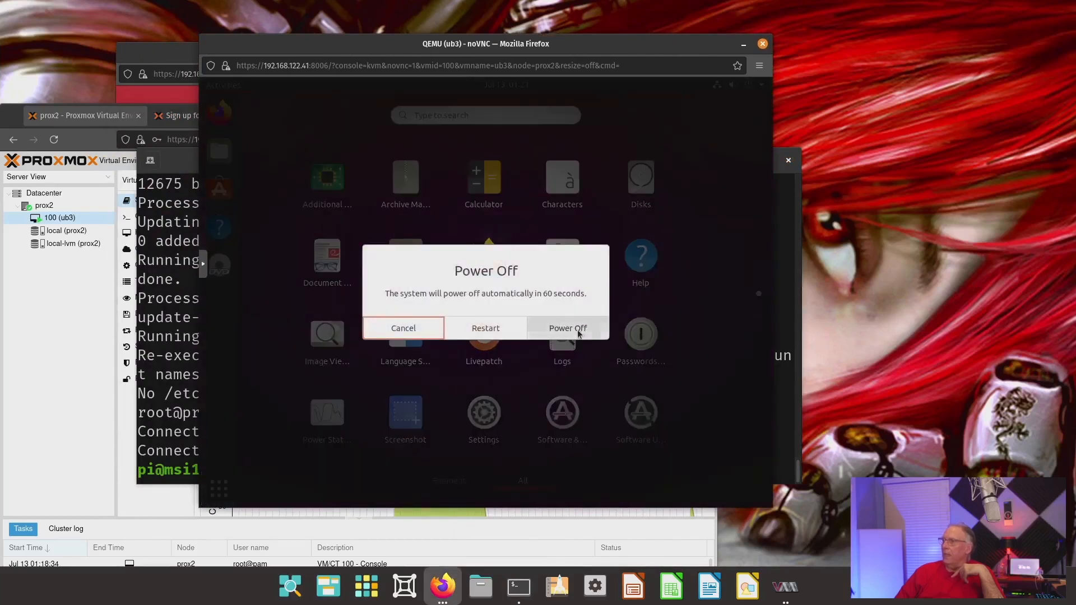
click(567, 329)
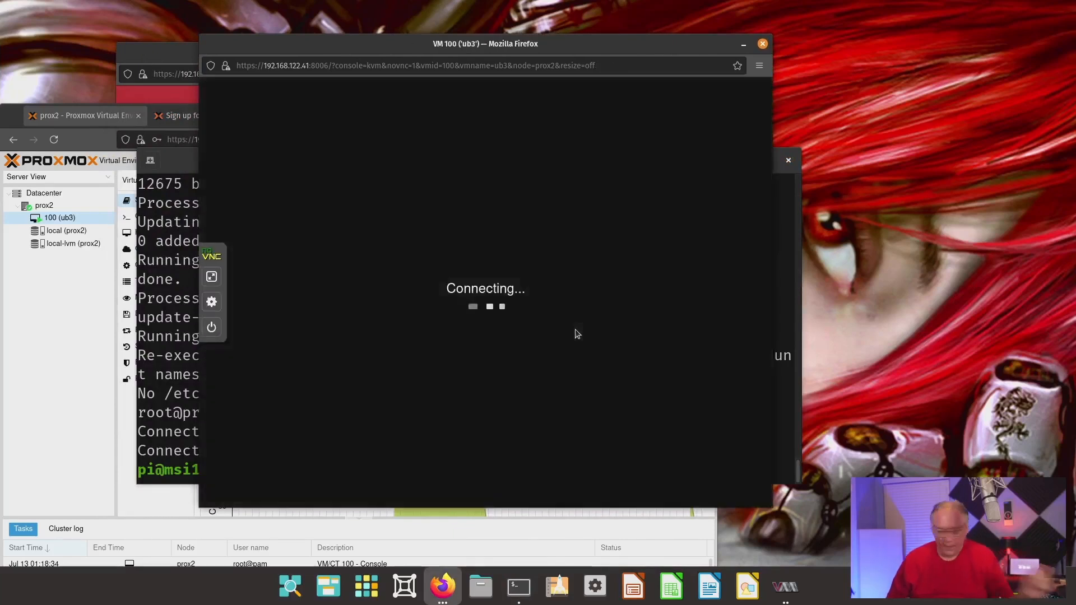